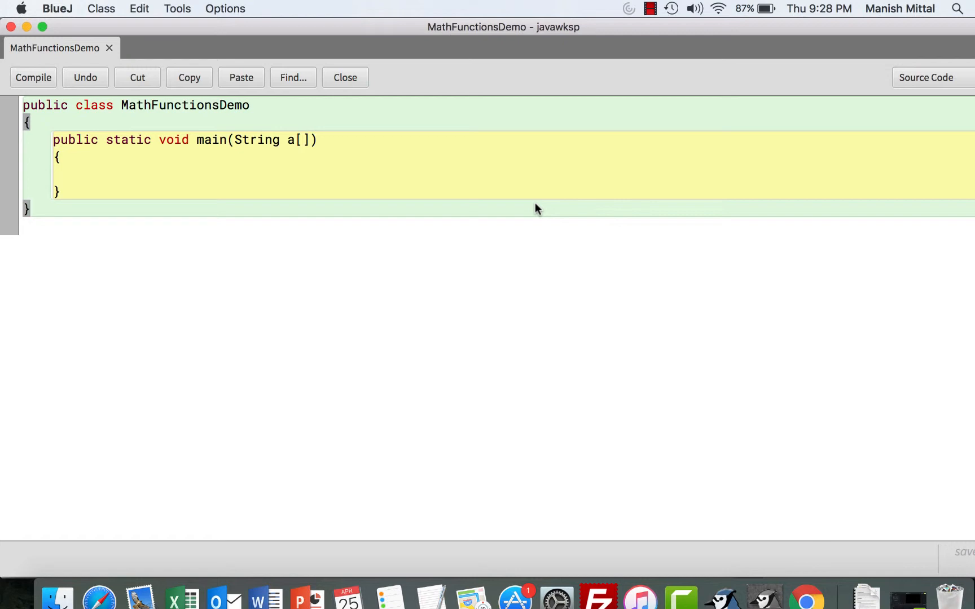
mouse_move(126, 165)
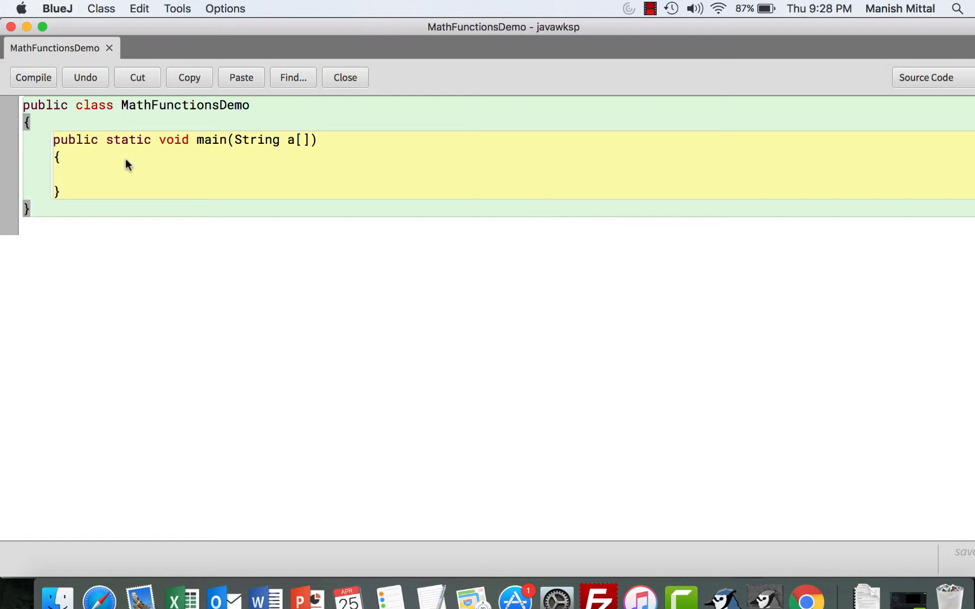
Step: Write the comments // square root and // trignometric inside main's braces
left_click(83, 174)
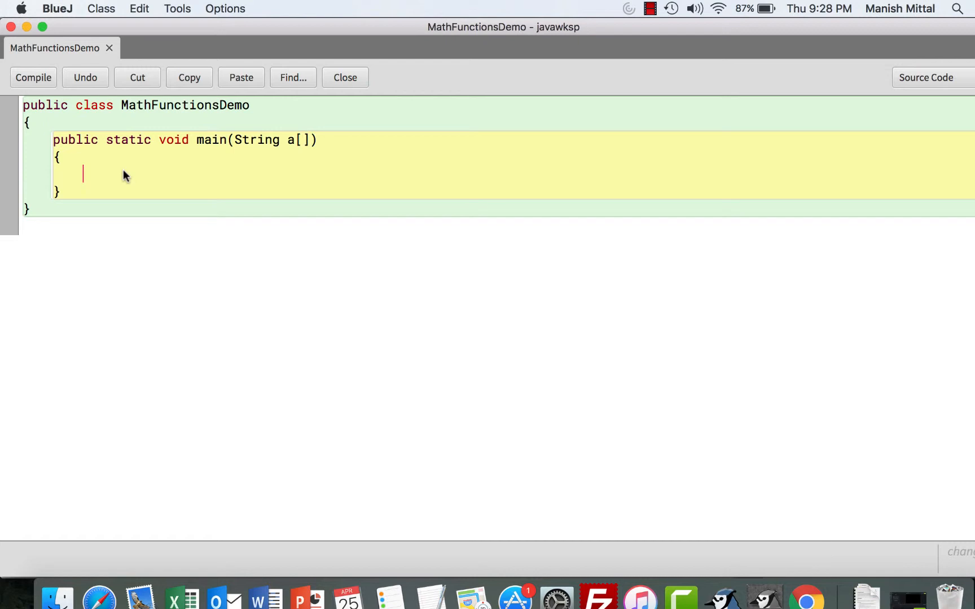
type("// square roo")
type("// trignome")
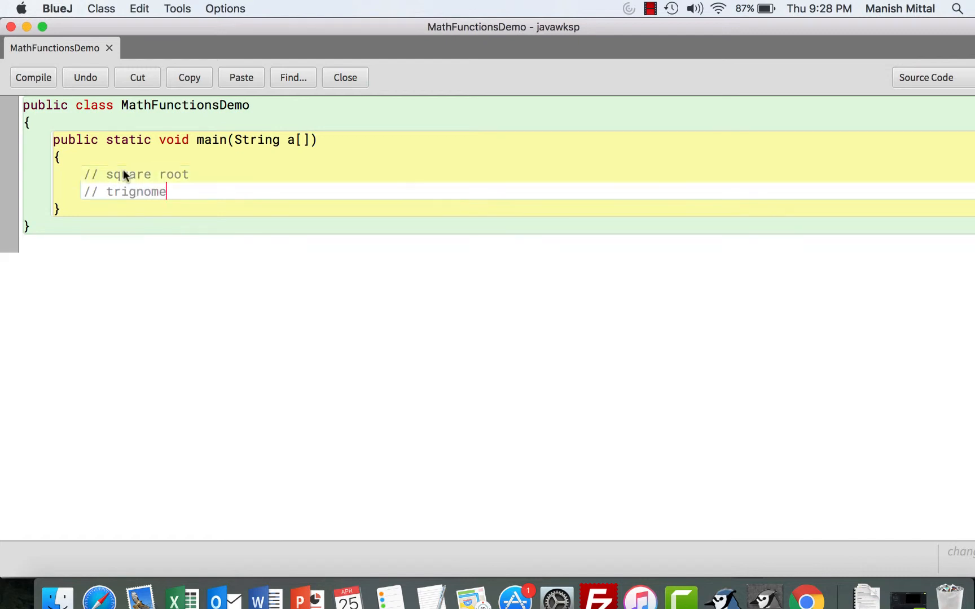
type("trics")
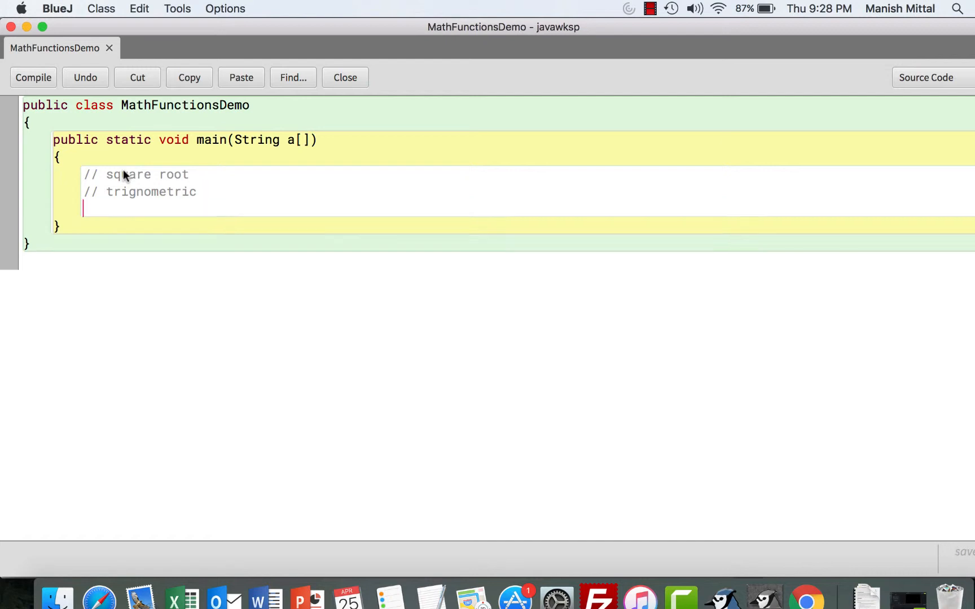
mouse_move(304, 258)
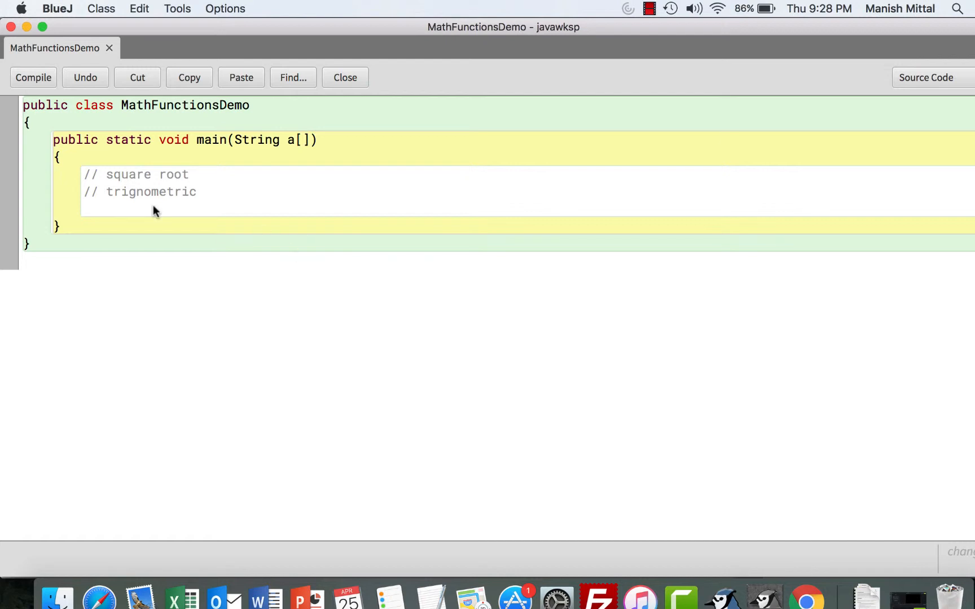
Step: Add System.out.println(Math.sqrt(16)) as the first statement in main
type("Sys")
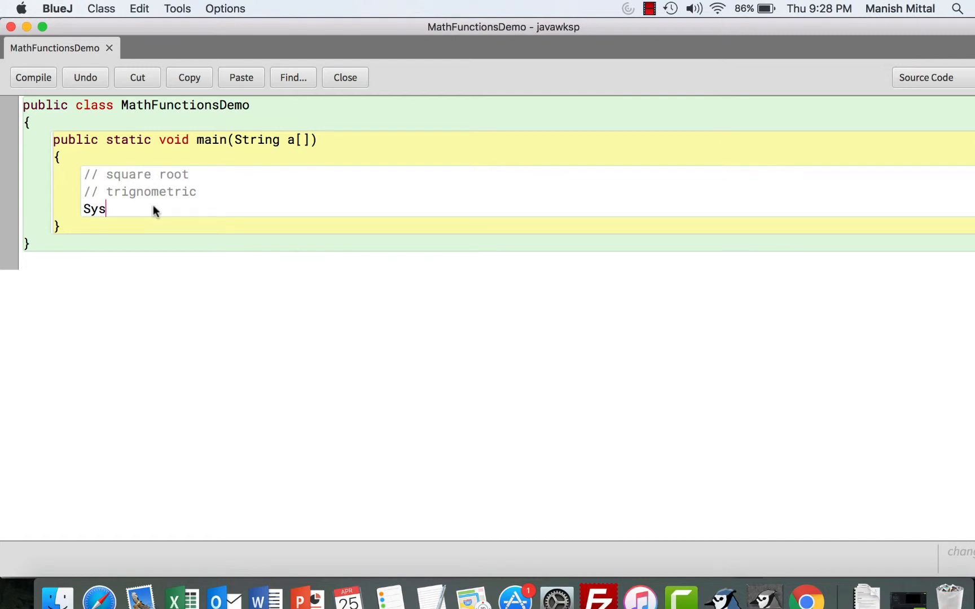
type("tem.out.")
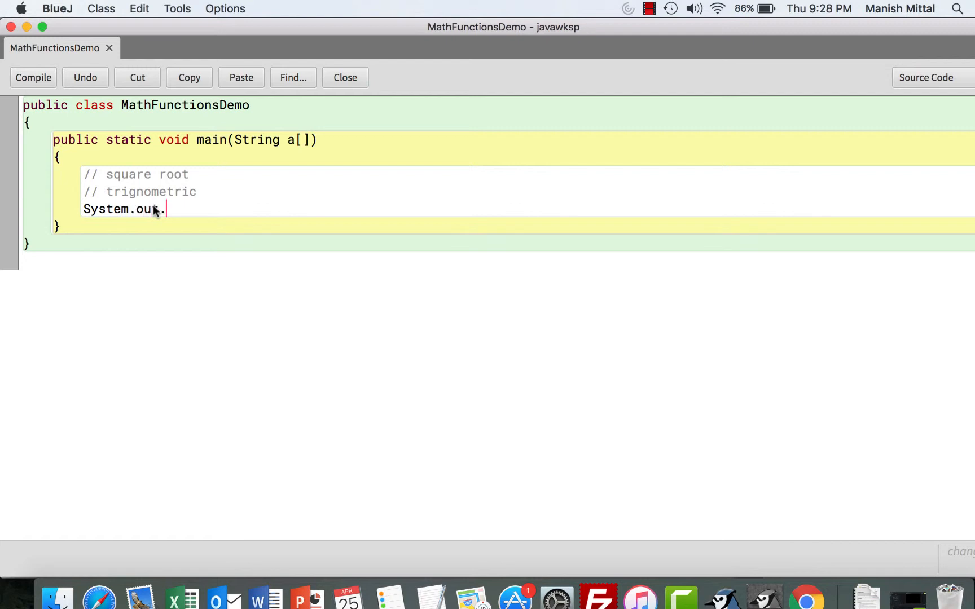
type("println(")
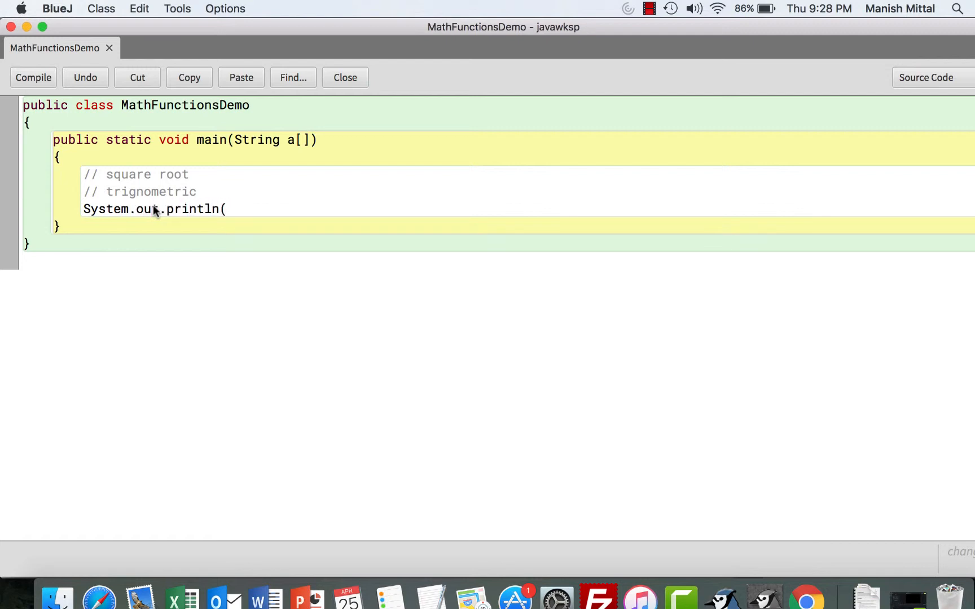
type("Math")
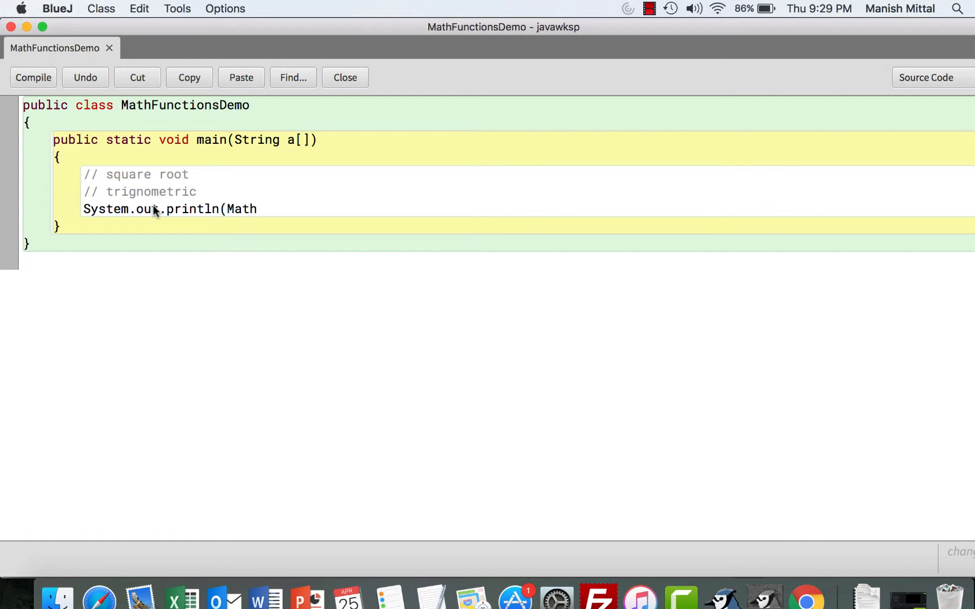
mouse_move(189, 229)
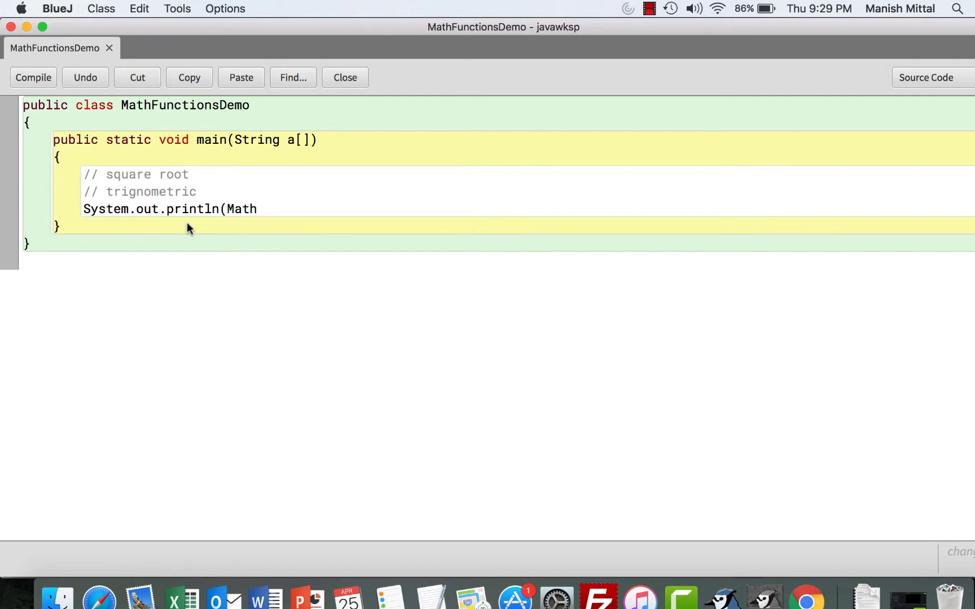
type(".s")
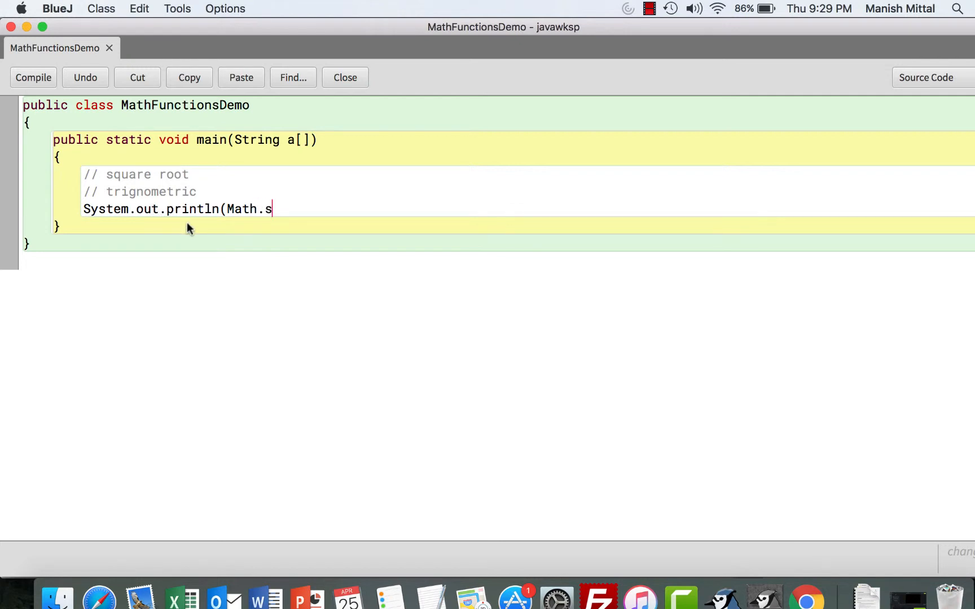
type("qrt")
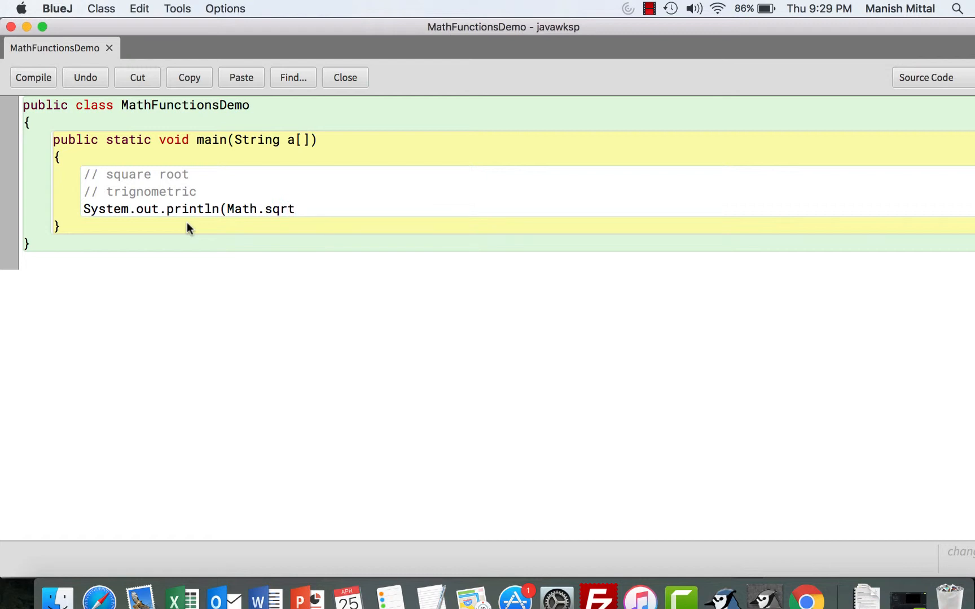
type("(")
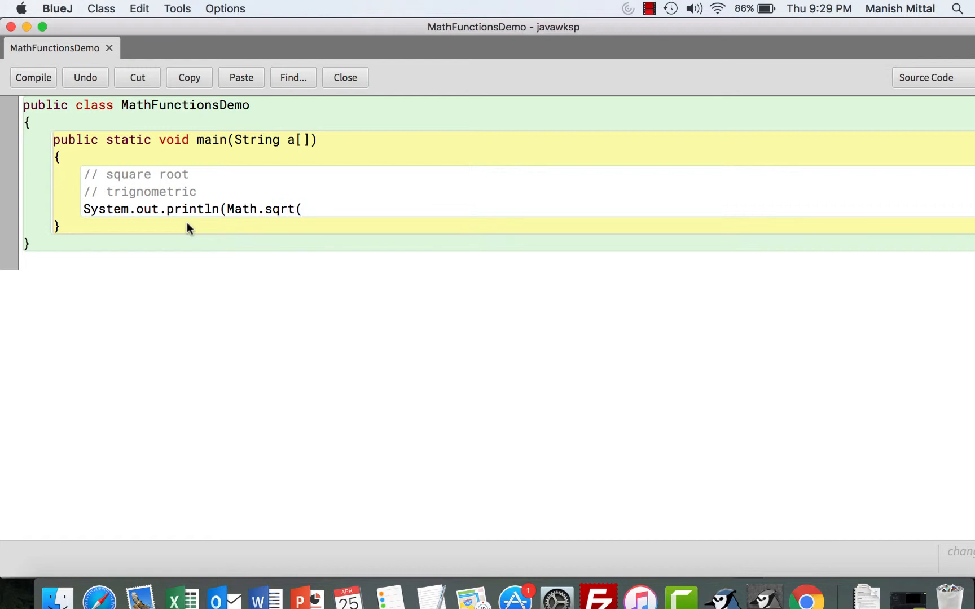
type("1")
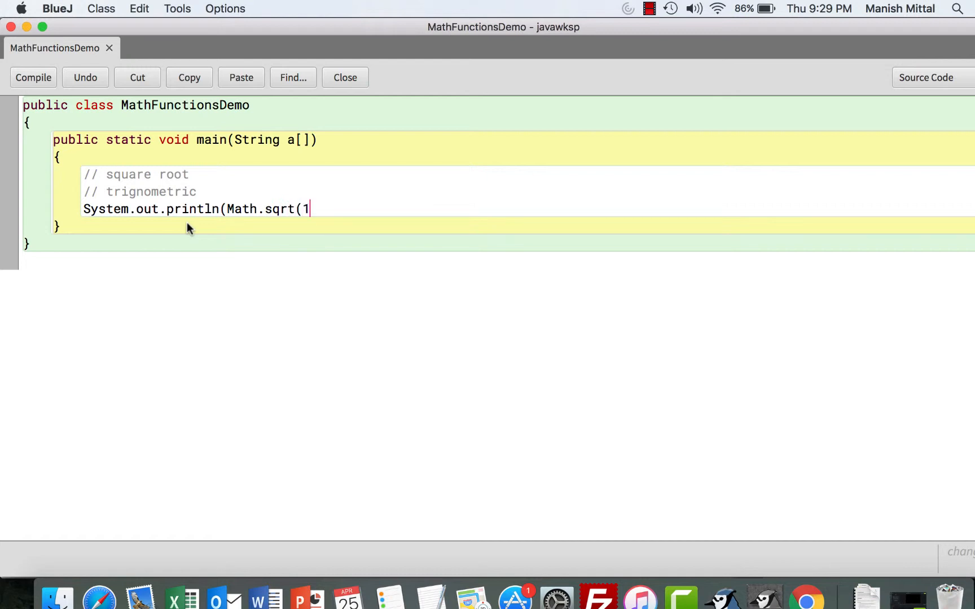
type("6))")
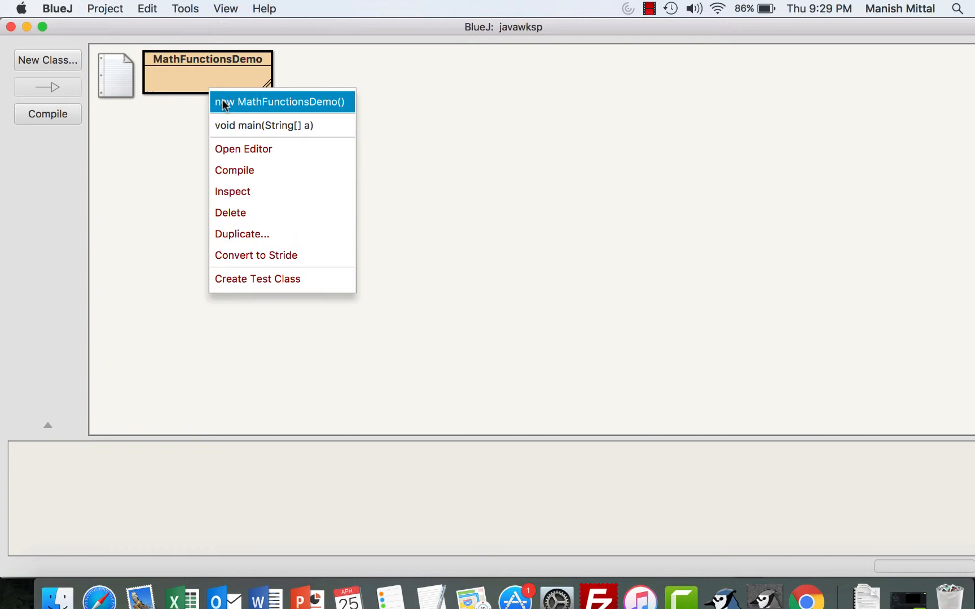
Step: Run main to see 4.0 in the terminal and return to editing the sqrt line
left_click(282, 125)
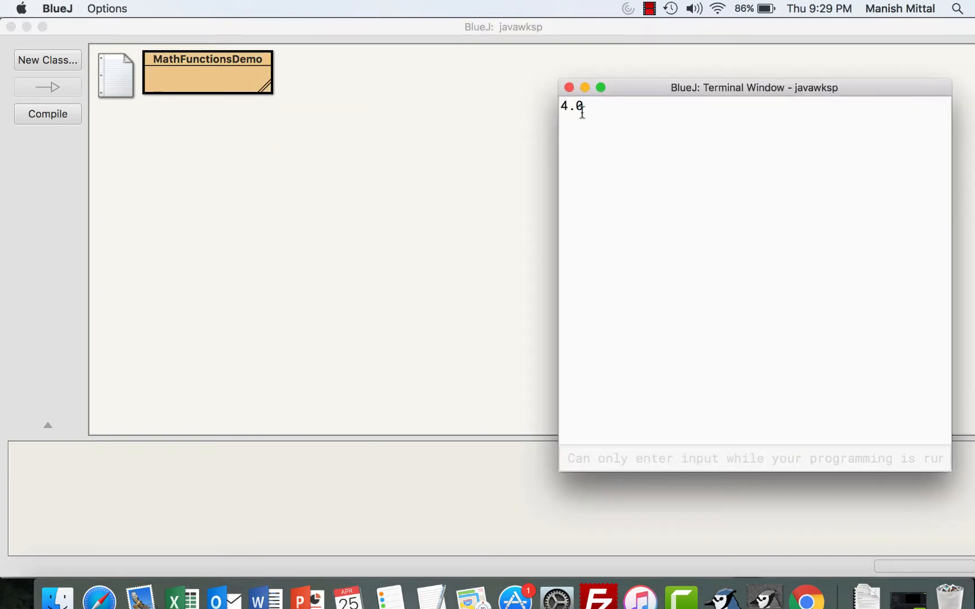
double_click(572, 106)
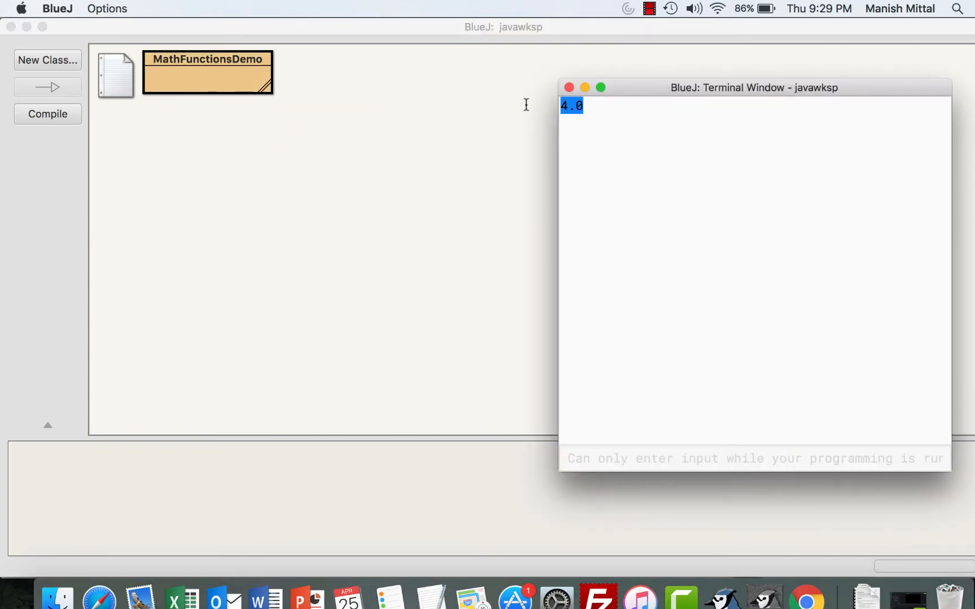
double_click(206, 74)
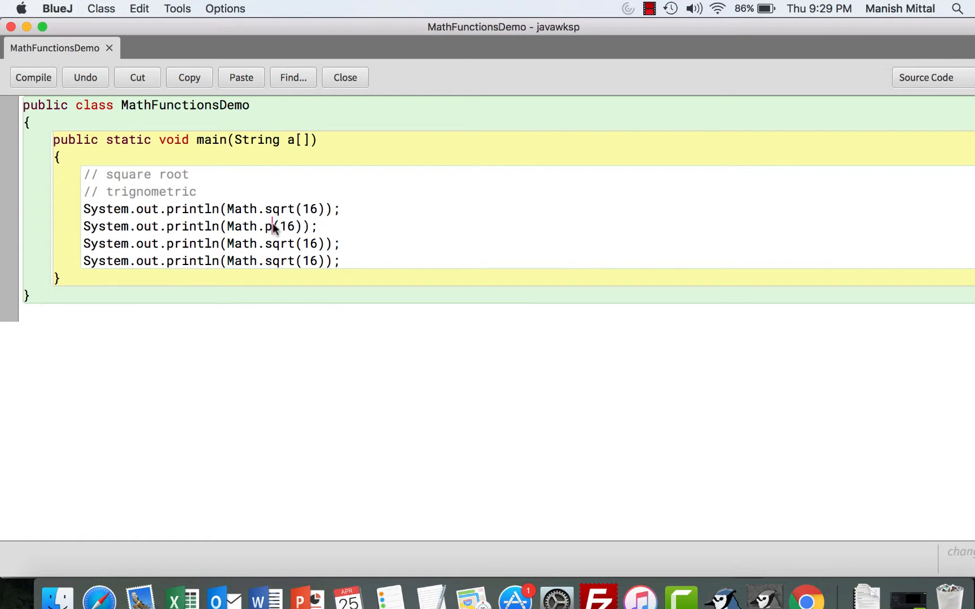
Step: Change the second print line to Math.pow(2,4) with the trailing comment //16
type("ow")
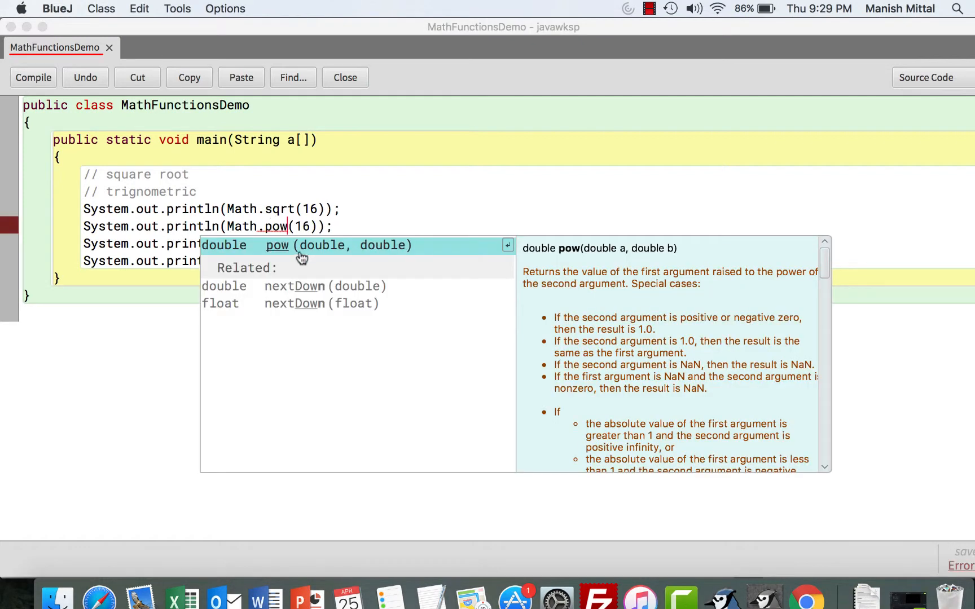
mouse_move(336, 253)
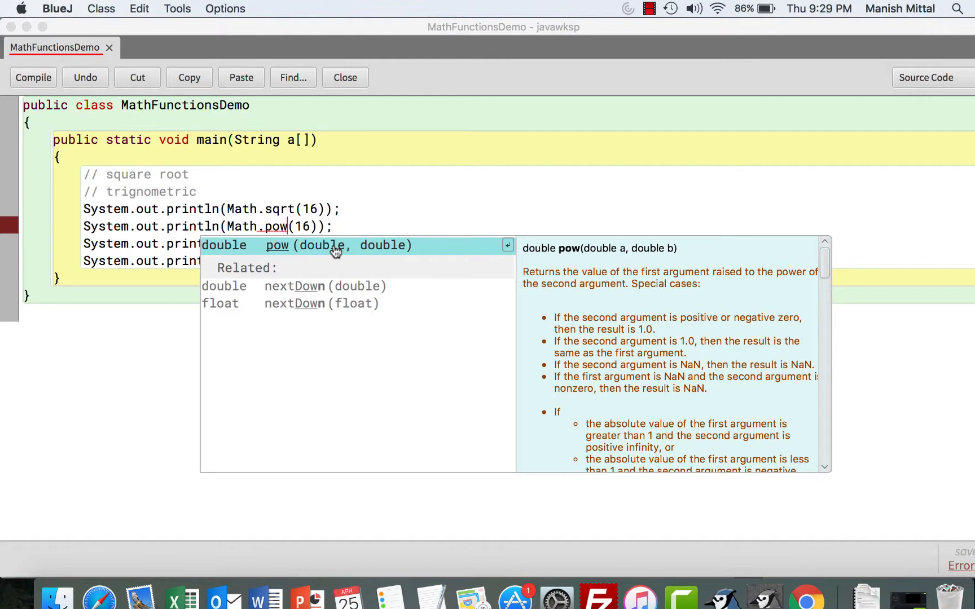
mouse_move(387, 250)
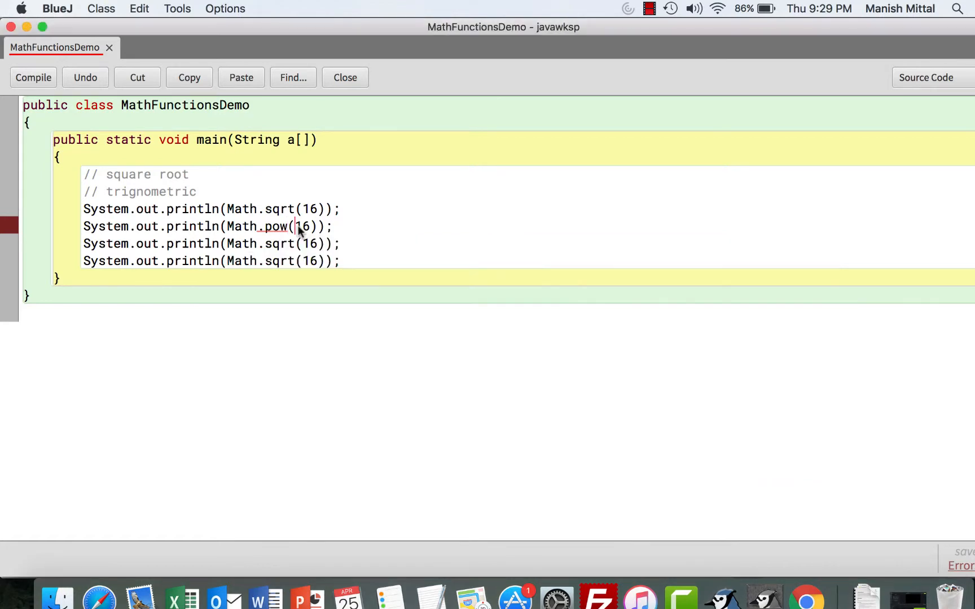
type("2,4")
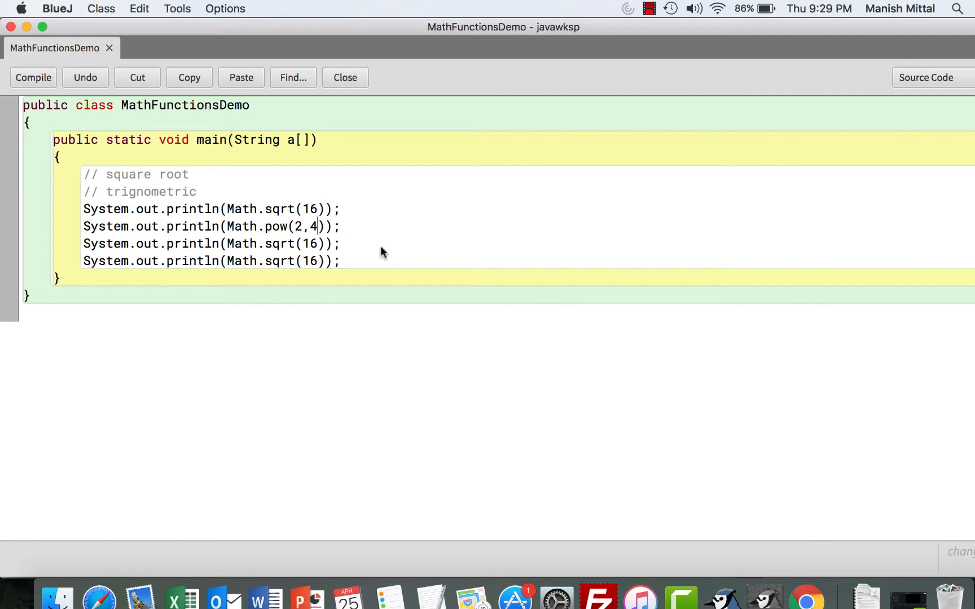
type("//")
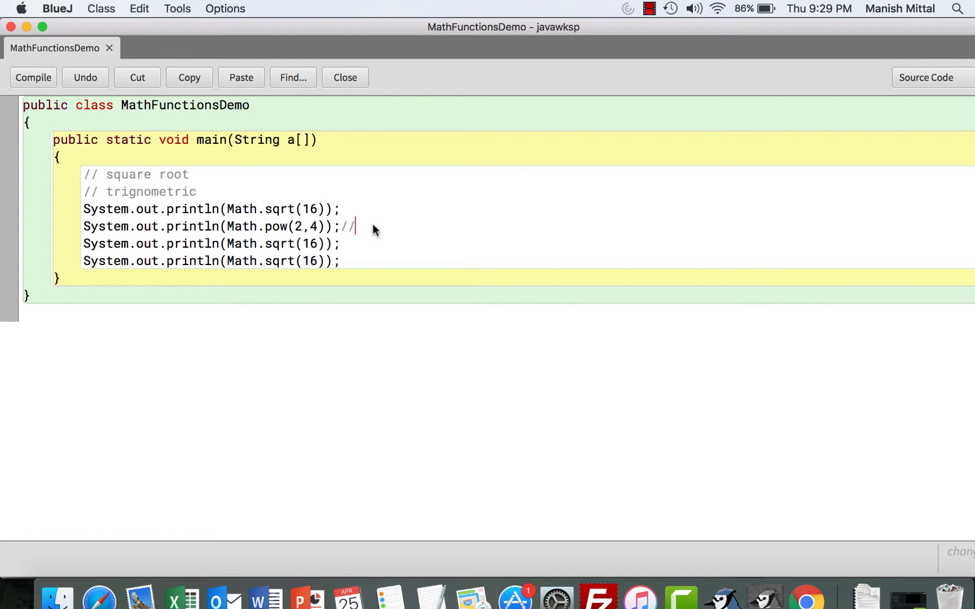
type("16")
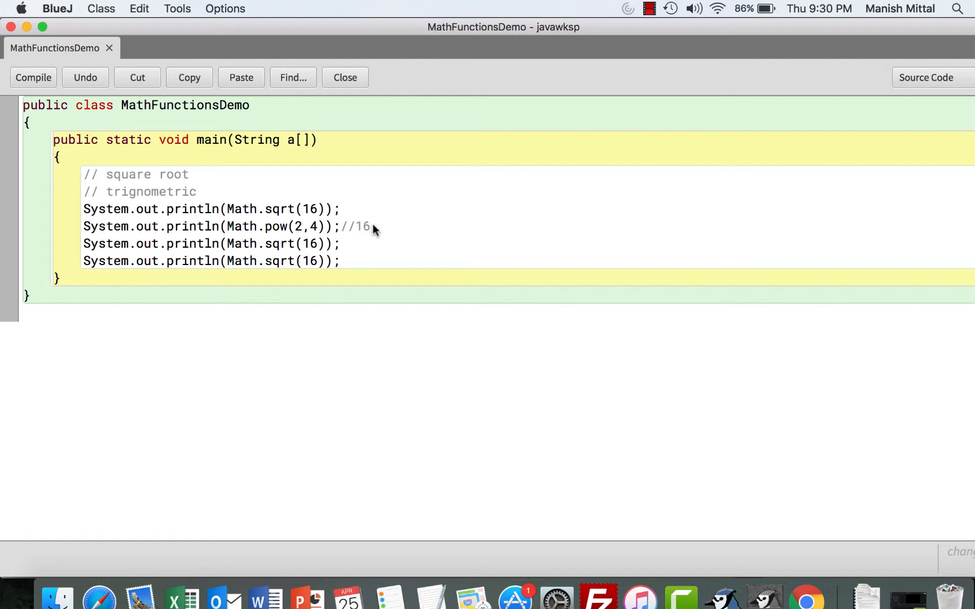
Step: Turn the third and fourth lines into Math.max(16,56) and Math.min(16, 56)
double_click(280, 243)
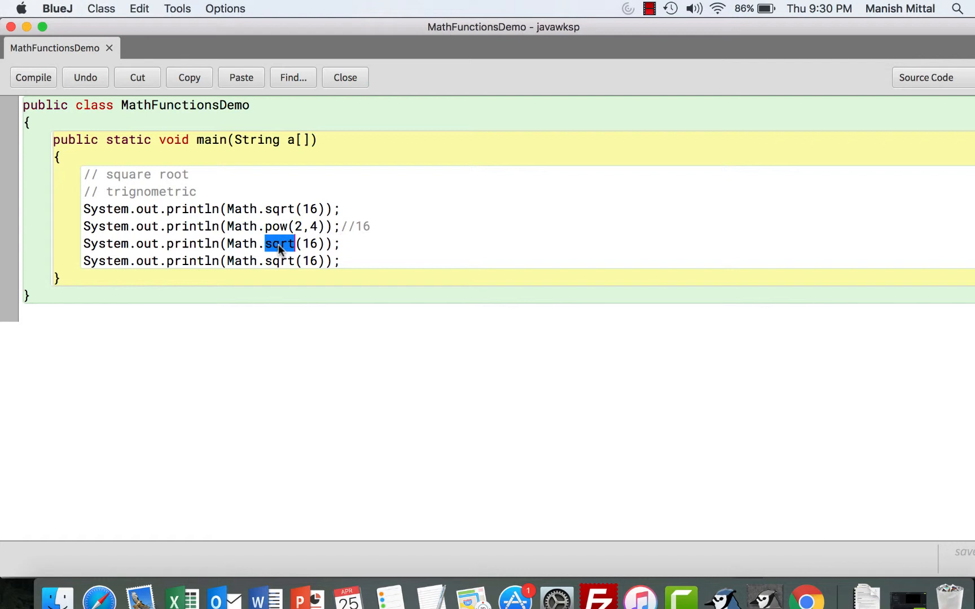
type("max")
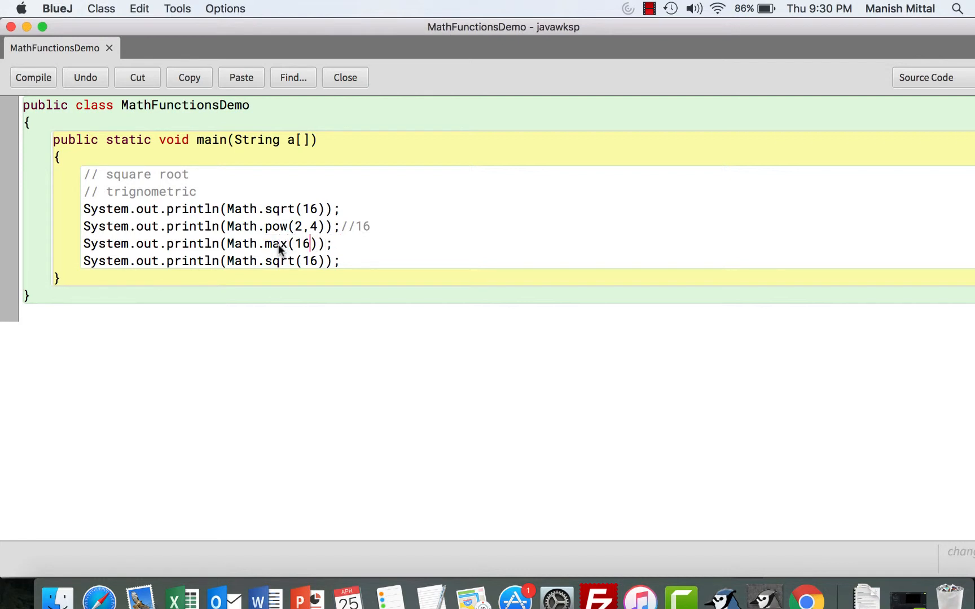
type(",56")
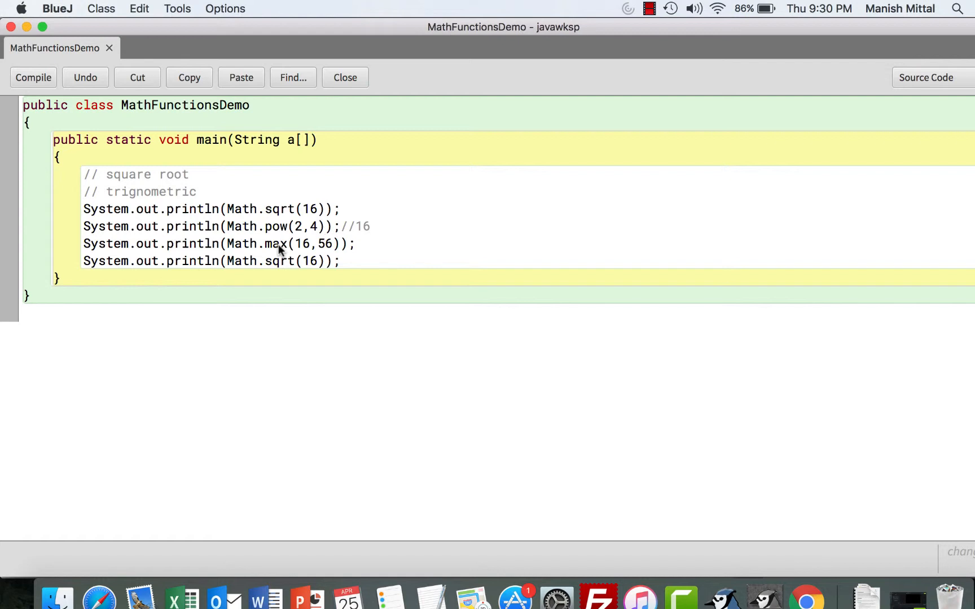
type("min")
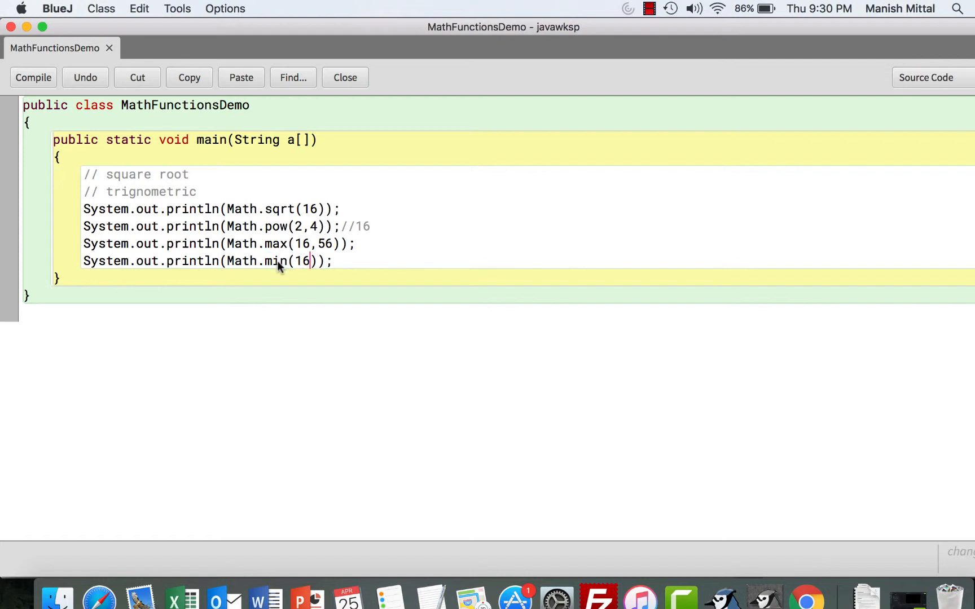
type(", 56")
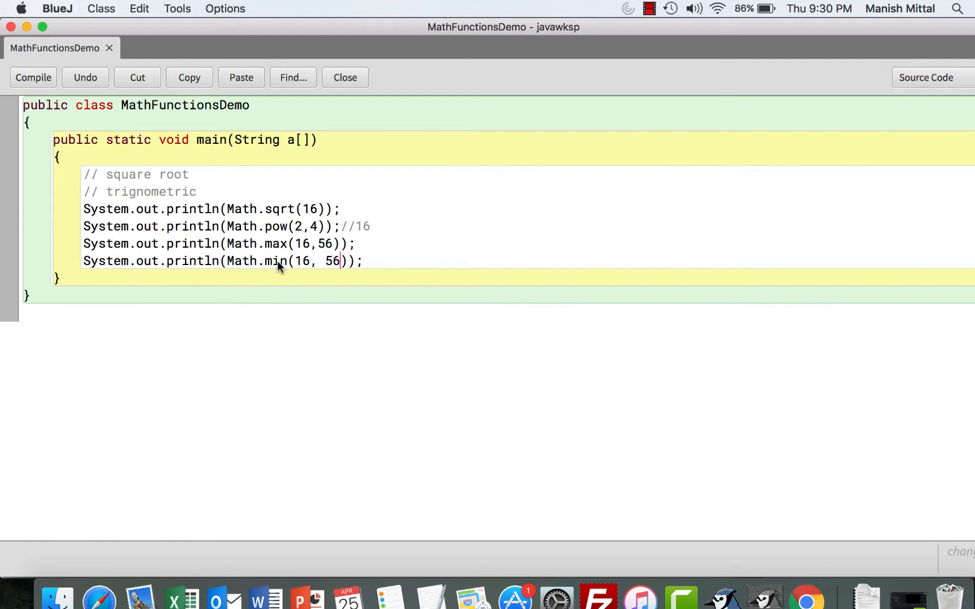
Step: Comment max with // 56 and min with //16, then paste another sqrt print line
type("// 56")
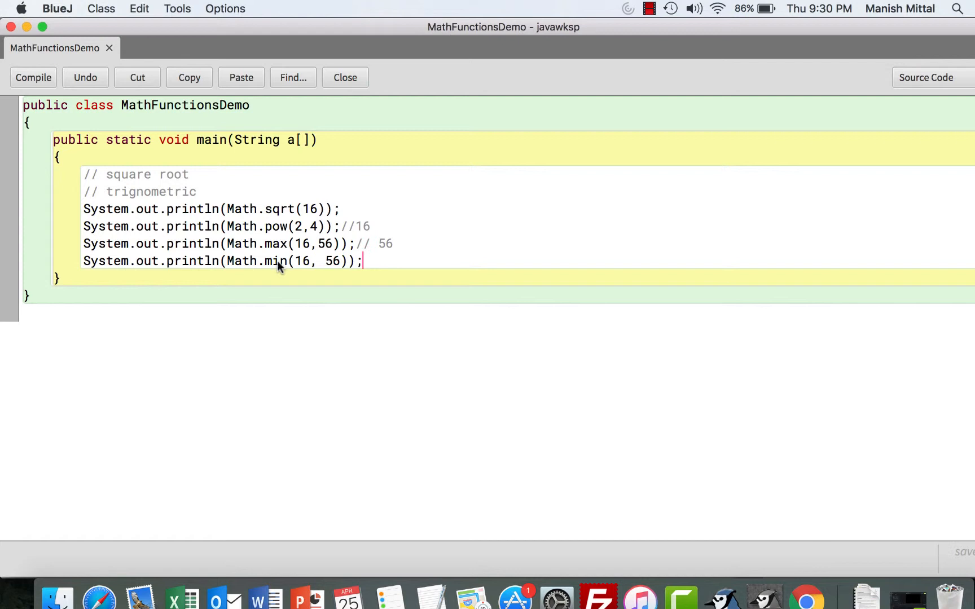
type("//16")
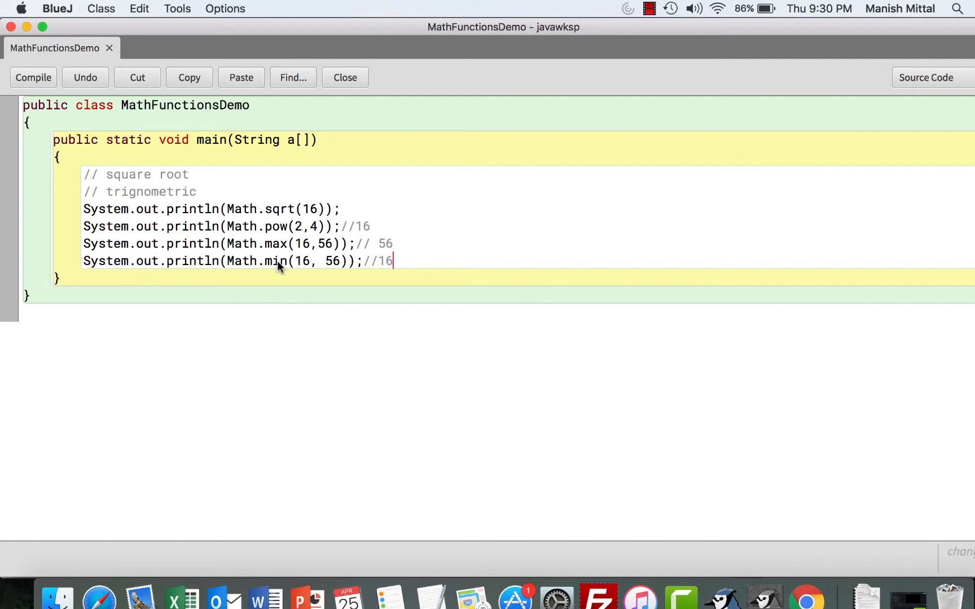
type("System.out.println(Math.sqrt(16));")
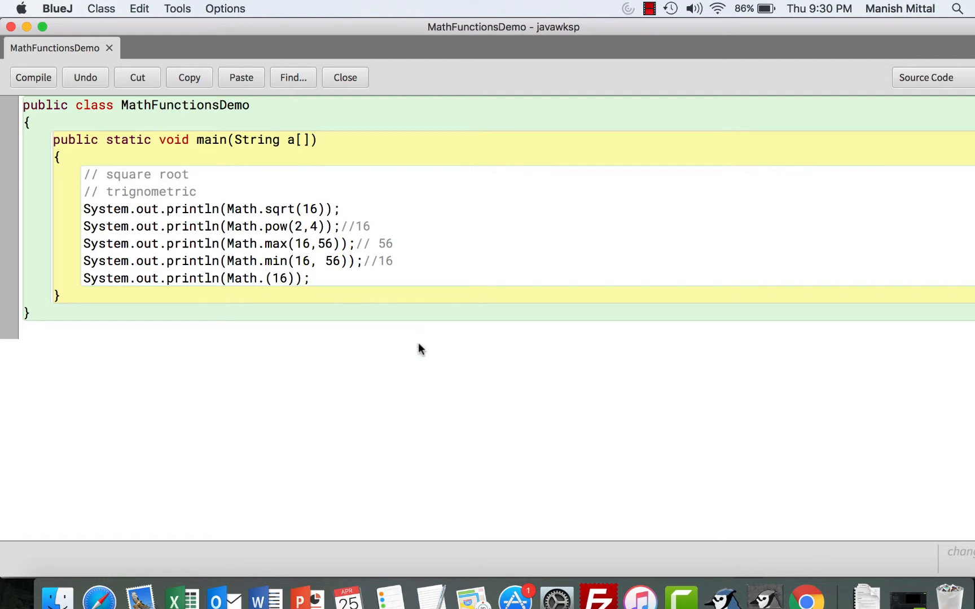
Step: Edit the pasted line into Math.ceil(2.3) with the comment //3.0
type("ceil")
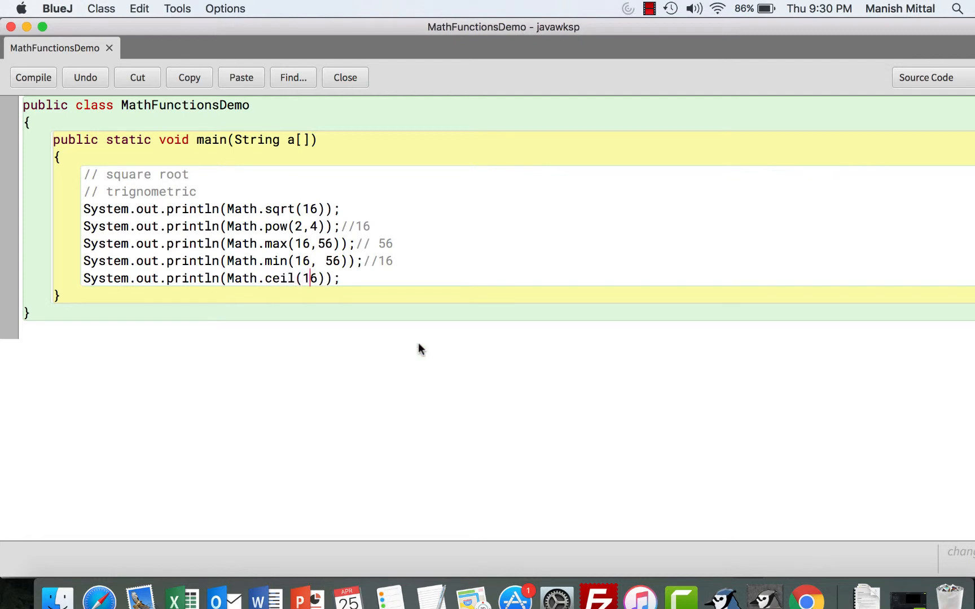
key("Backspace")
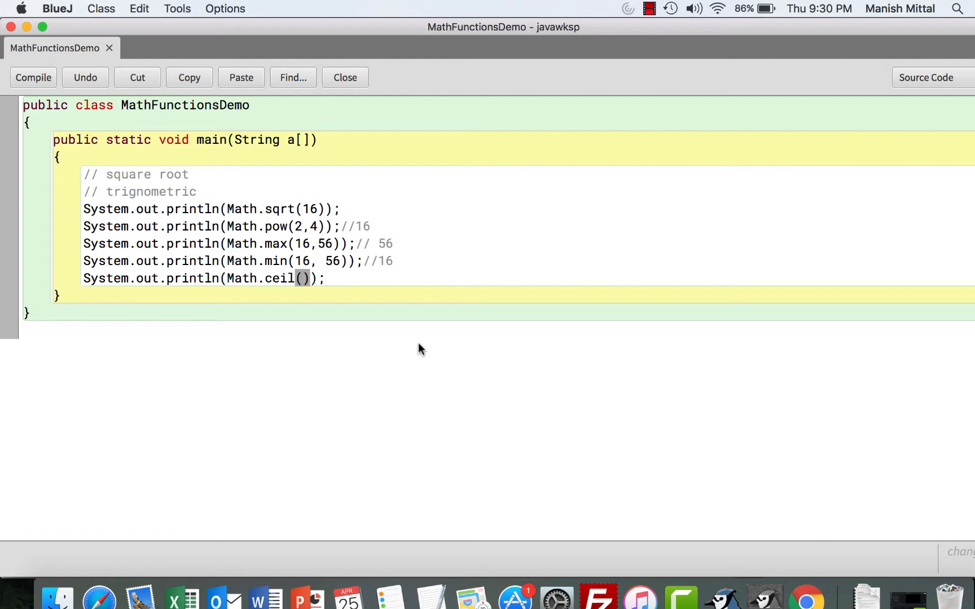
type("2.")
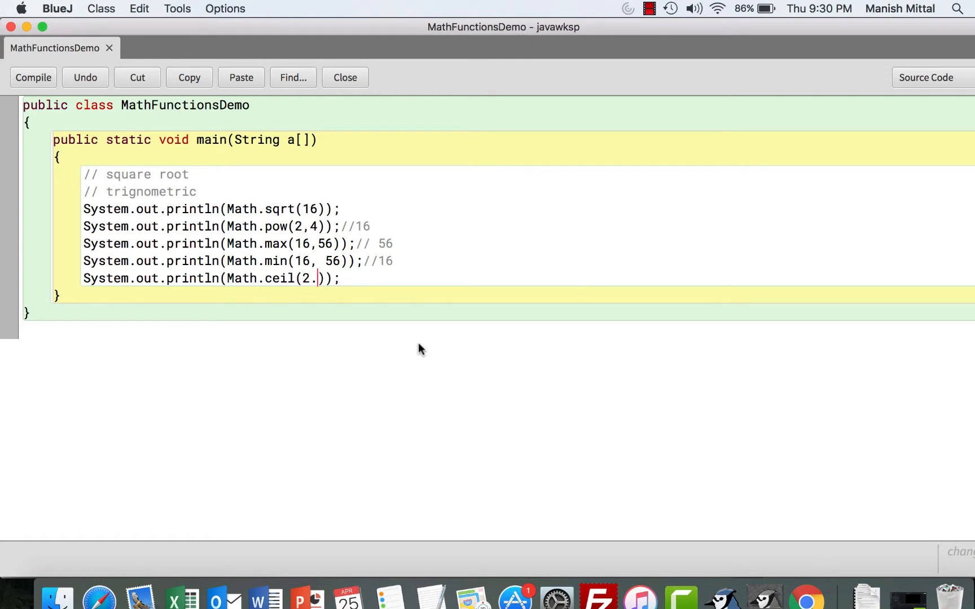
type("3")
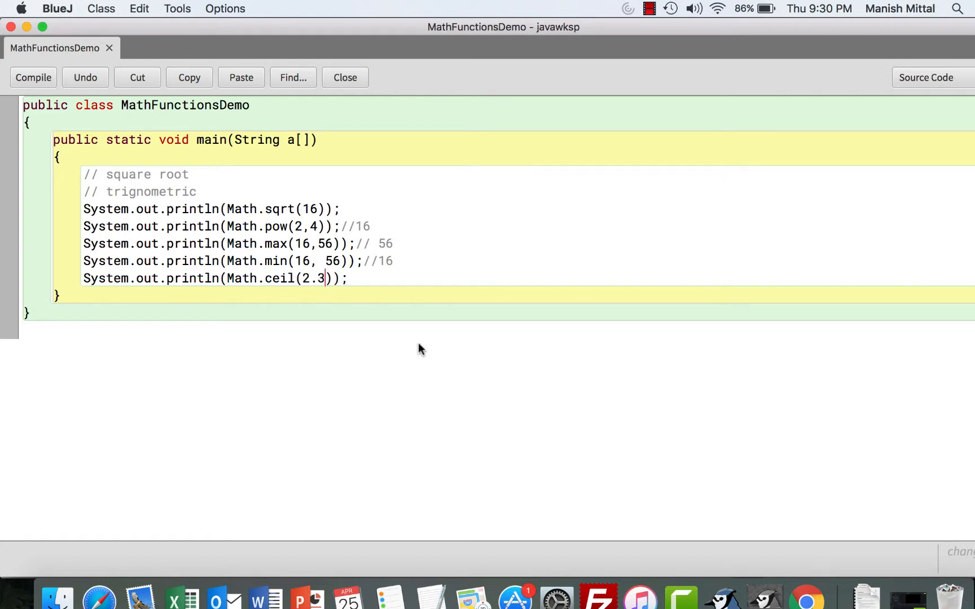
type("//")
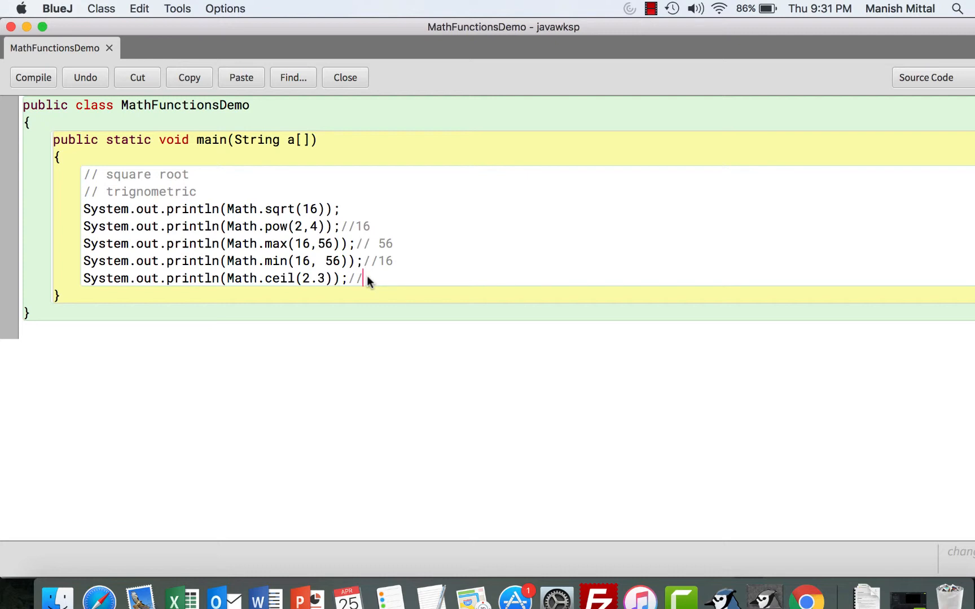
mouse_move(326, 288)
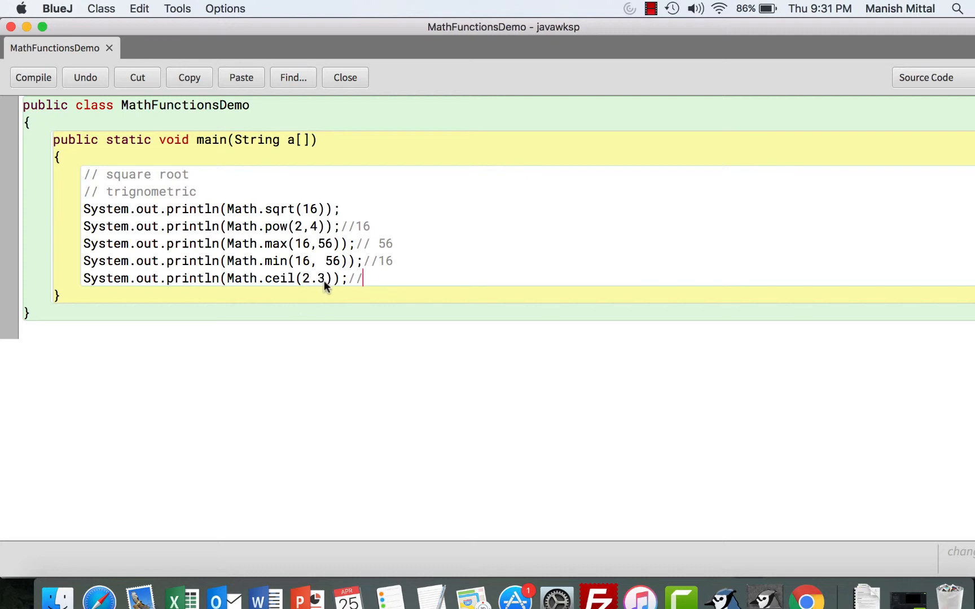
mouse_move(356, 293)
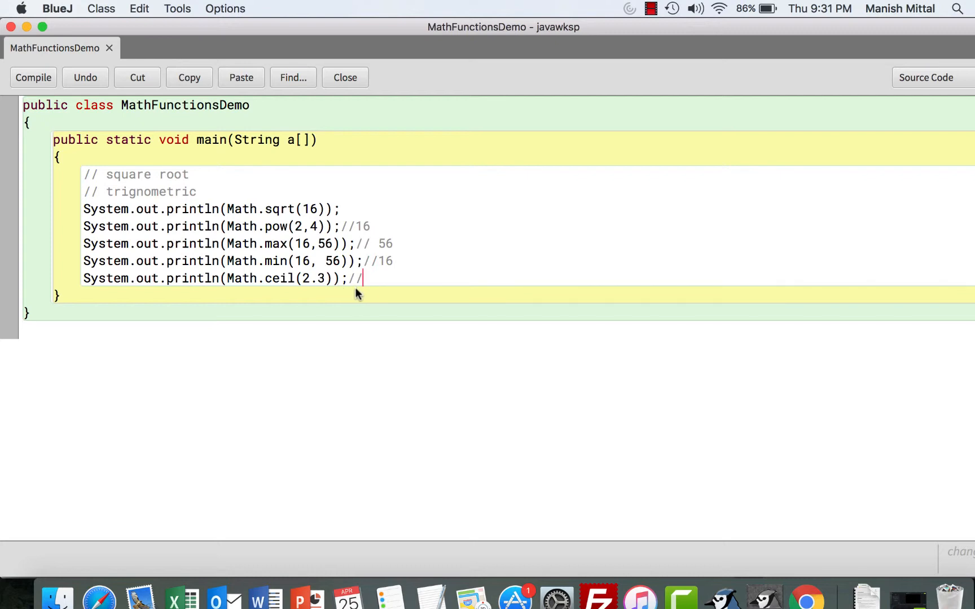
type("3.")
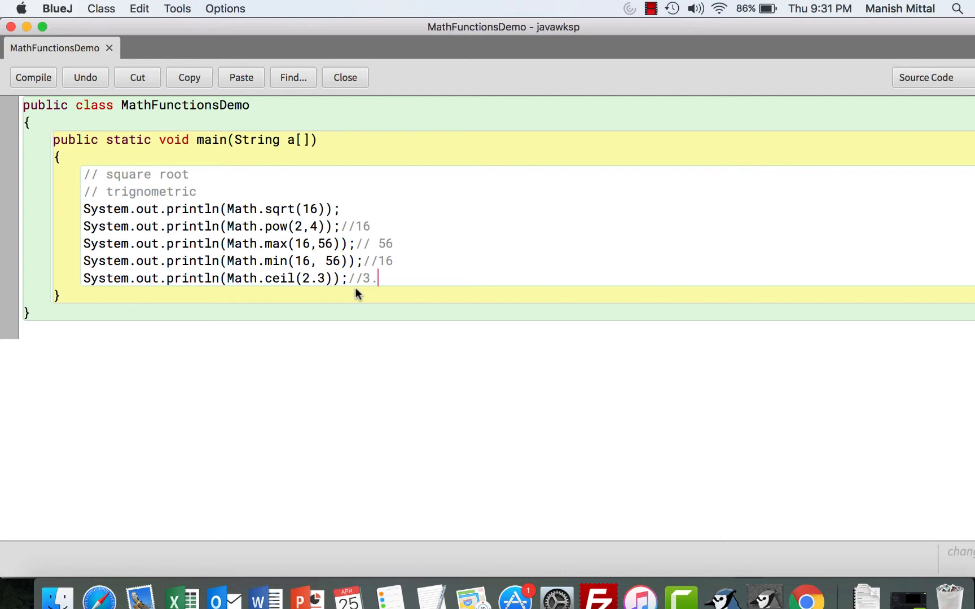
type("0")
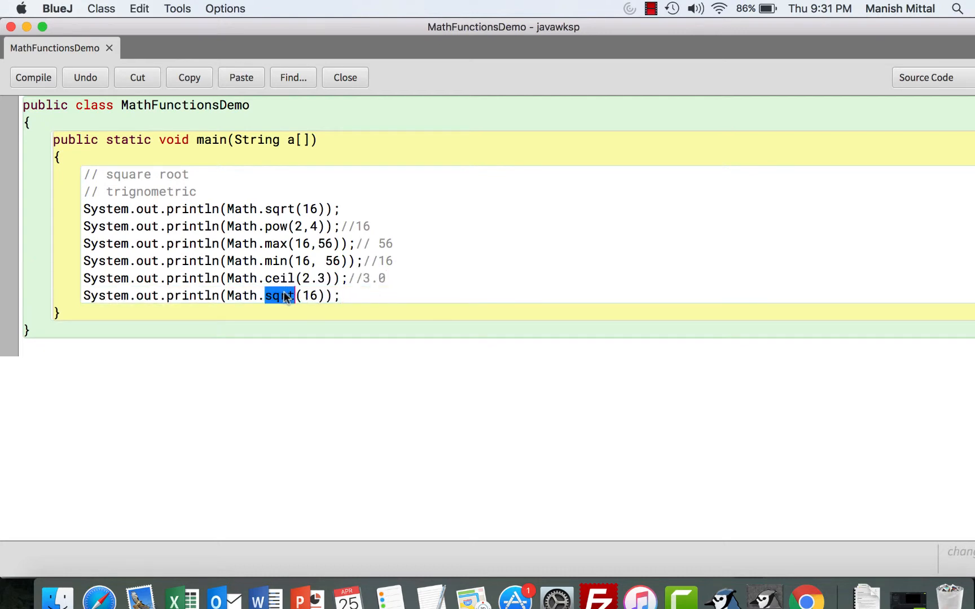
Step: Make a Math.floor(2.3) print line commented //2.0 and paste another println
type("floor")
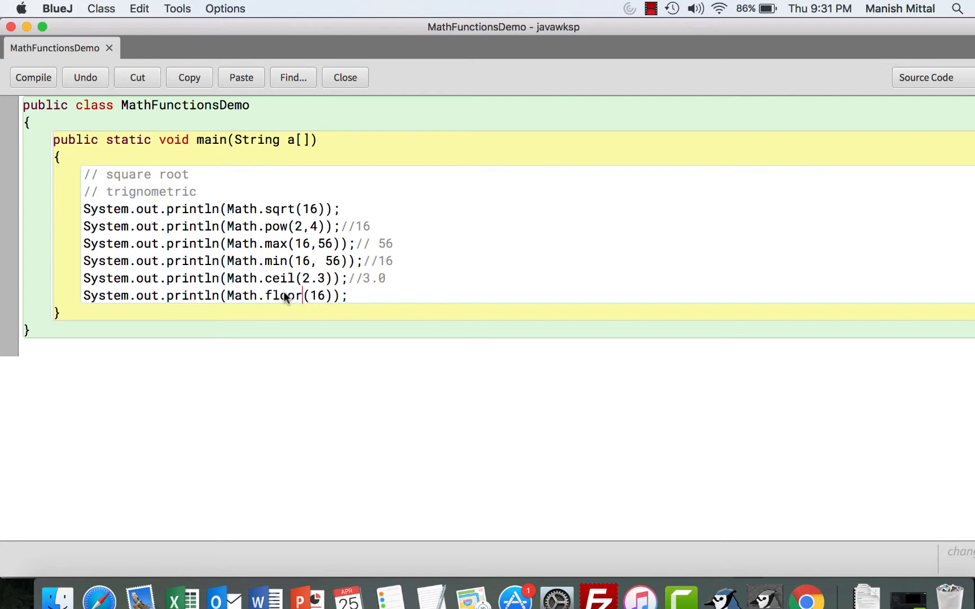
type("2.3")
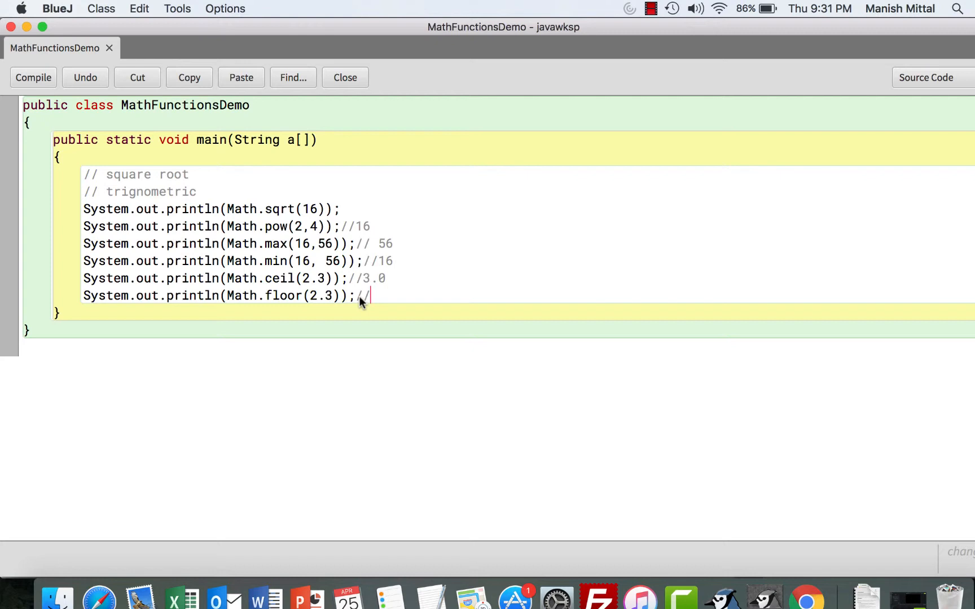
type("2.0")
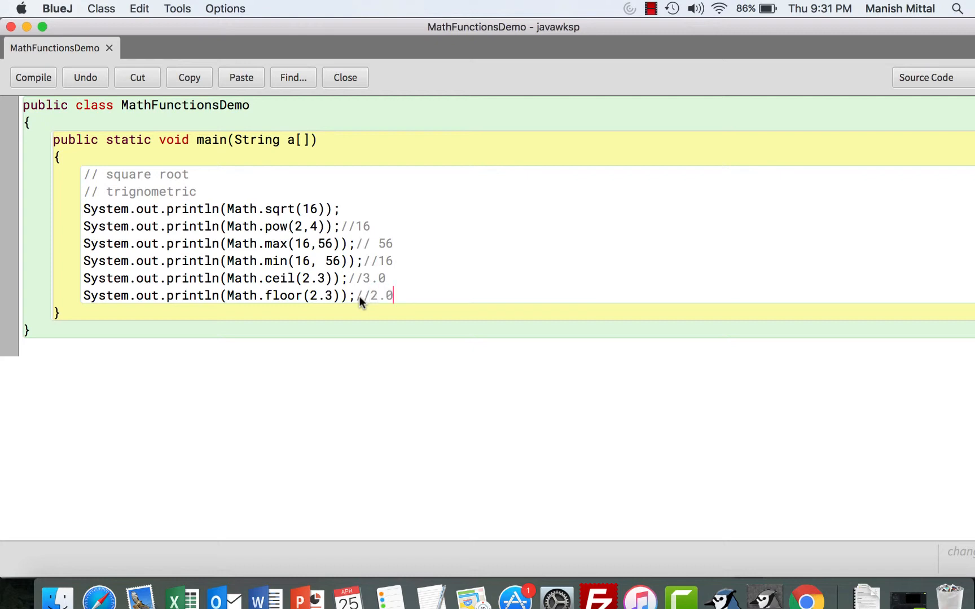
type("System.out.println(Math.sqrt(16));")
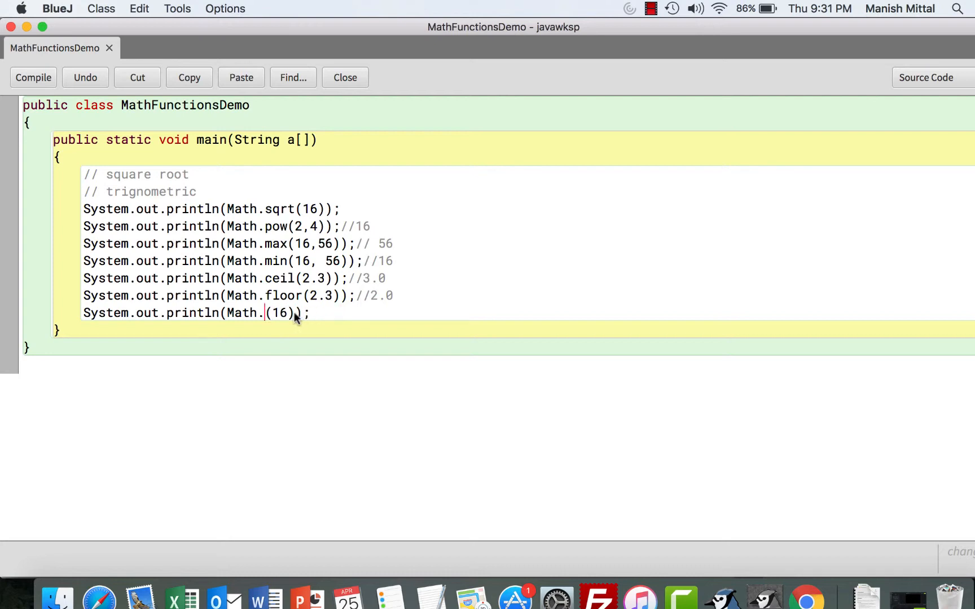
Step: Edit the pasted line into Math.round(2.5)
type("round")
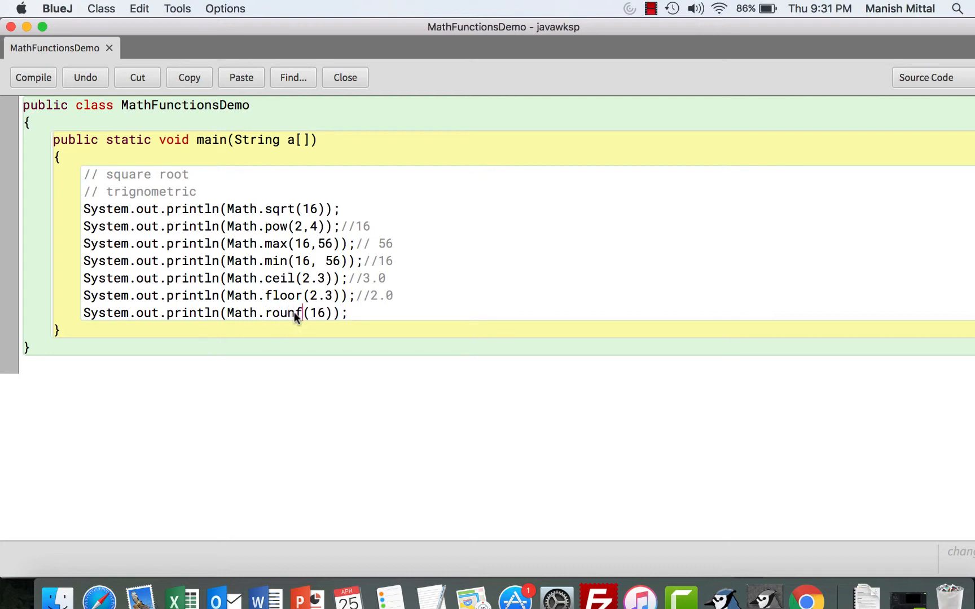
key("Backspace")
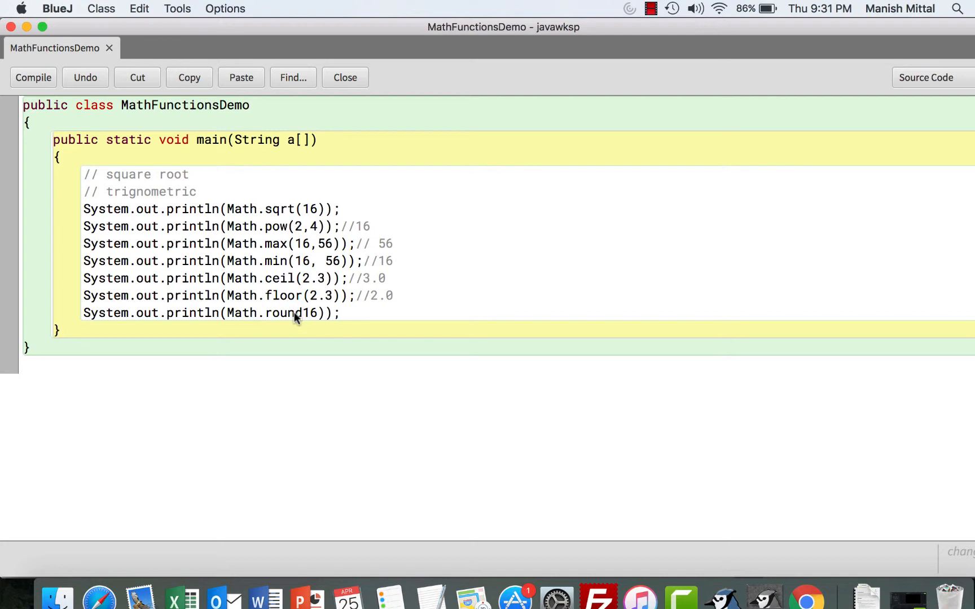
type("(")
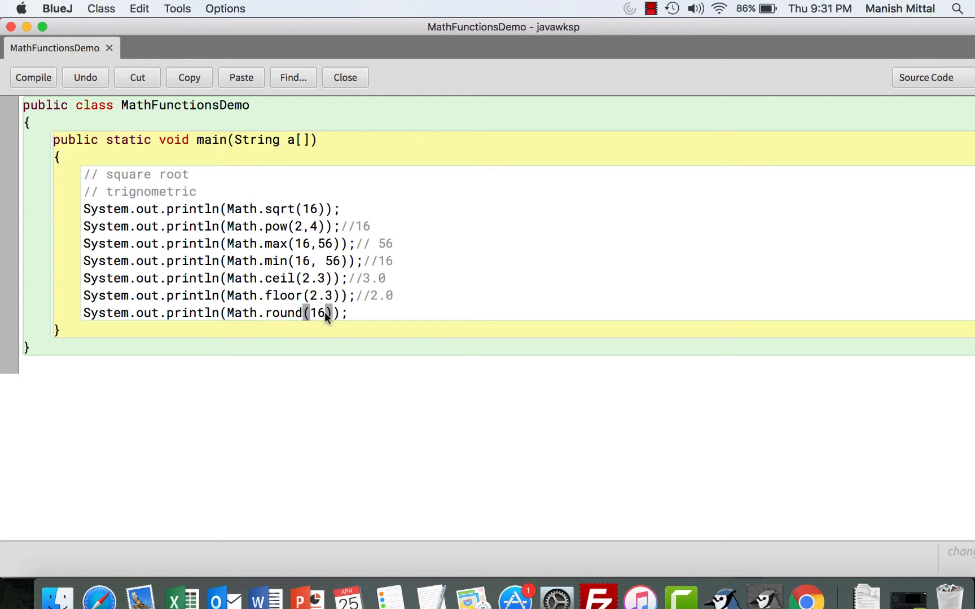
key("Backspace")
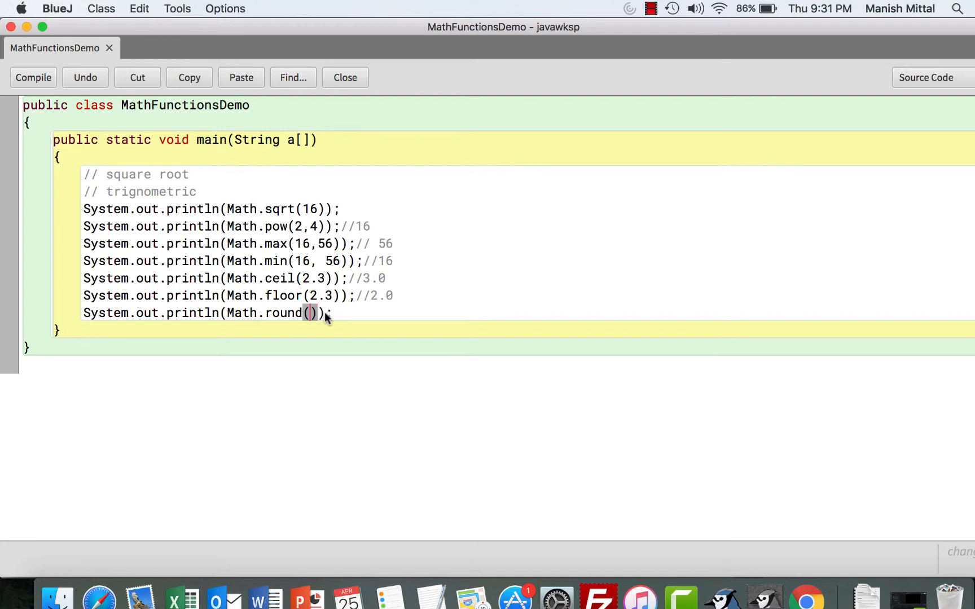
type("2.5")
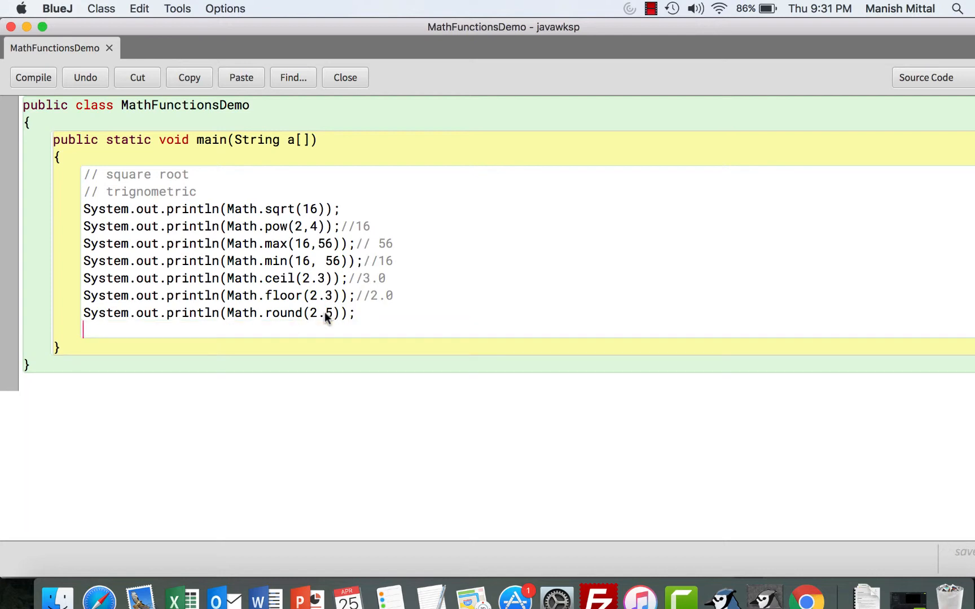
Step: Paste one more println and edit it into Math.rint(2.5)
type("System.out.println(Math.sqr(16));")
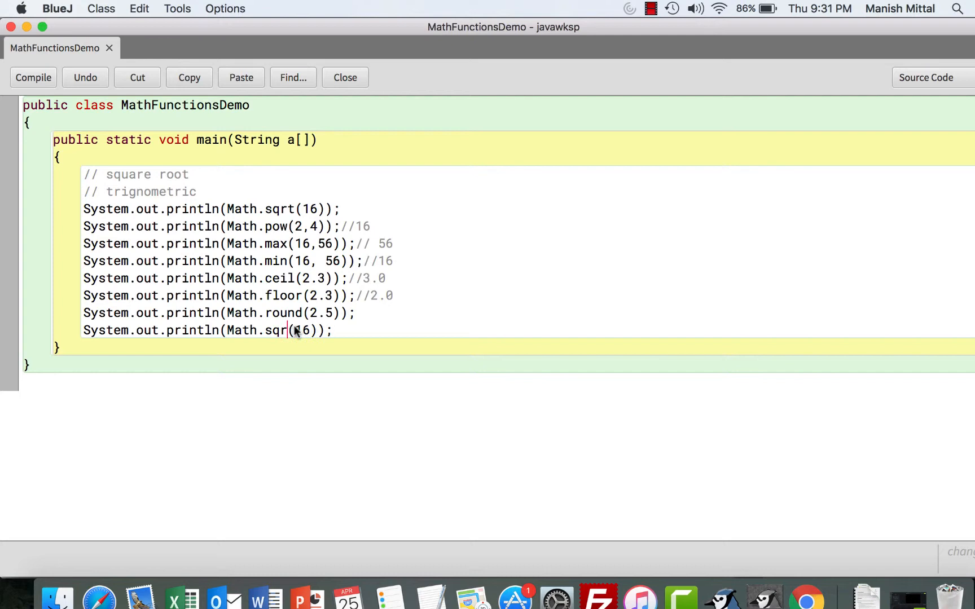
type("rint")
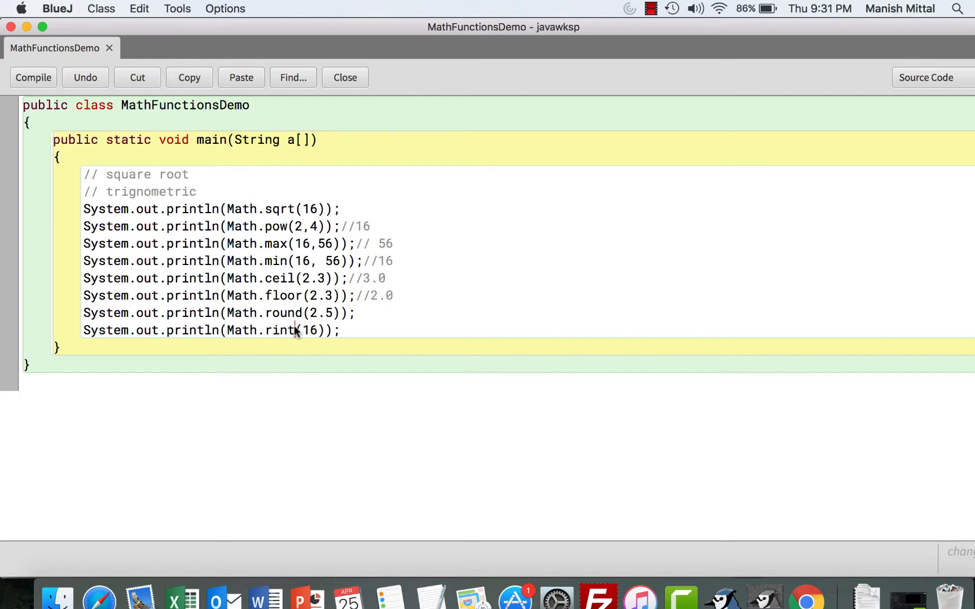
double_click(309, 331)
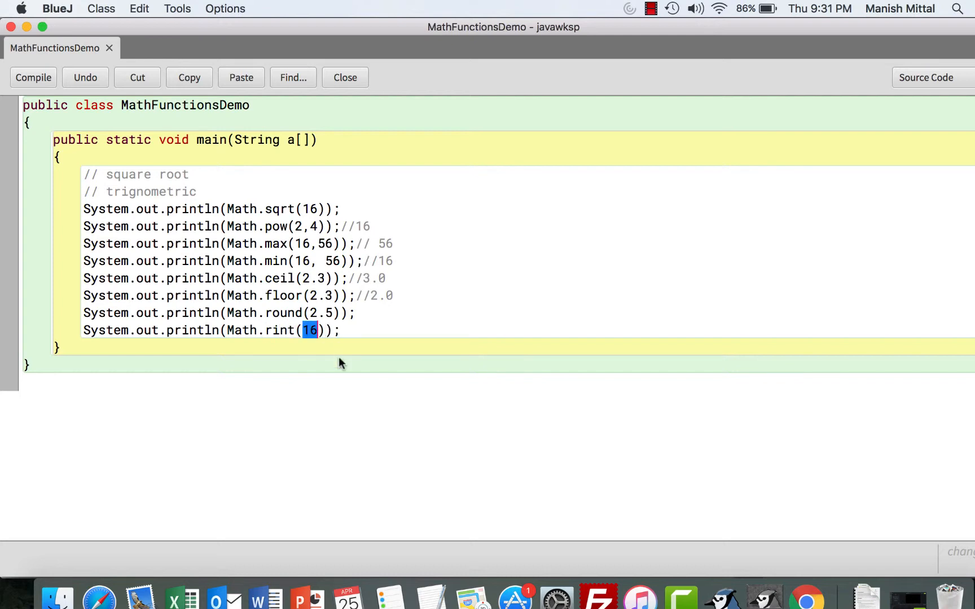
type("2.5")
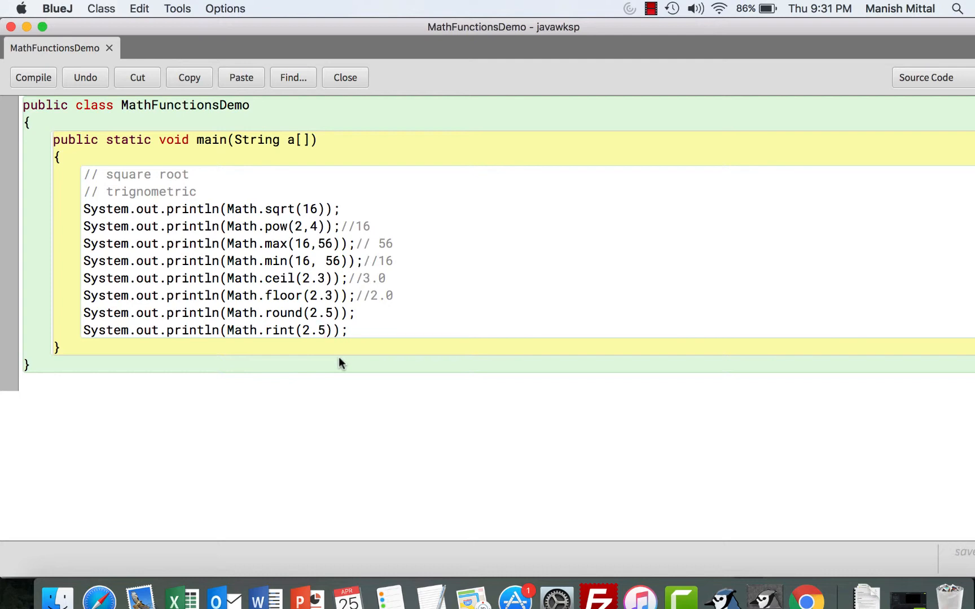
left_click(345, 77)
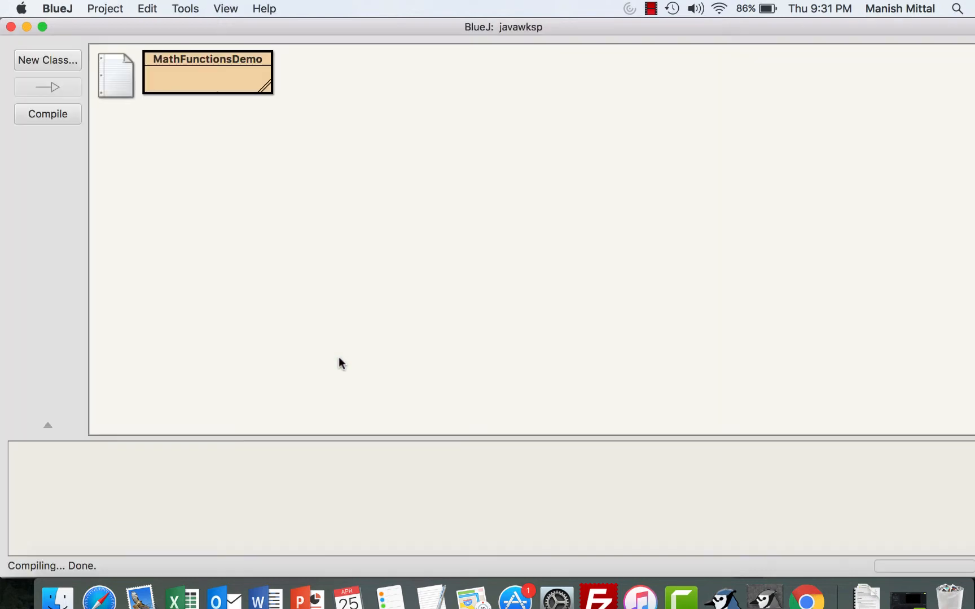
right_click(207, 73)
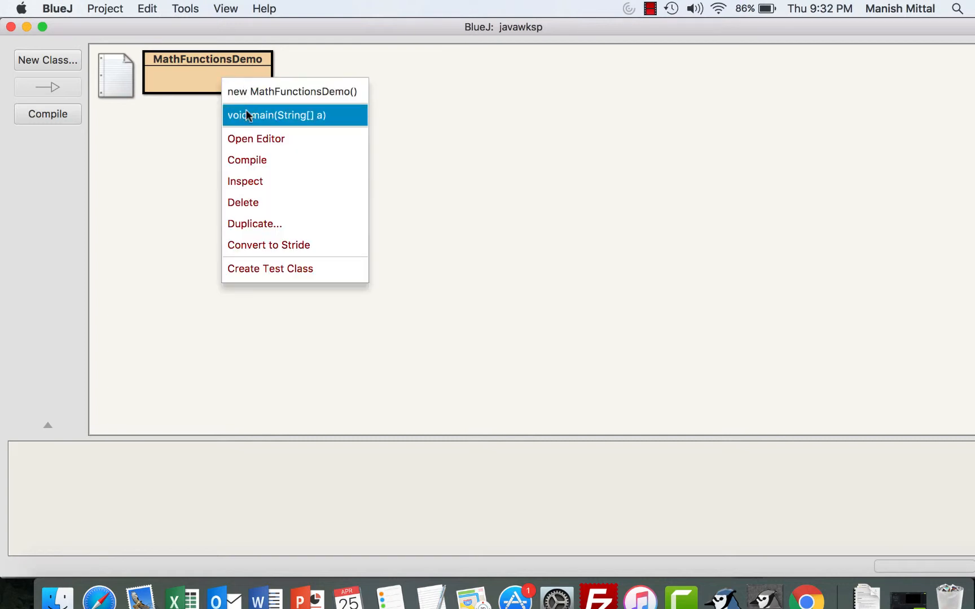
left_click(286, 115)
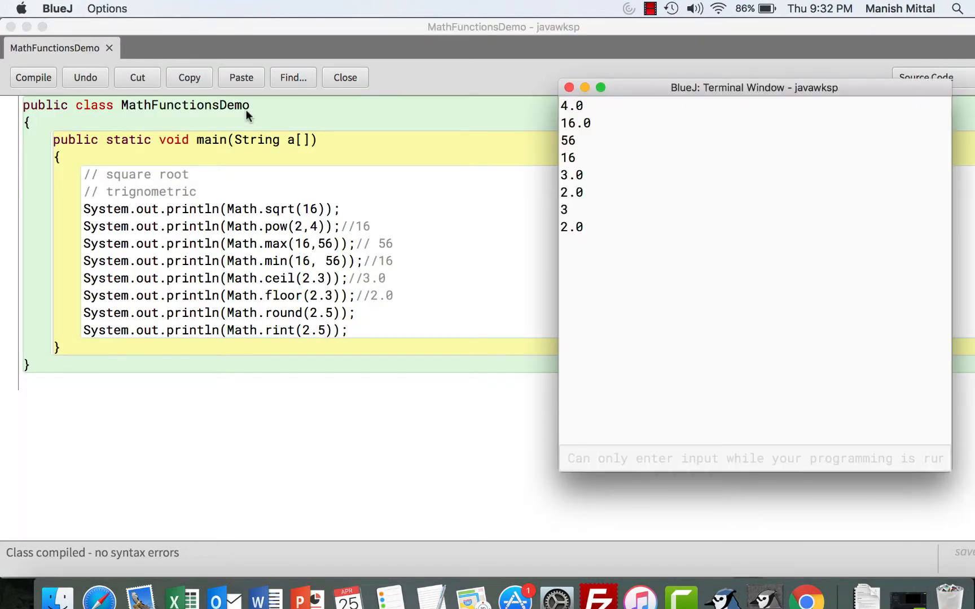
mouse_move(325, 223)
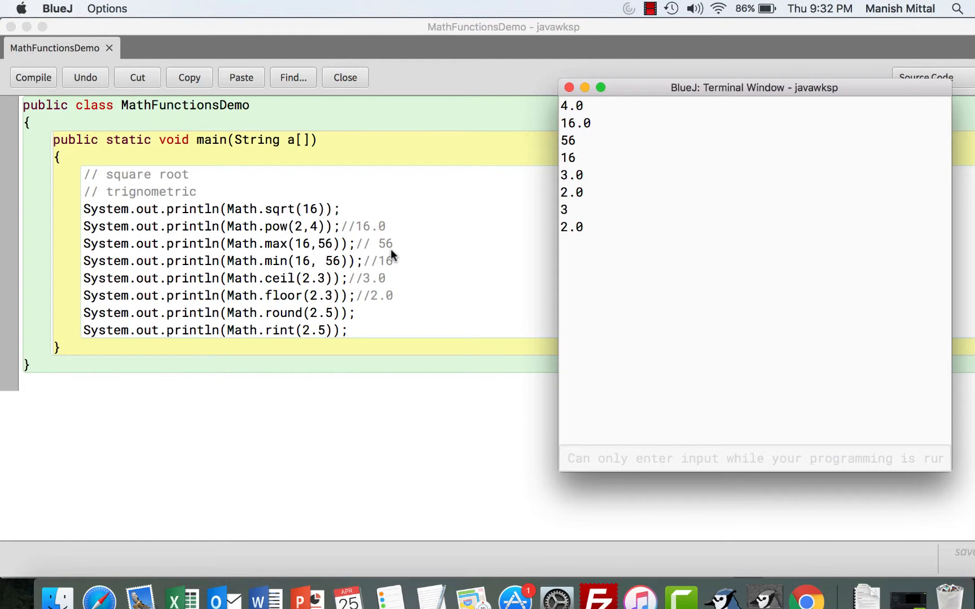
mouse_move(389, 271)
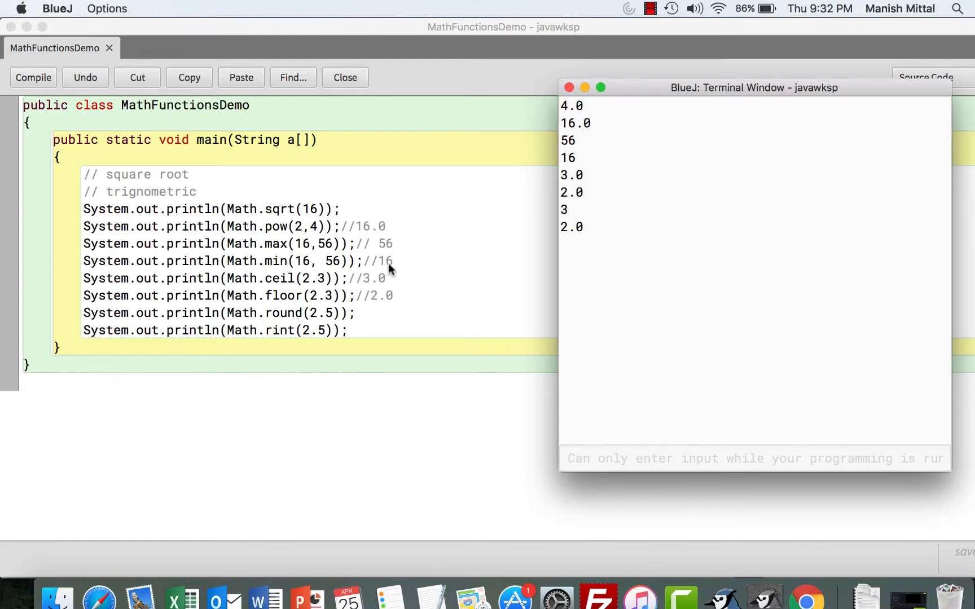
mouse_move(356, 288)
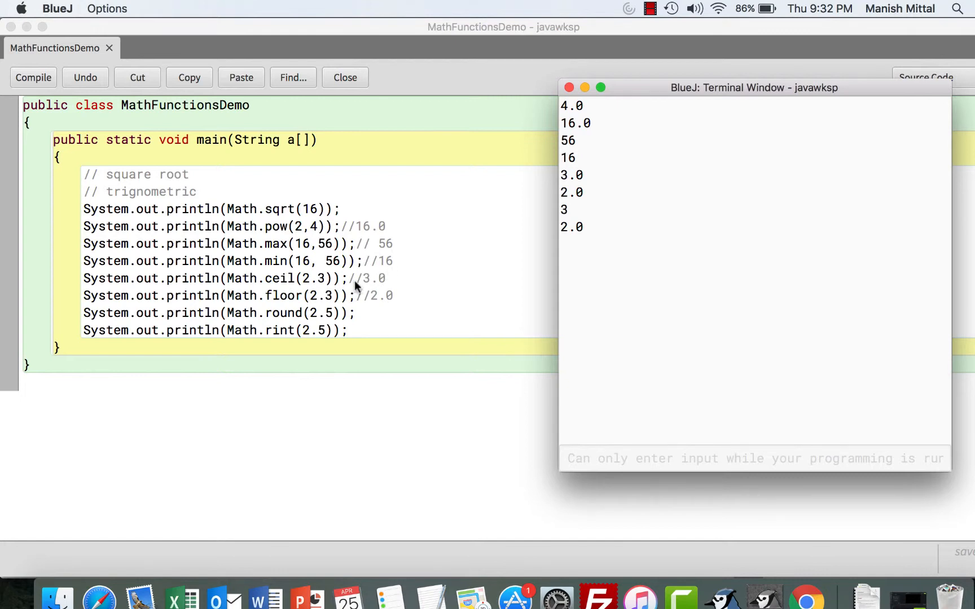
mouse_move(374, 287)
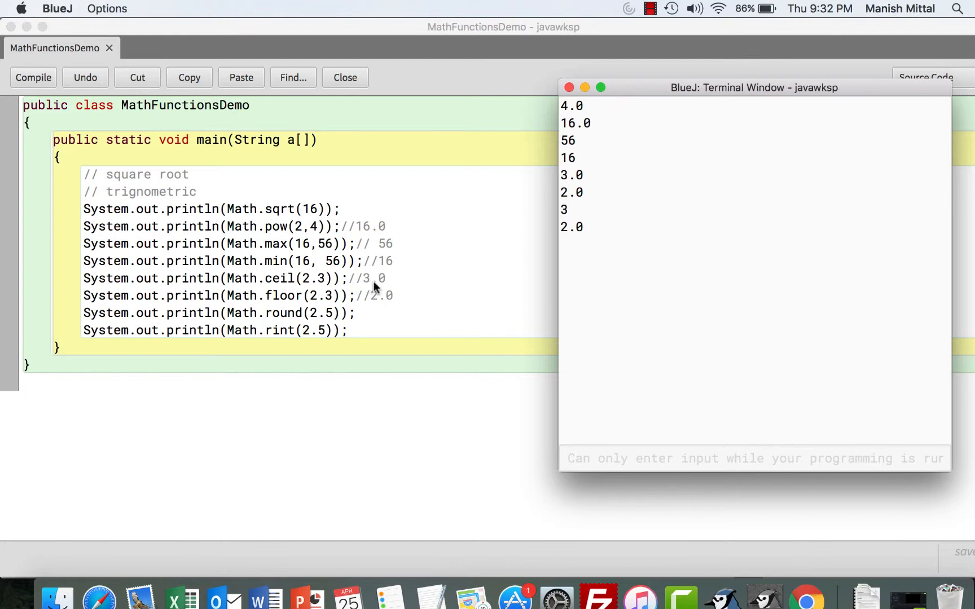
mouse_move(342, 307)
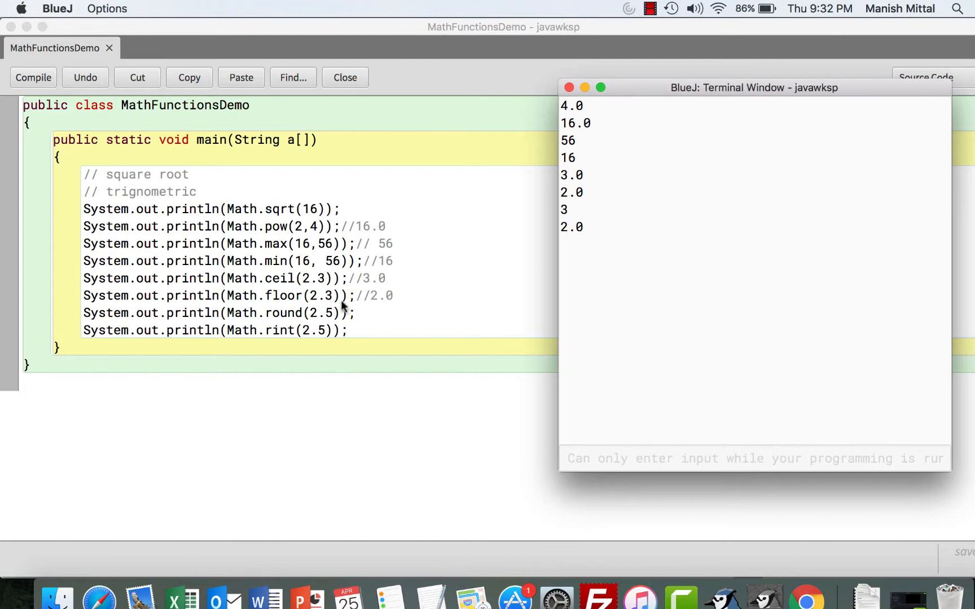
mouse_move(303, 302)
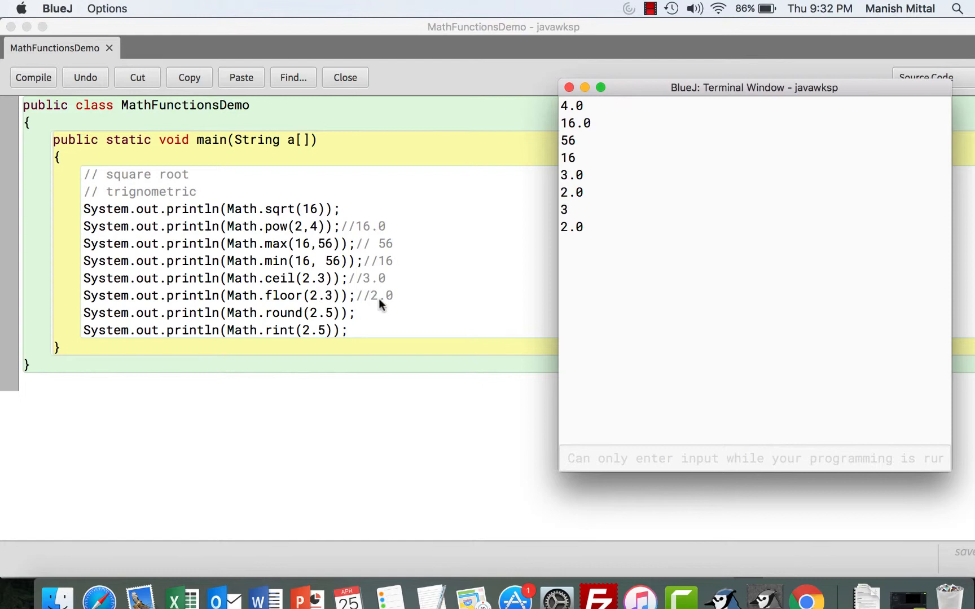
mouse_move(329, 318)
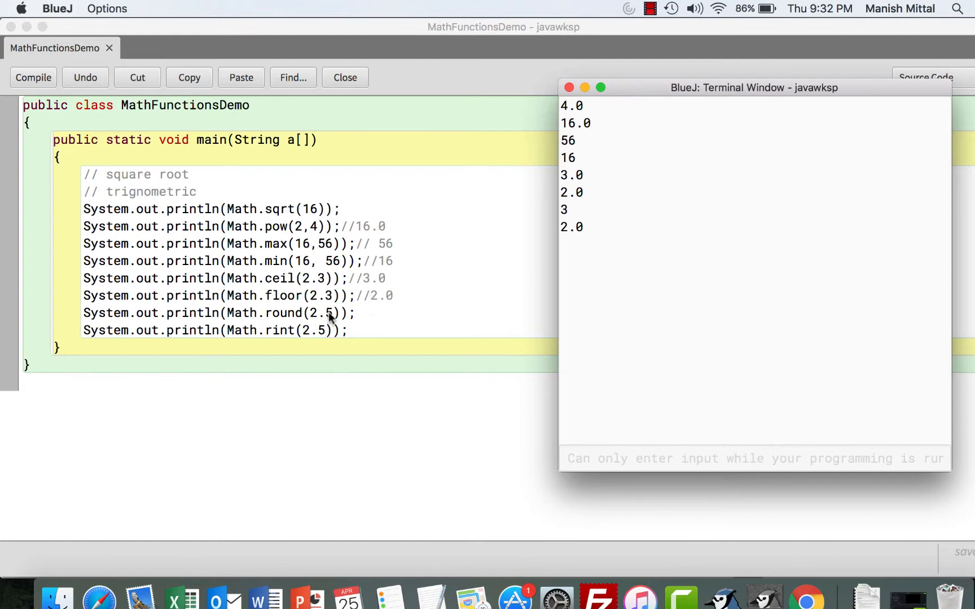
mouse_move(328, 321)
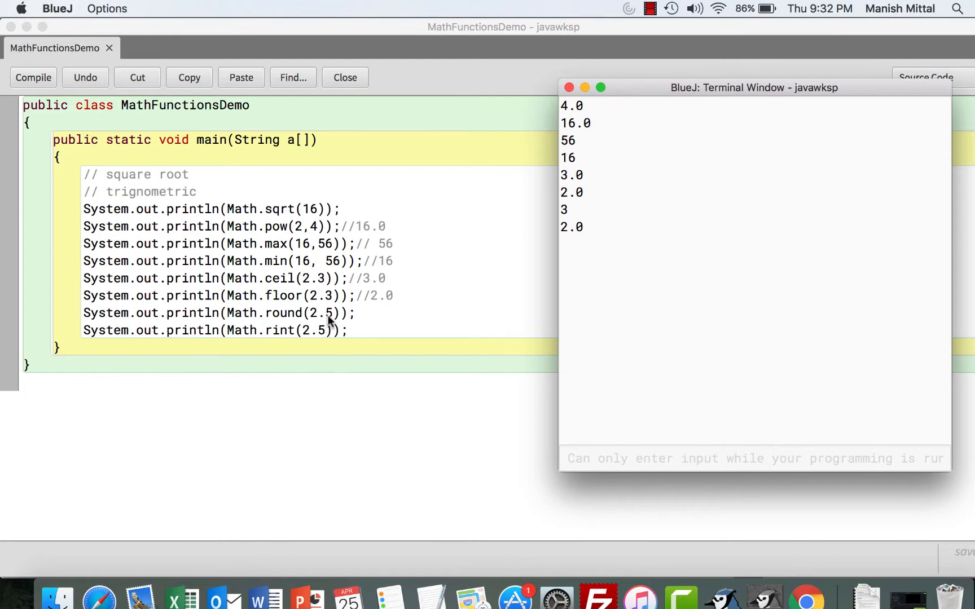
mouse_move(352, 313)
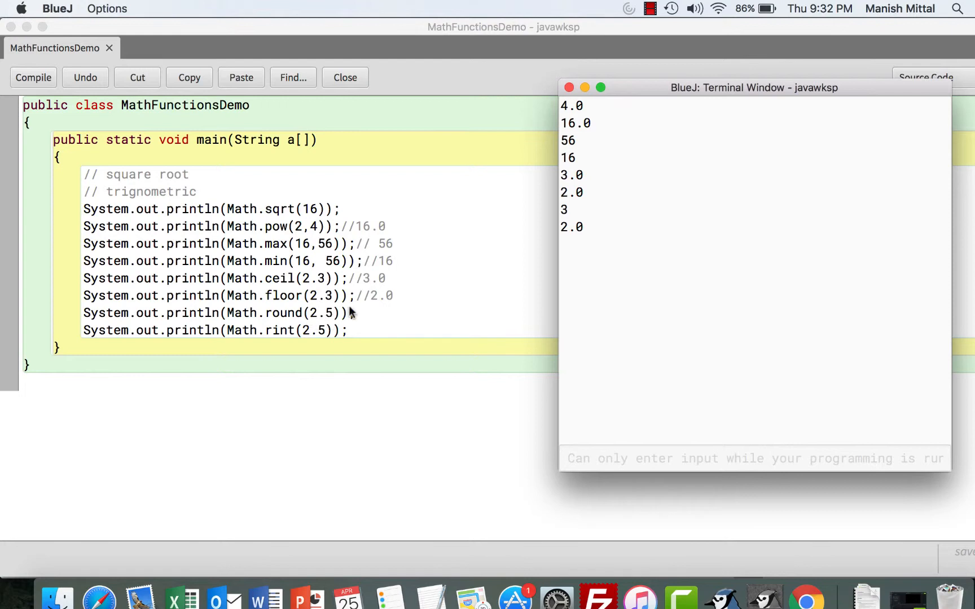
mouse_move(367, 314)
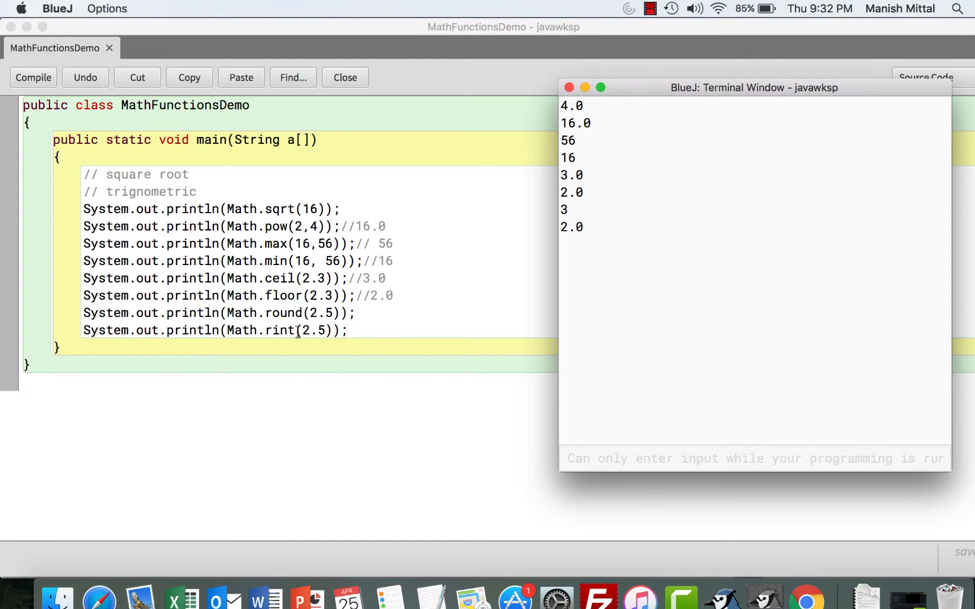
mouse_move(360, 317)
type("System.out.println(Math.rou(16));")
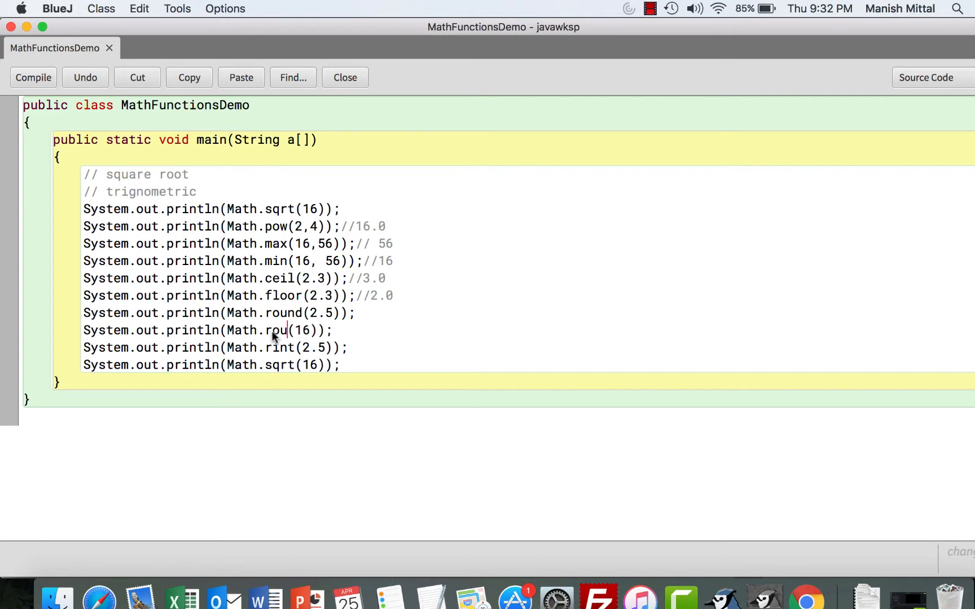
Step: Edit duplicated lines into Math.round(2.2) and Math.rint(2.2)
type("nd")
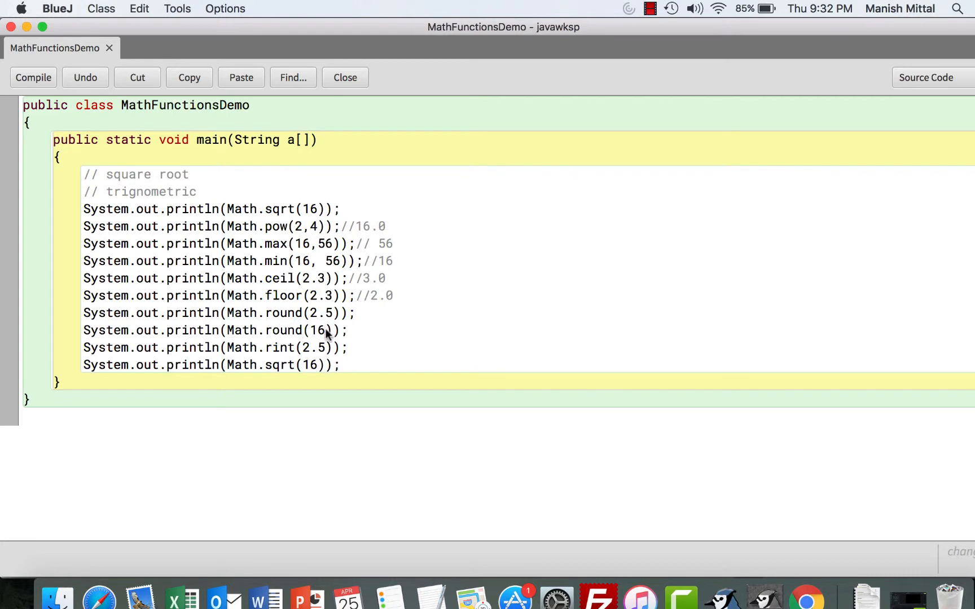
key("Backspace")
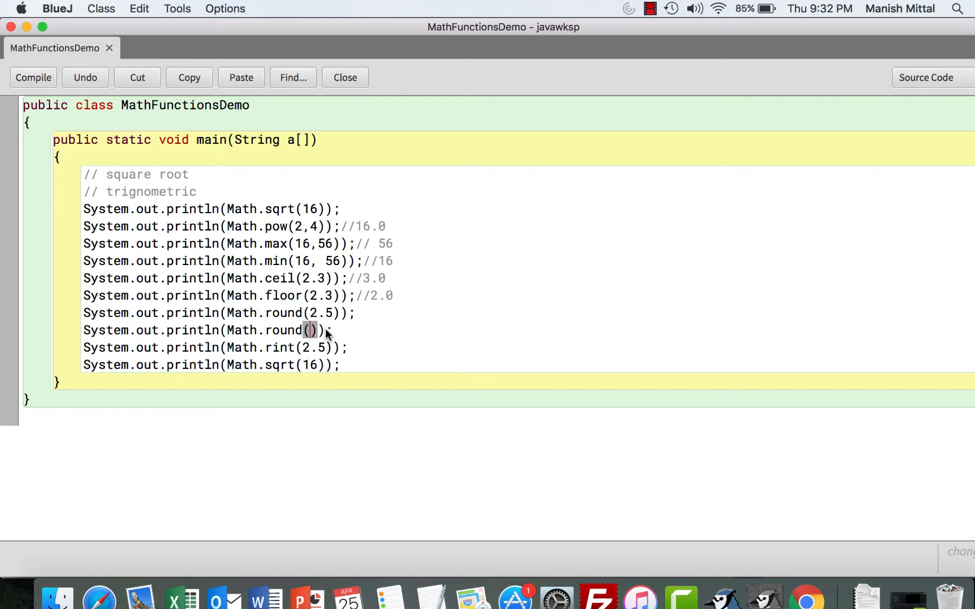
type("2.2")
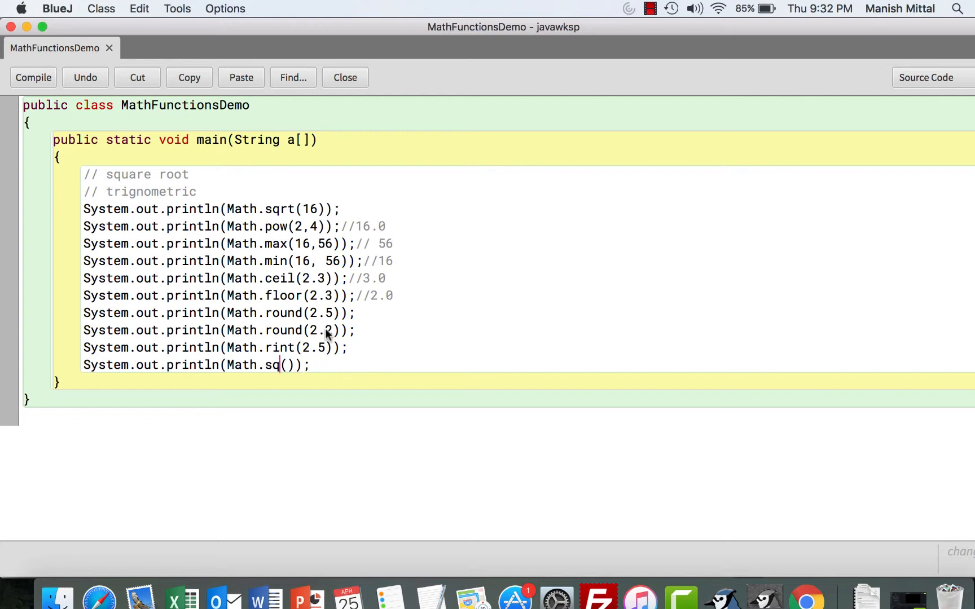
type("rint")
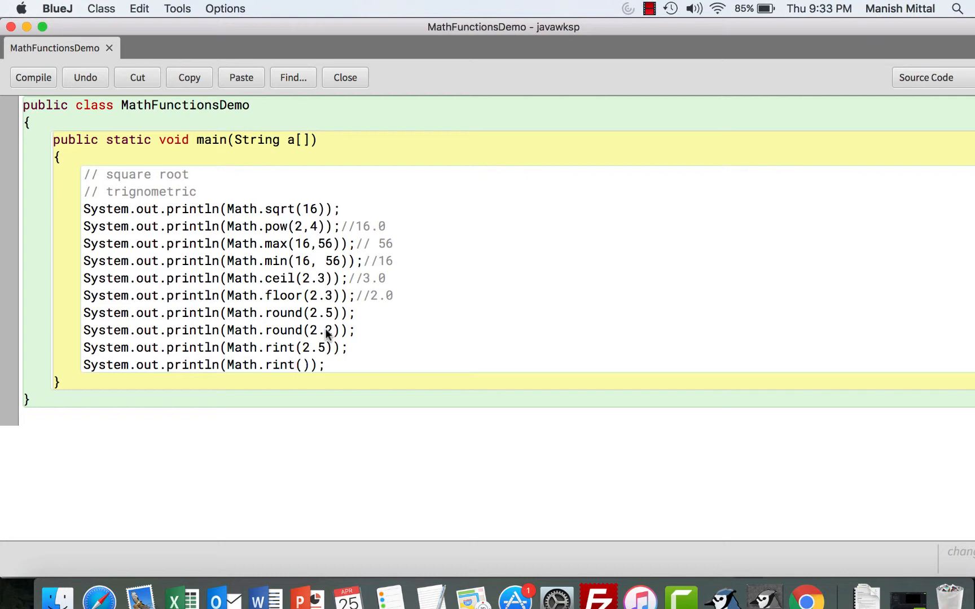
type("2.2")
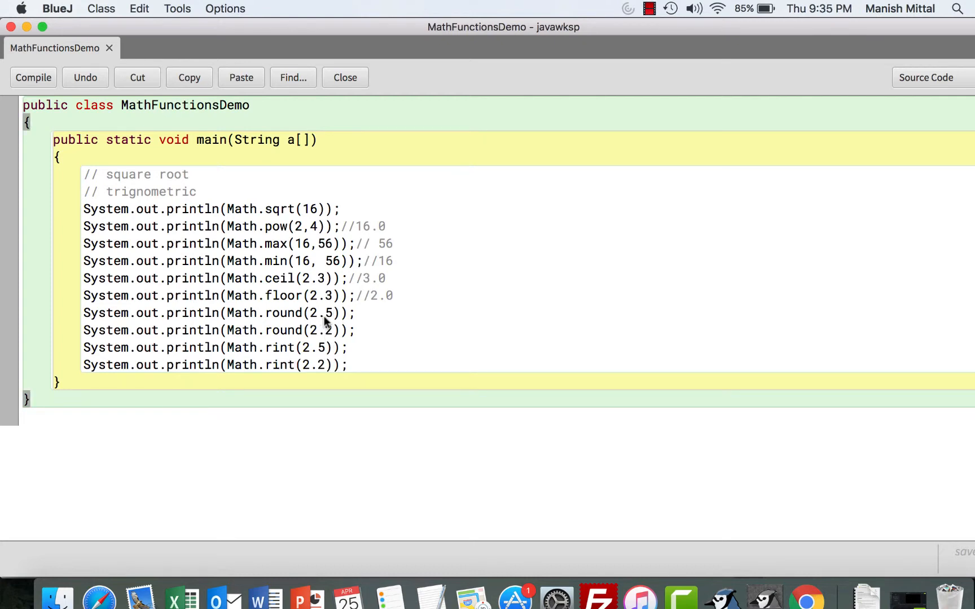
Step: Comment the round and rint lines with results 3.0, 2.0 and 2.0
type("//")
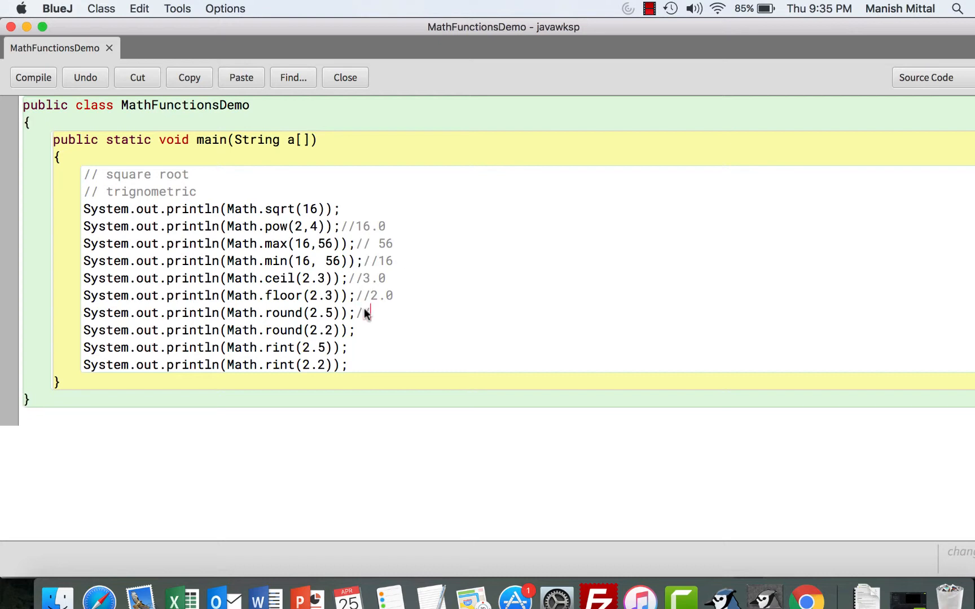
type("3.0")
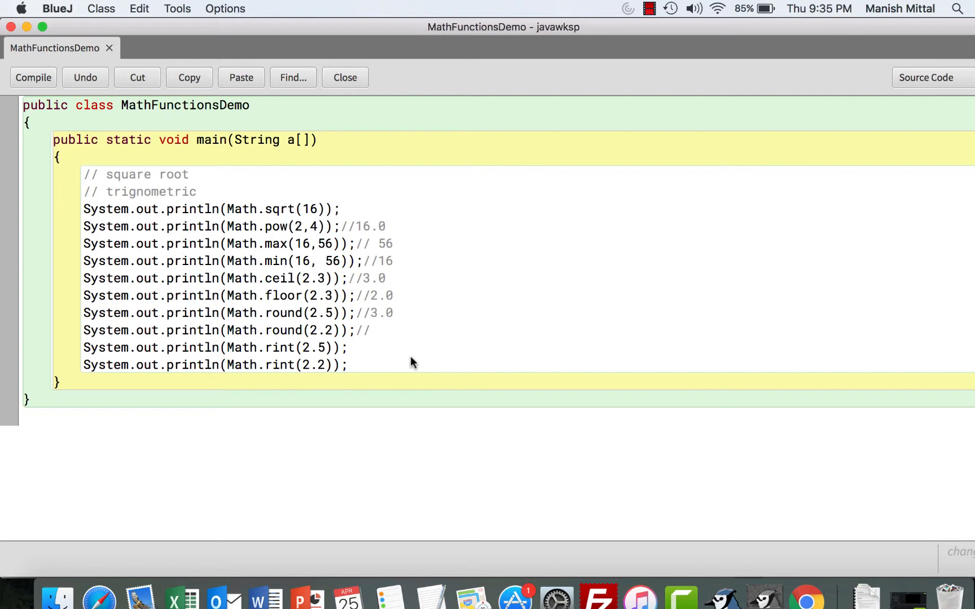
type("2.0")
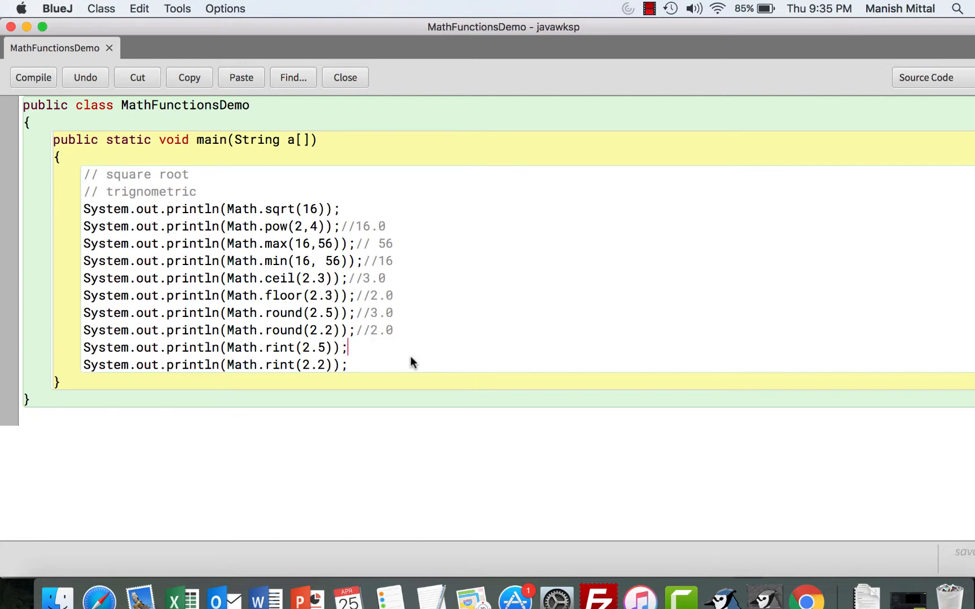
type("//")
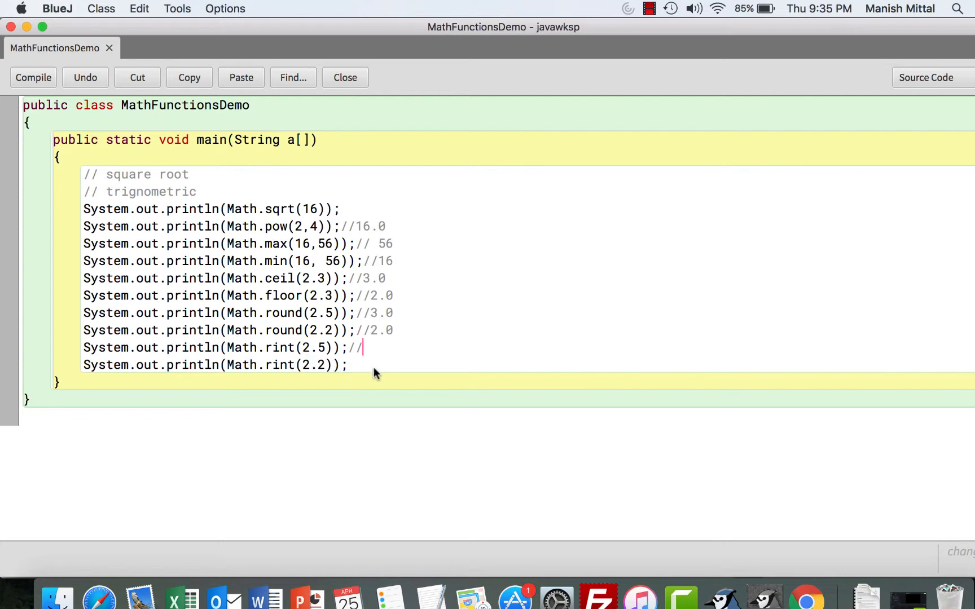
type("2.0")
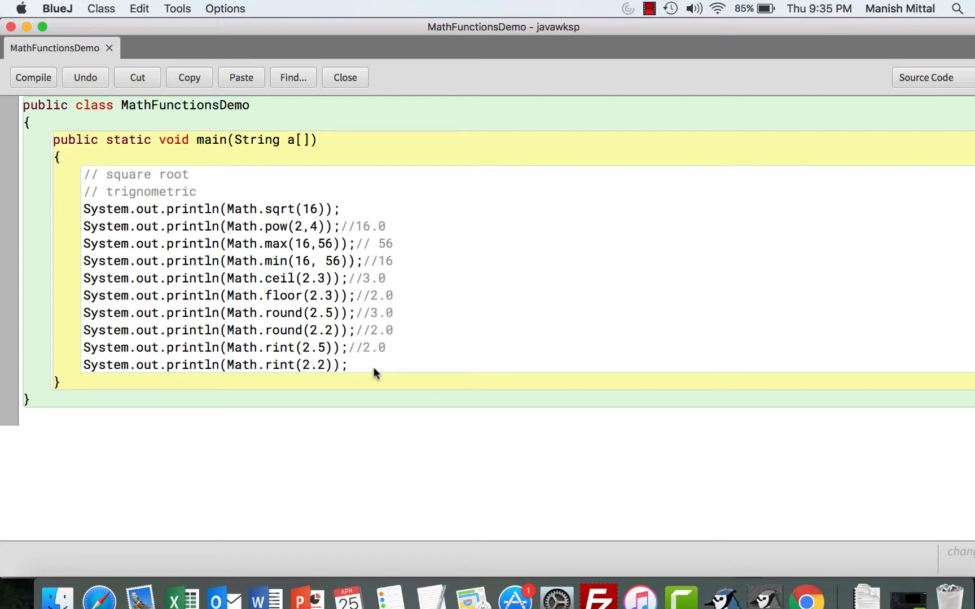
Step: Start the last rint comment with 2 and compile the class without errors
type("//")
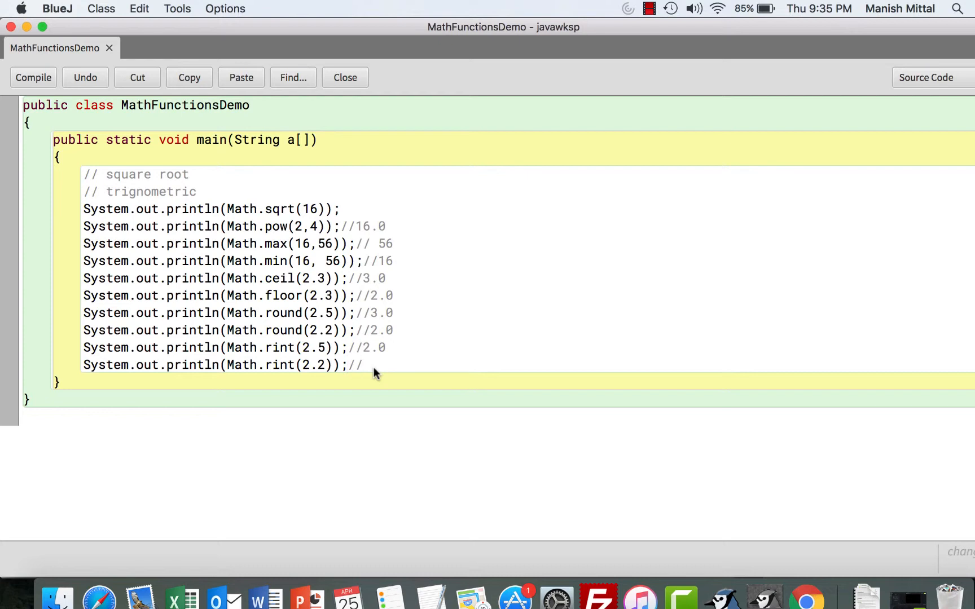
left_click(33, 76)
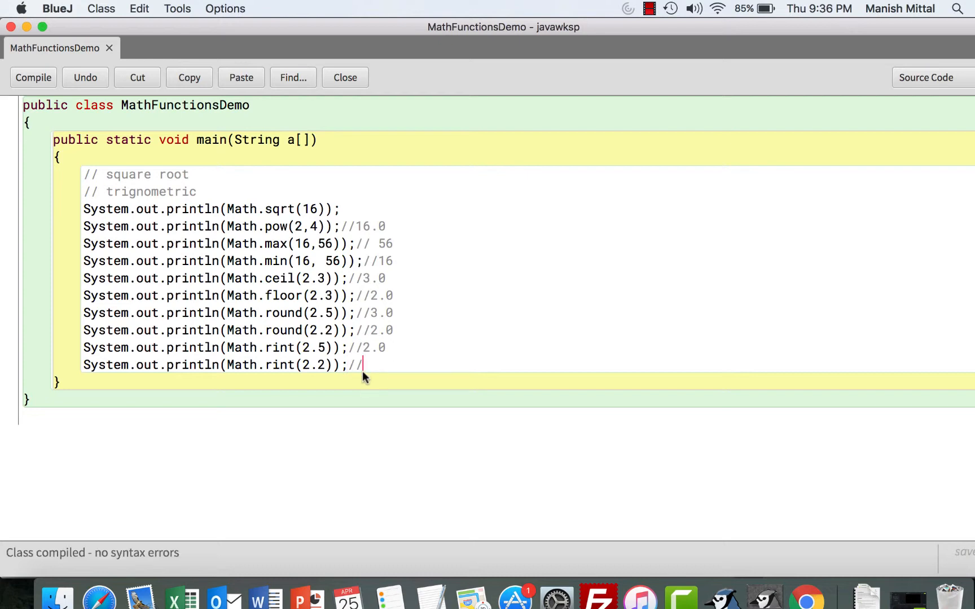
type("2")
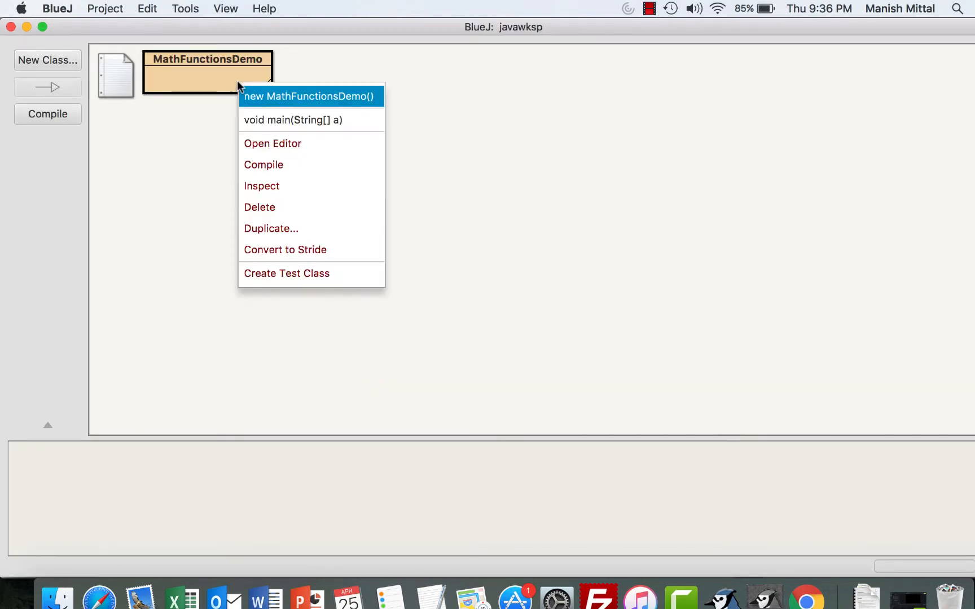
Step: Run main so the terminal prints 4.0, 16.0, 56, 16, 3.0, 2.0, 3, 2, 2.0, 2.0
left_click(250, 117)
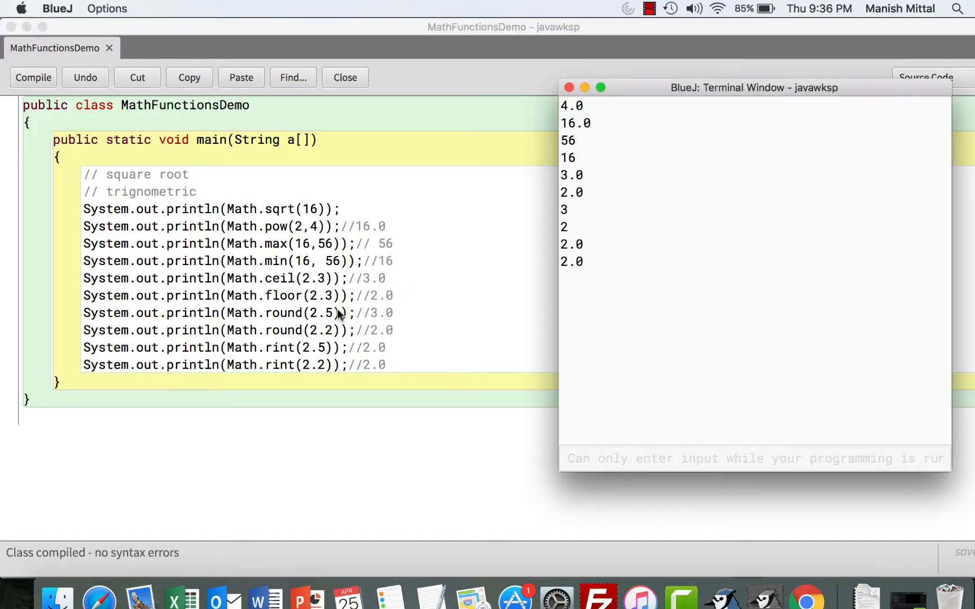
mouse_move(404, 325)
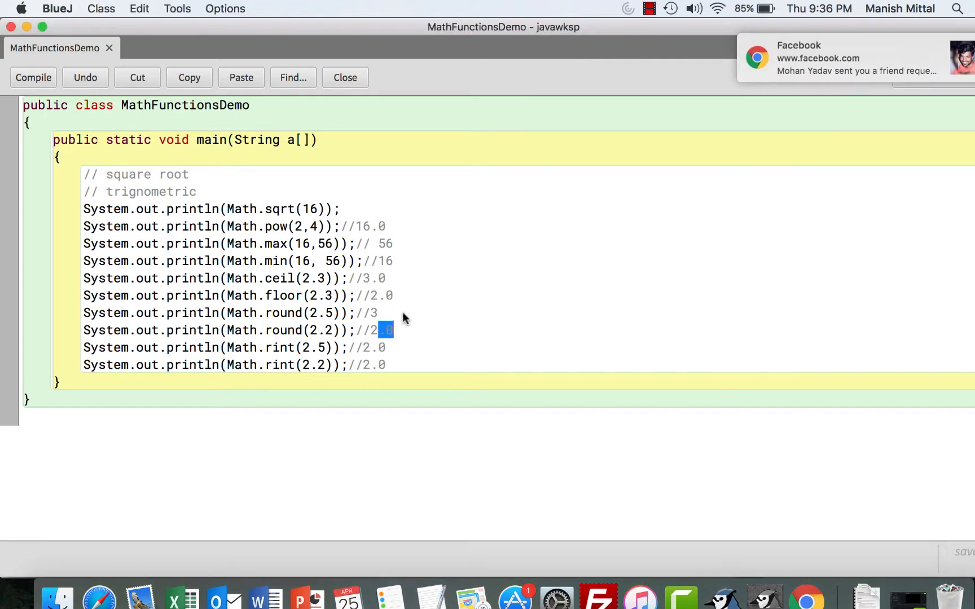
Step: Bring the program's terminal output back to the front
left_click(34, 76)
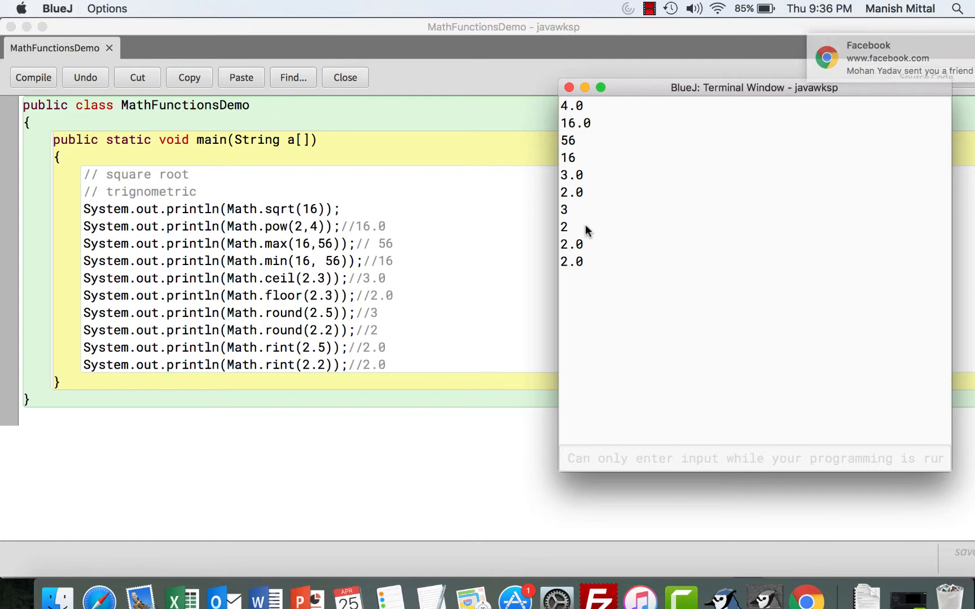
mouse_move(420, 314)
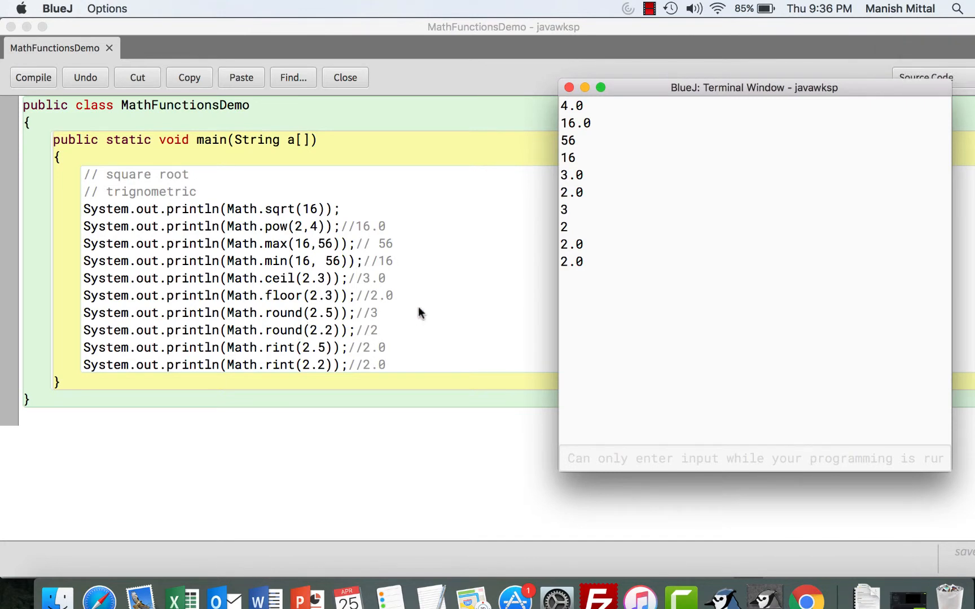
mouse_move(568, 214)
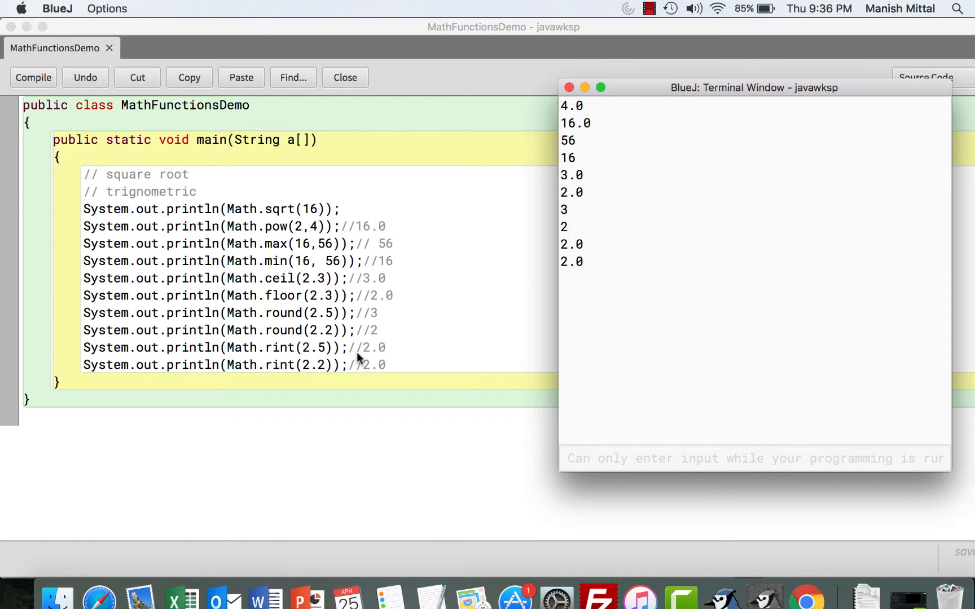
mouse_move(370, 356)
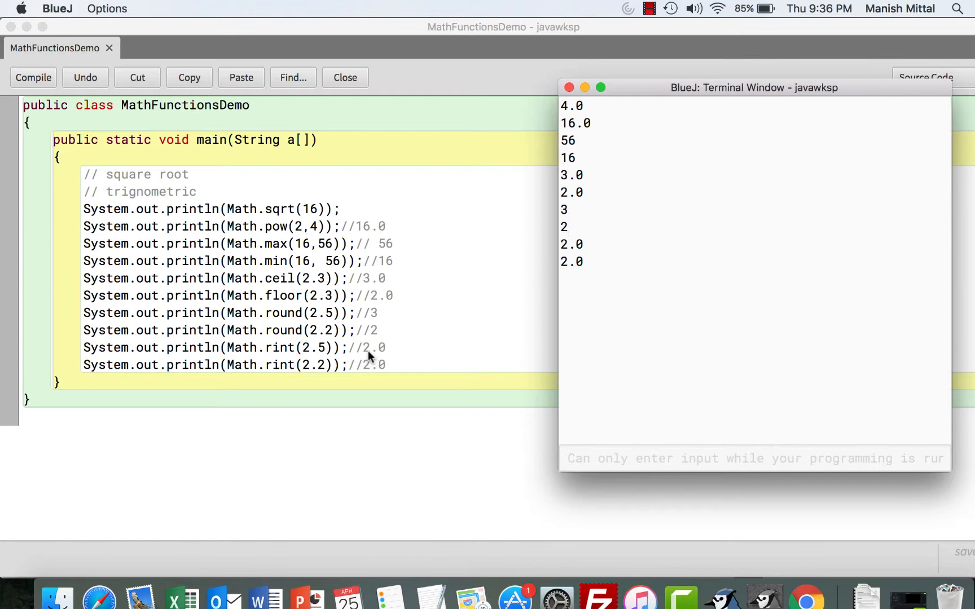
mouse_move(273, 365)
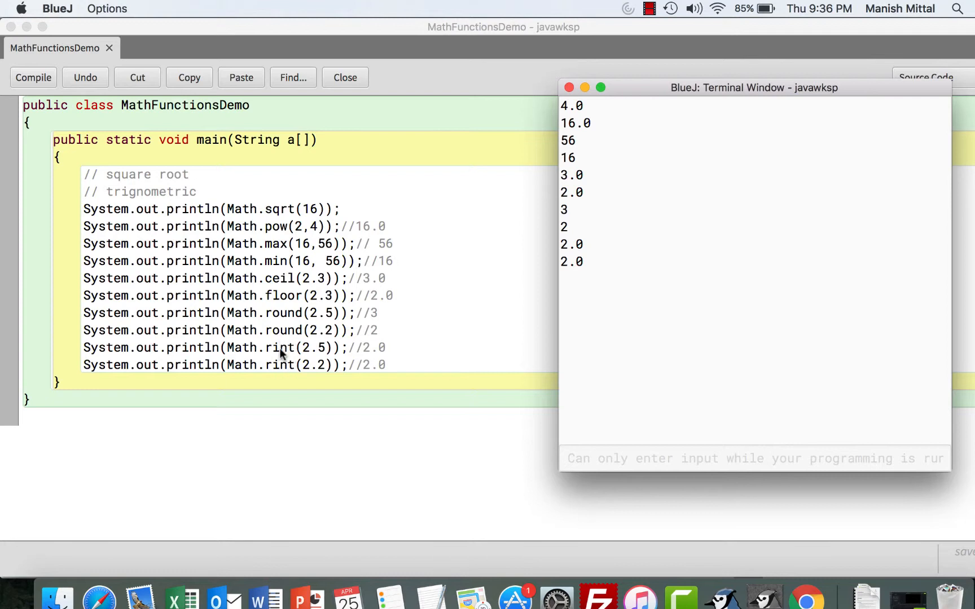
mouse_move(322, 355)
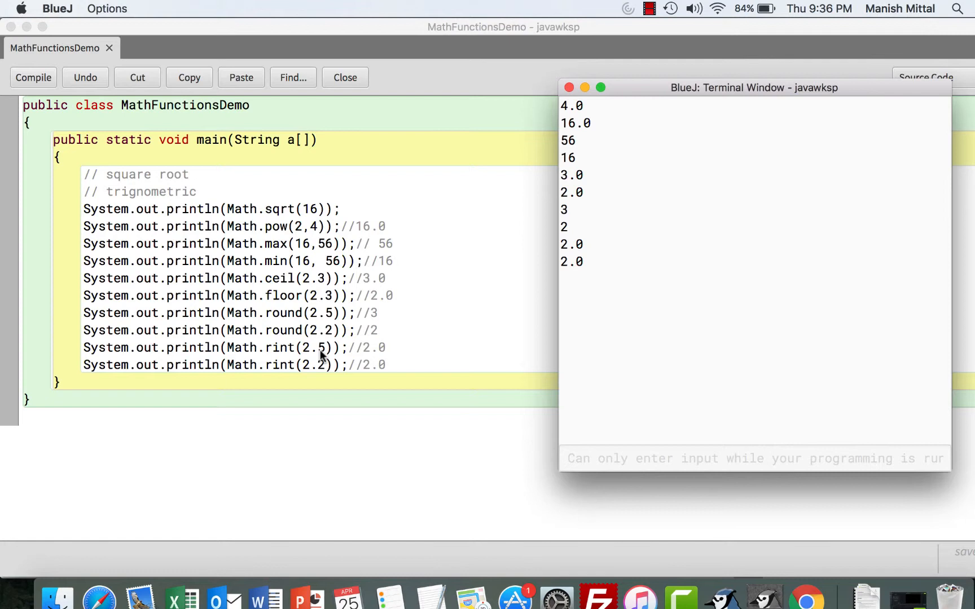
mouse_move(346, 353)
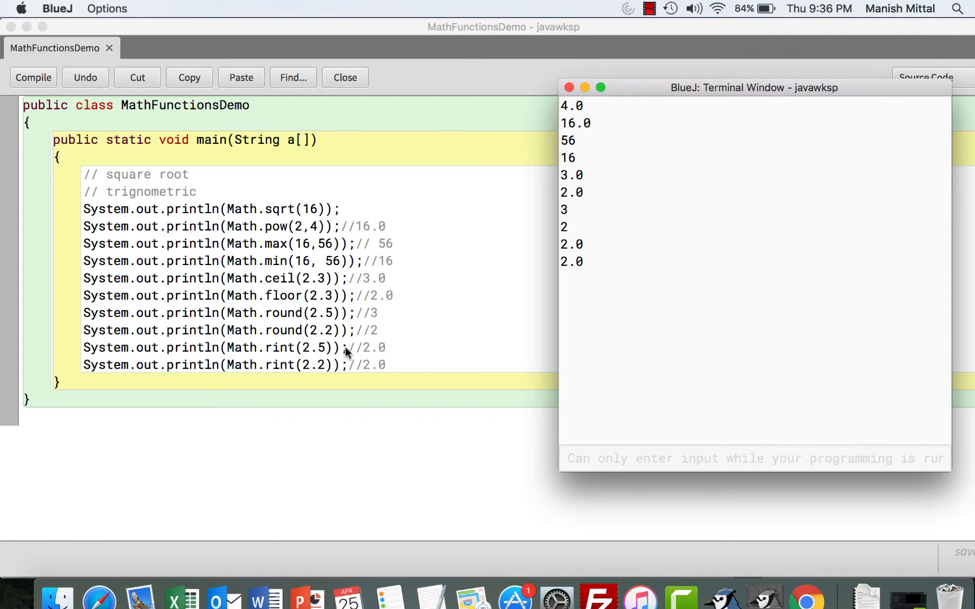
mouse_move(337, 358)
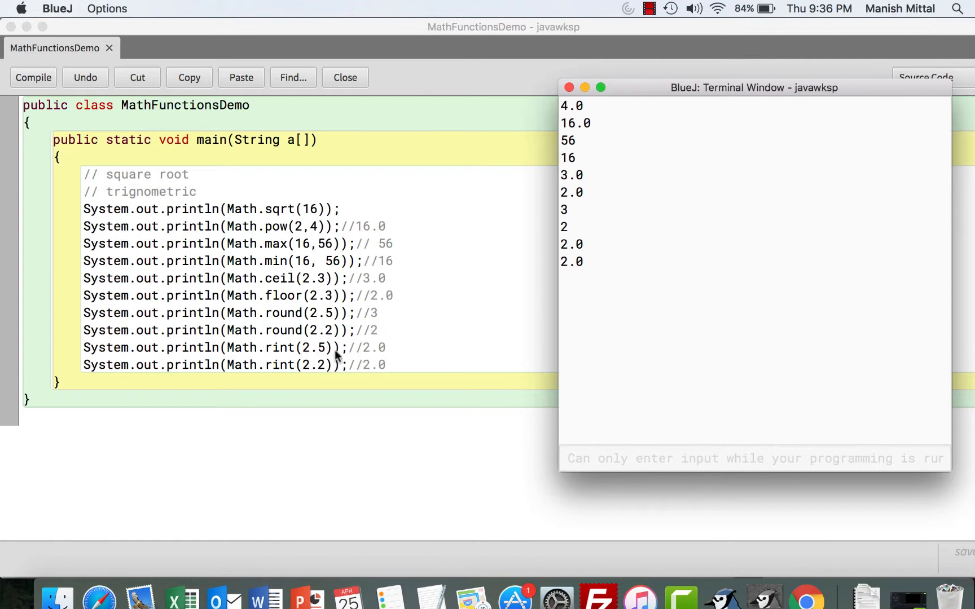
mouse_move(320, 355)
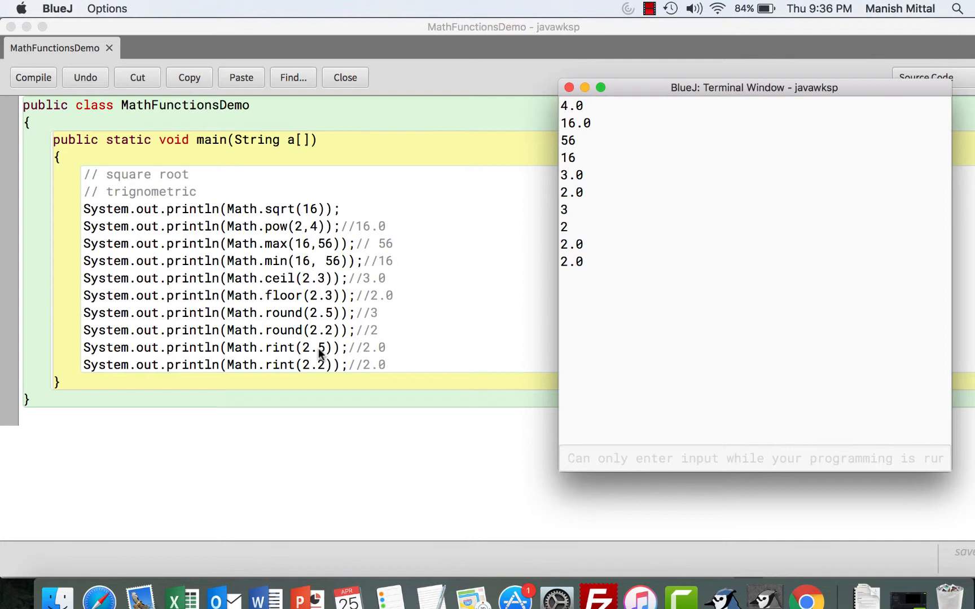
mouse_move(400, 357)
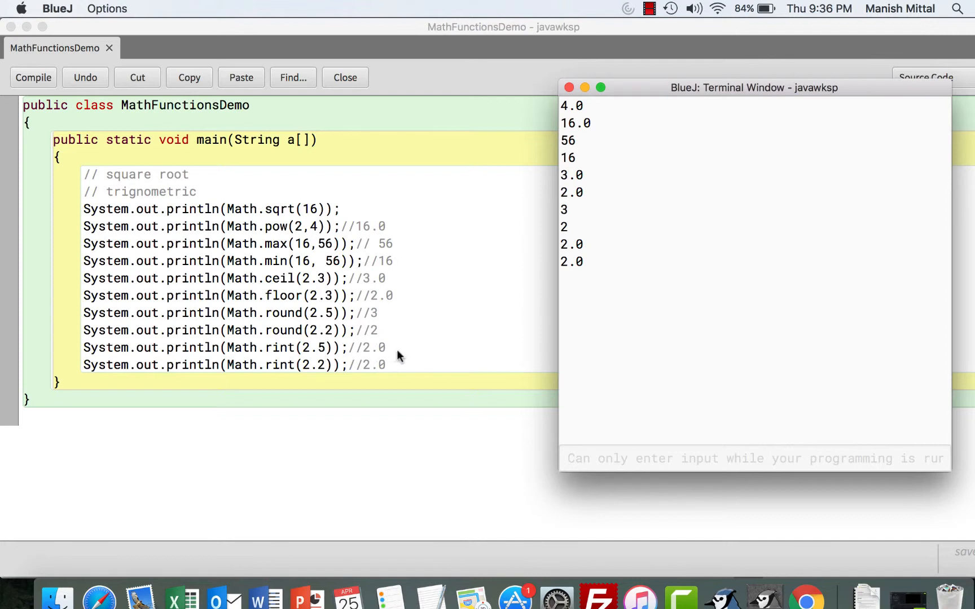
mouse_move(327, 377)
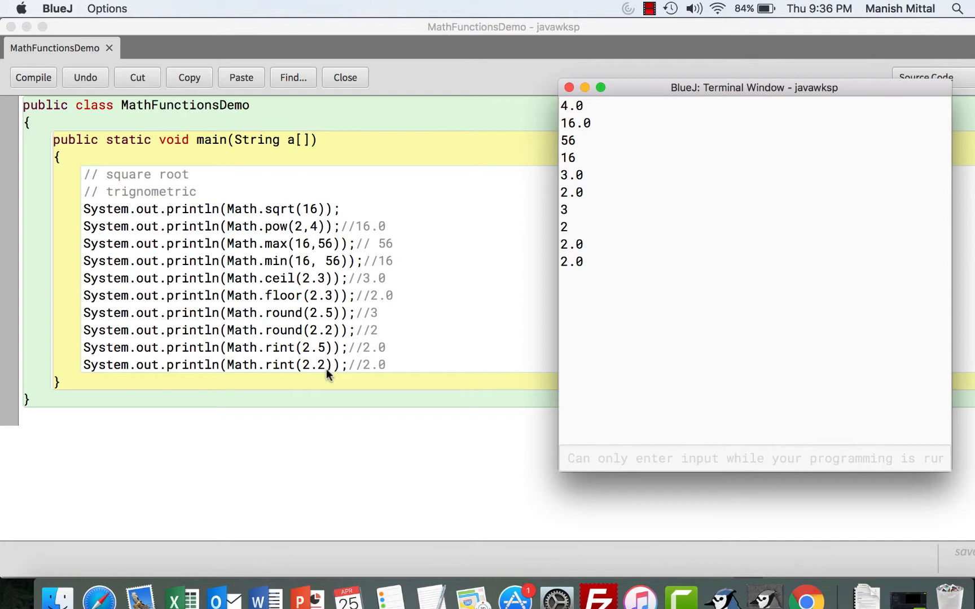
mouse_move(289, 312)
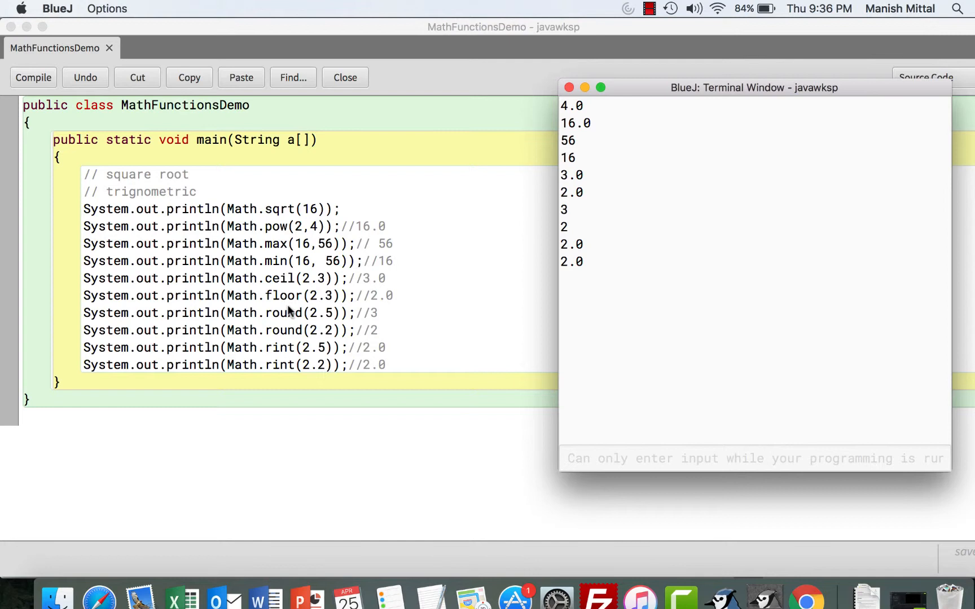
mouse_move(293, 330)
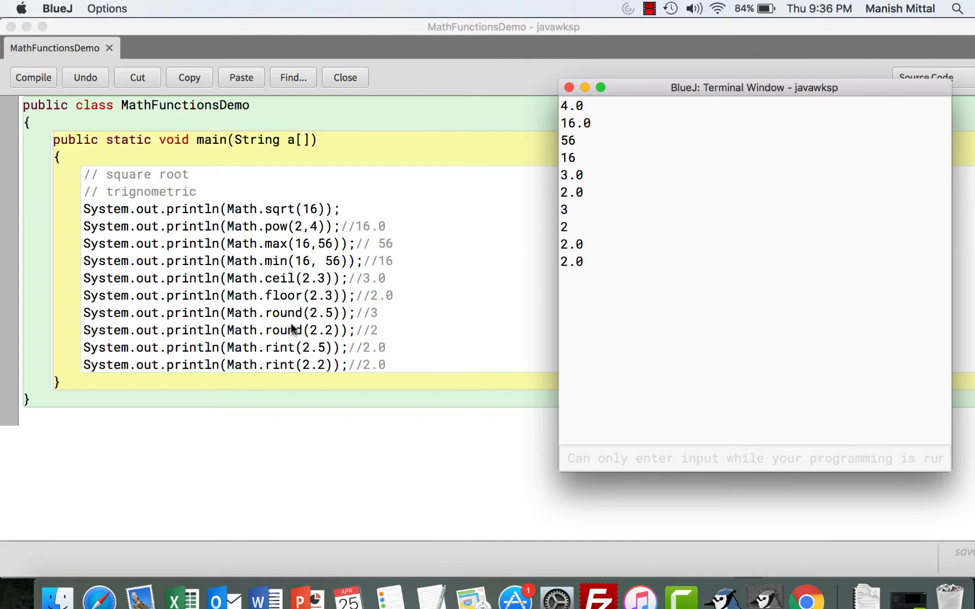
mouse_move(300, 366)
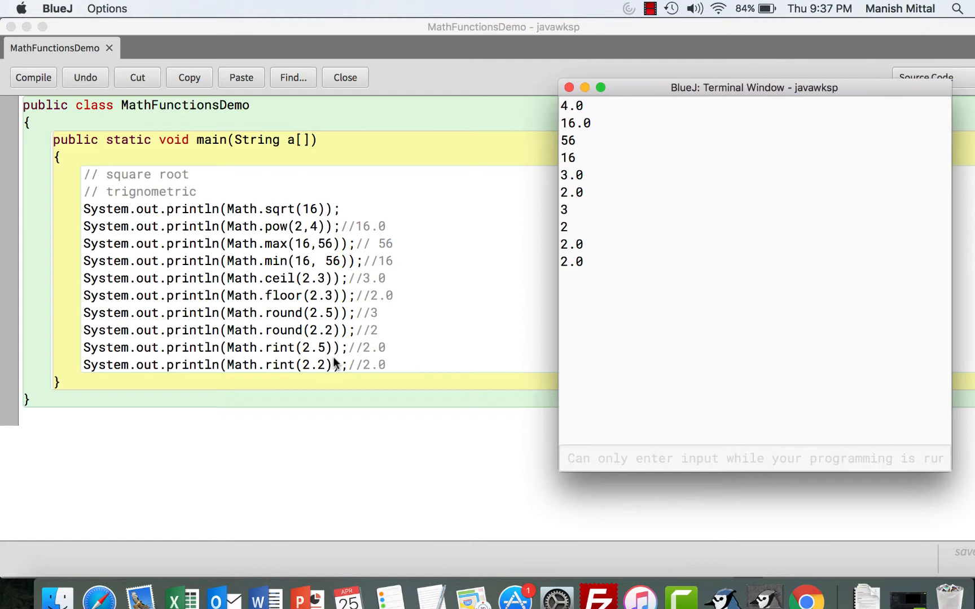
mouse_move(415, 376)
type("System.")
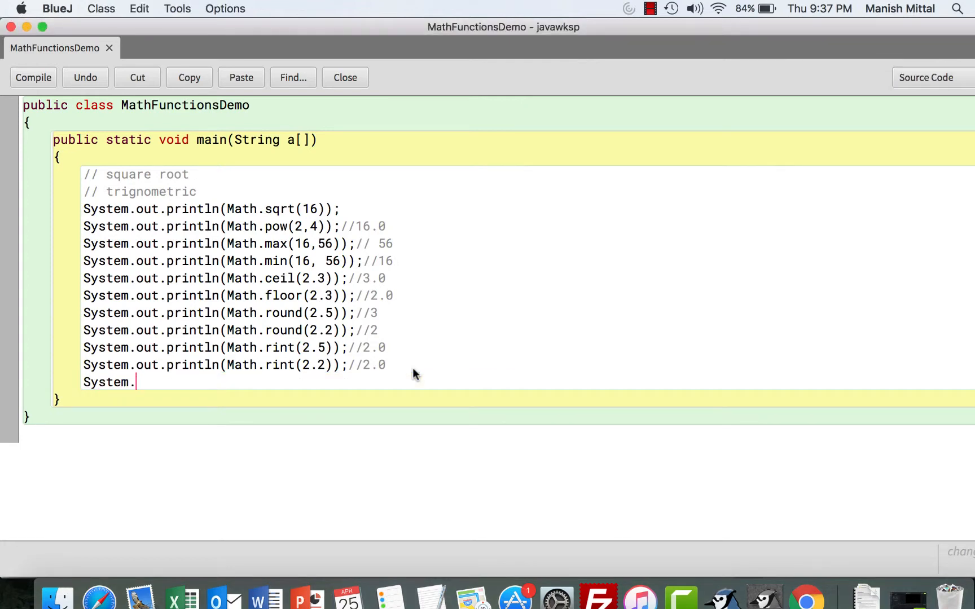
Step: Write System.out.println(Math.random()); with the comment // 0 and 1
type("out.p")
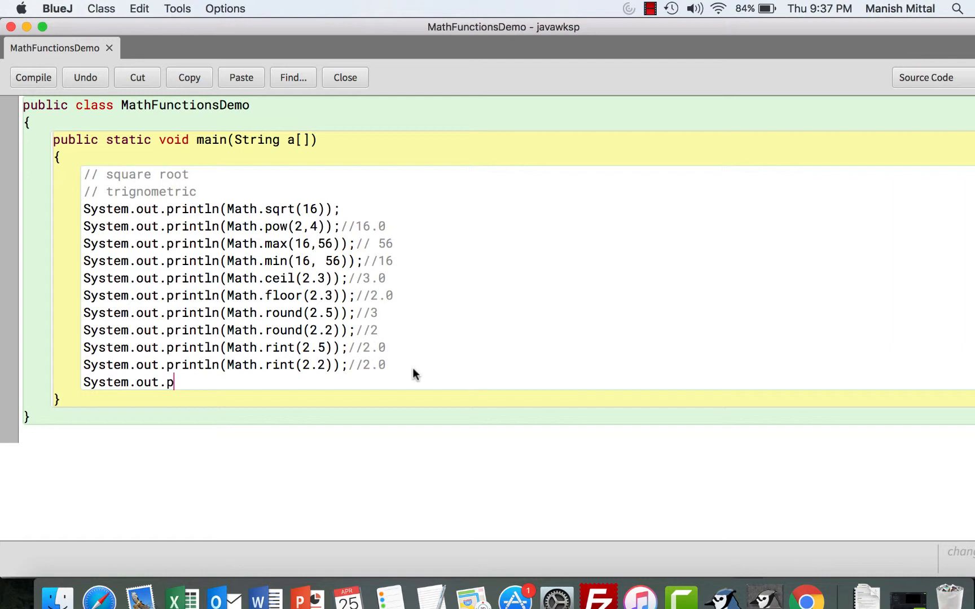
type("rintln(Mat")
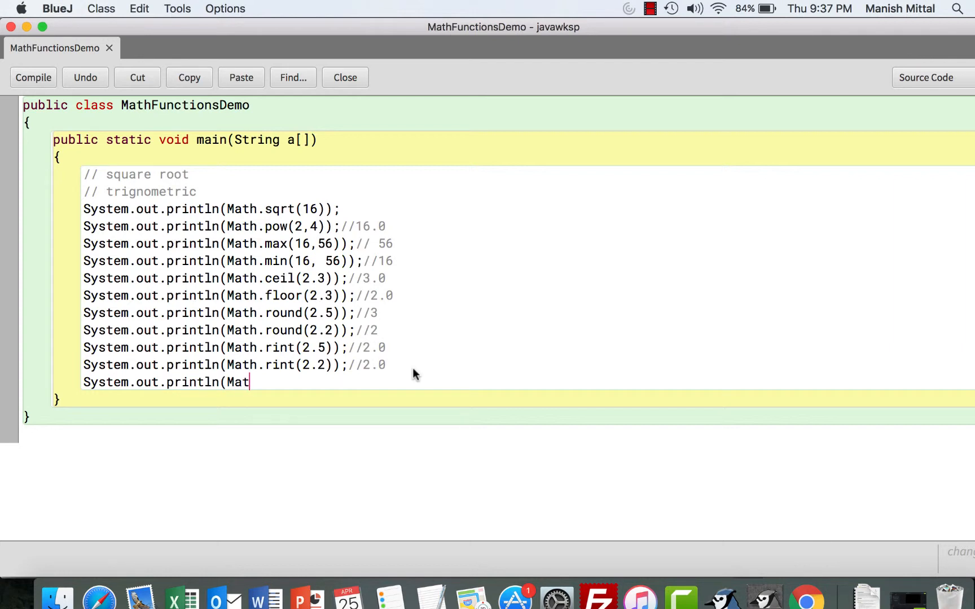
type("h.rando")
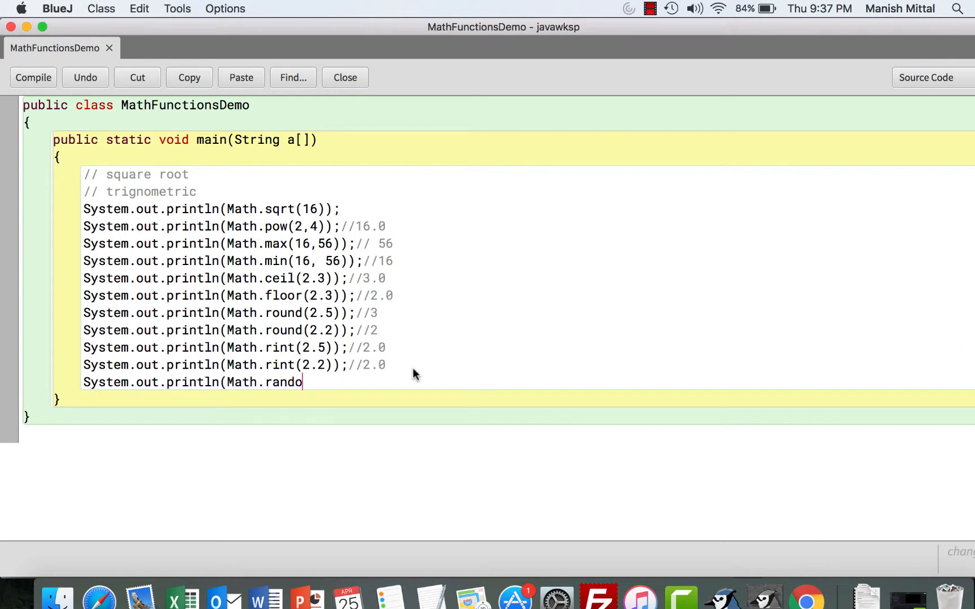
type("m())")
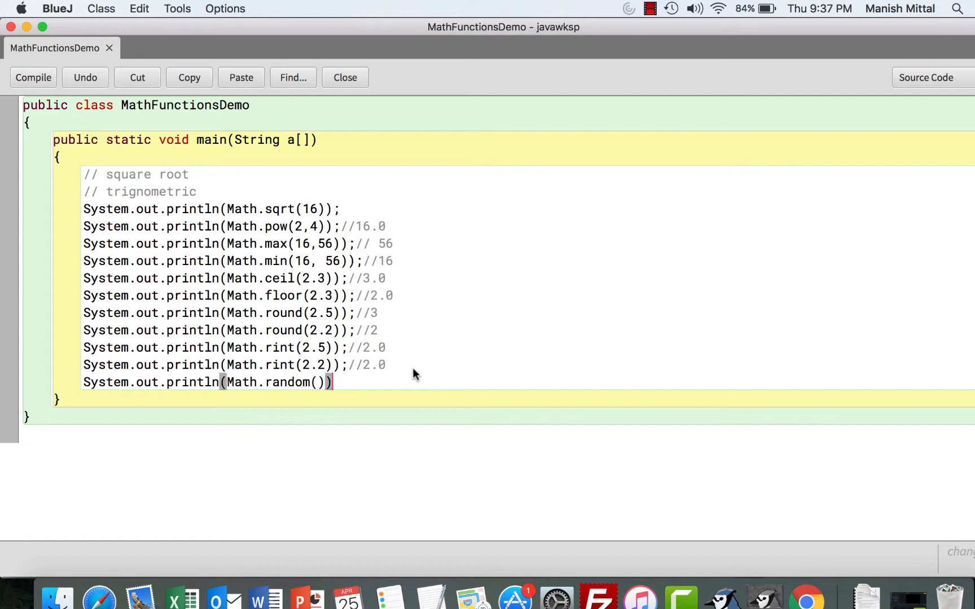
type(";")
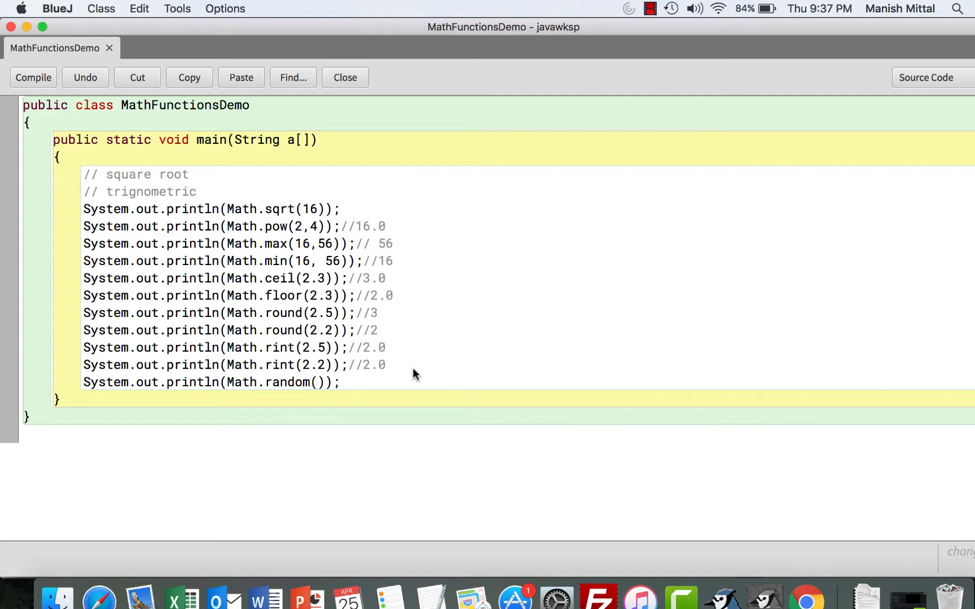
type("// 0 and 1")
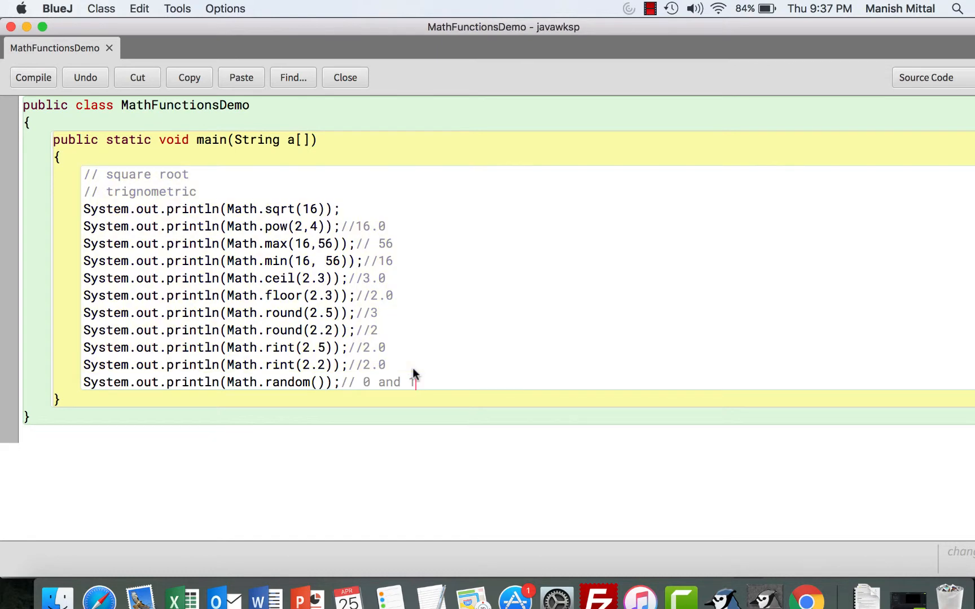
Step: Compile and run main so the terminal prints a random decimal, then close the source
left_click(34, 77)
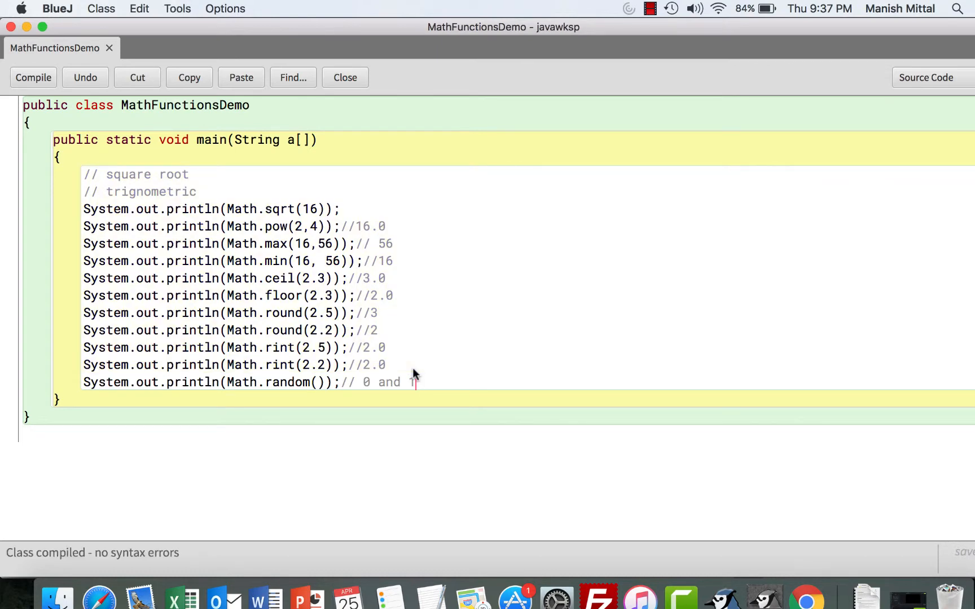
left_click(345, 77)
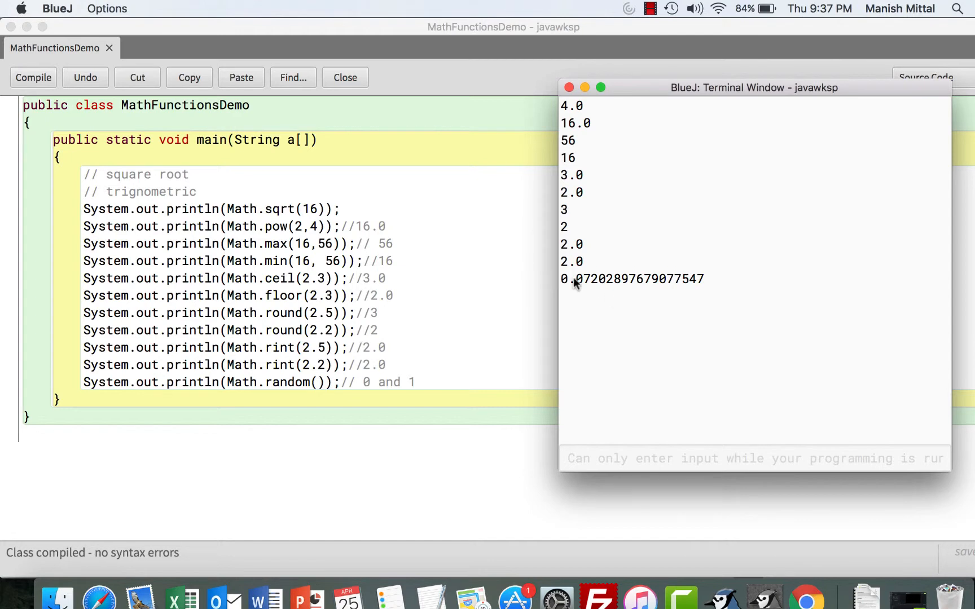
mouse_move(478, 336)
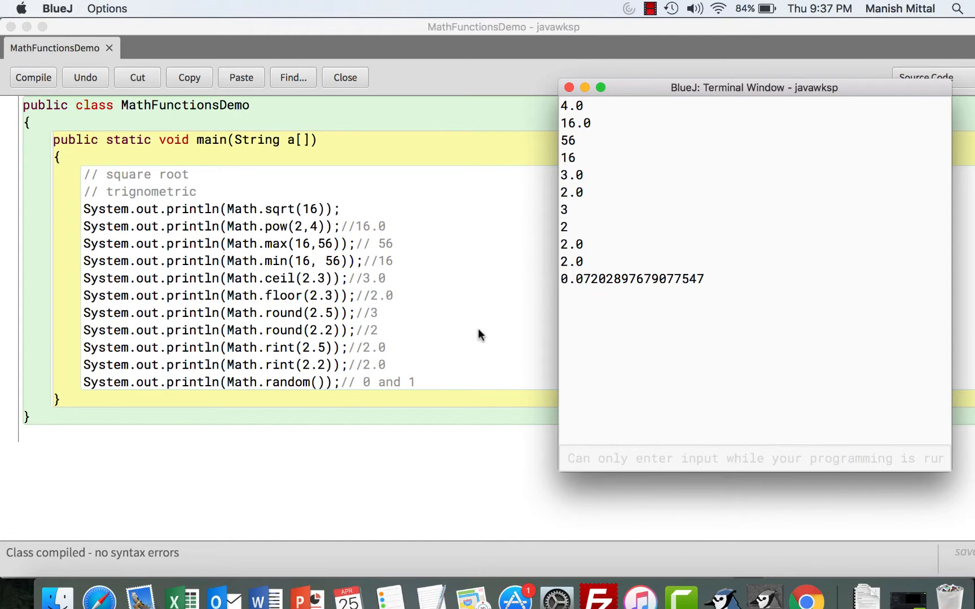
left_click(570, 87)
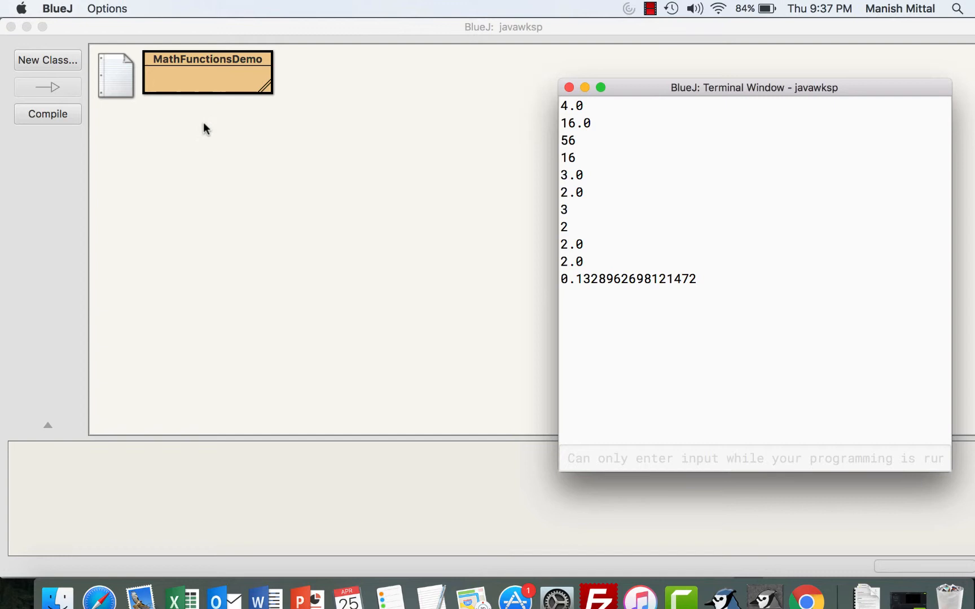
Step: Reopen the class source and change the copied sqrt(16) call into Math.random()
left_click(568, 87)
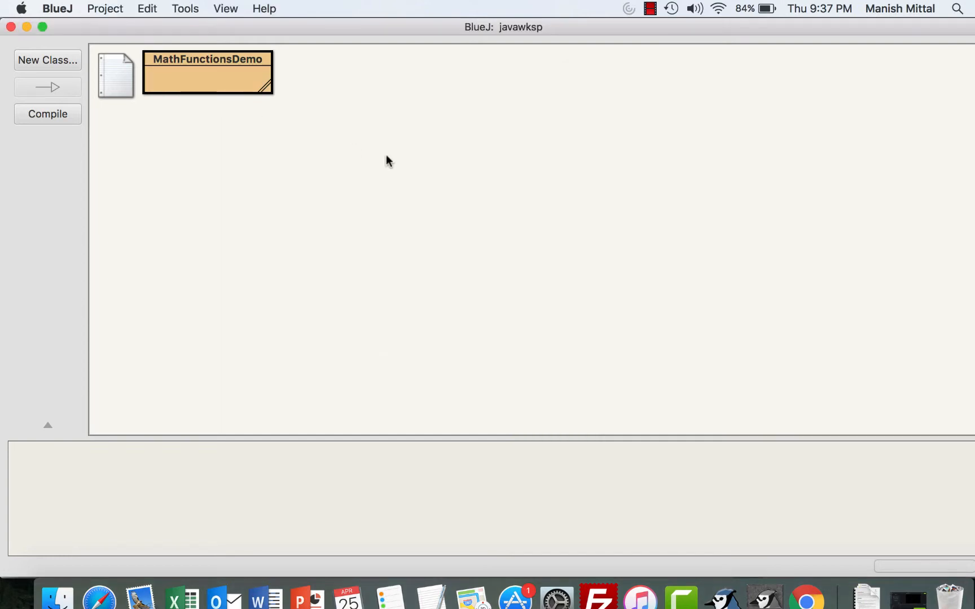
double_click(208, 73)
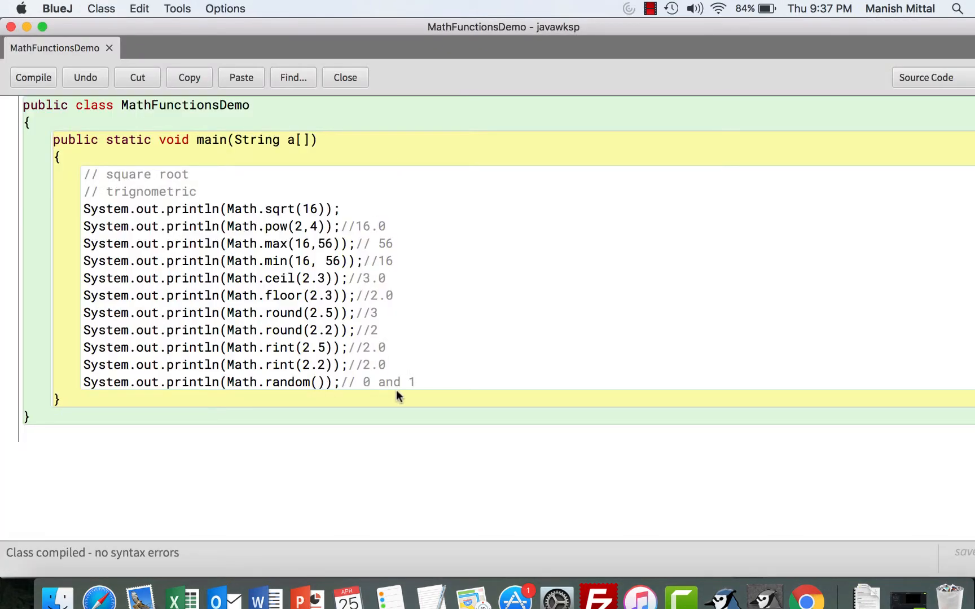
mouse_move(409, 406)
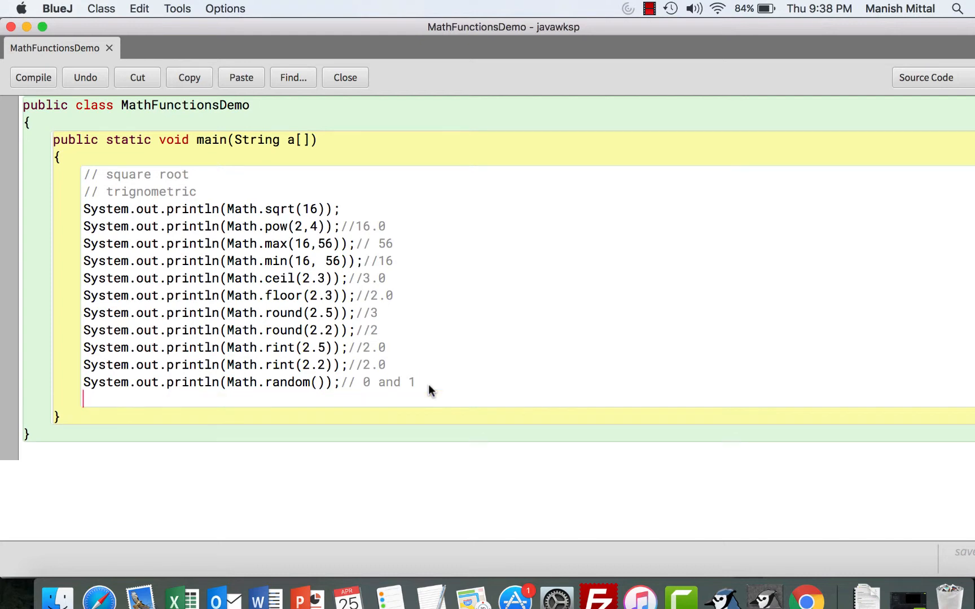
double_click(280, 399)
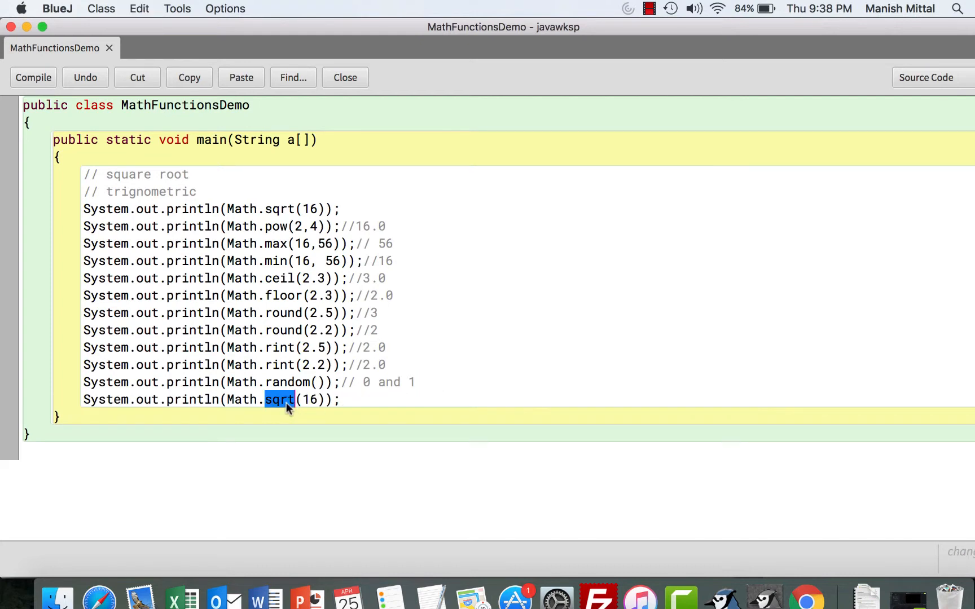
type("random")
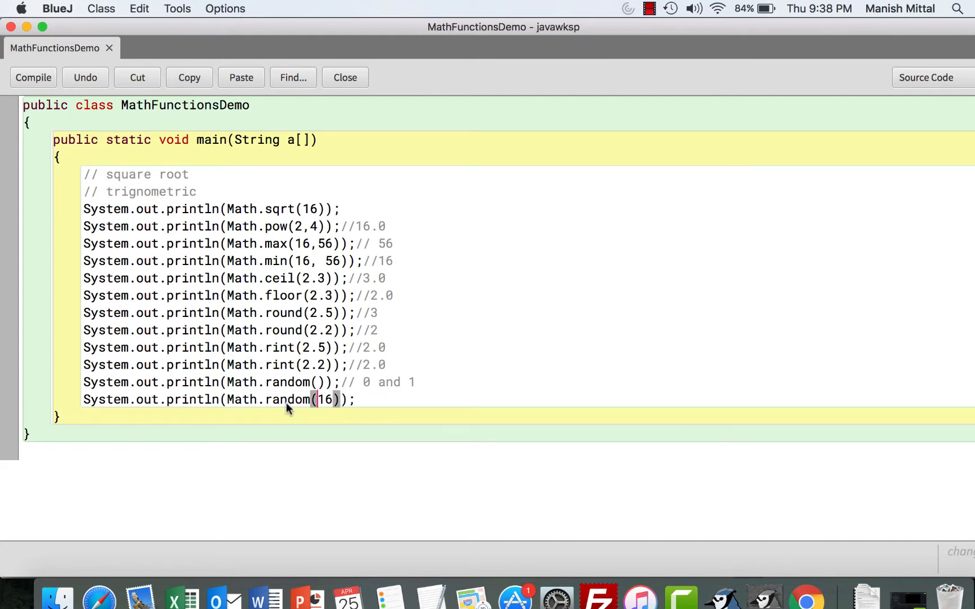
key("Backspace")
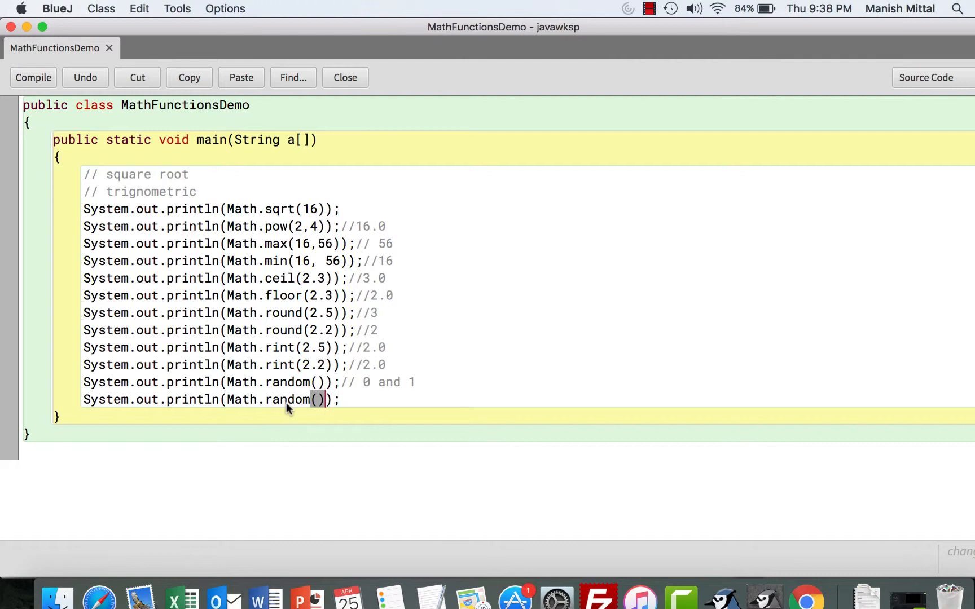
Step: Turn it into the dice roll (int)(Math.random()*6 + 1) and compile
type("*6")
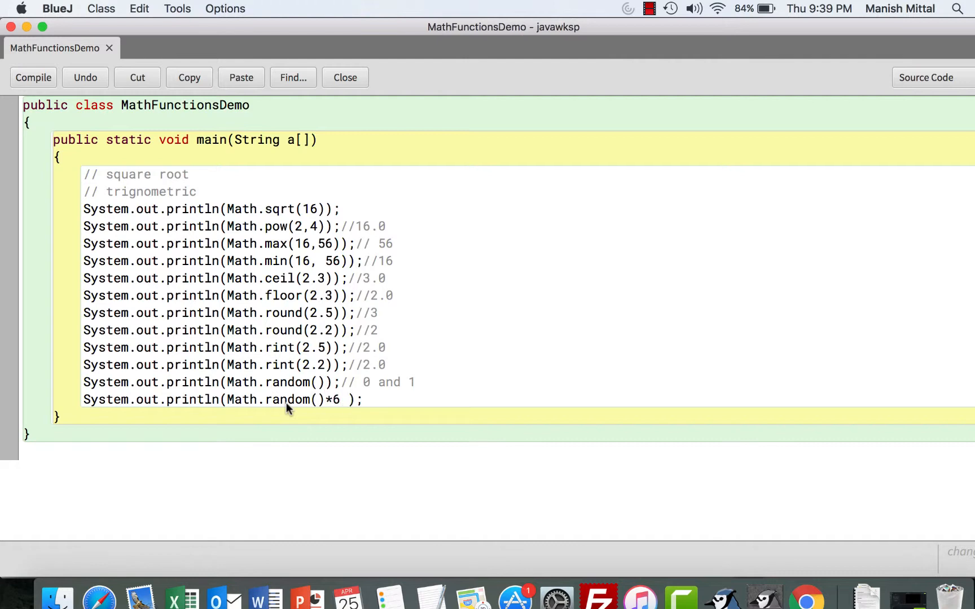
type("+ 1")
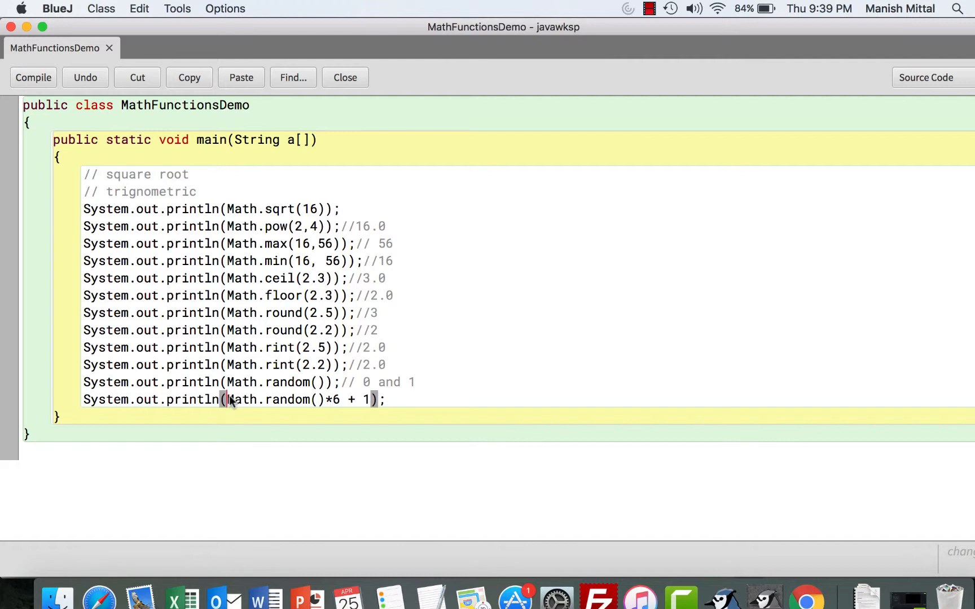
type("i")
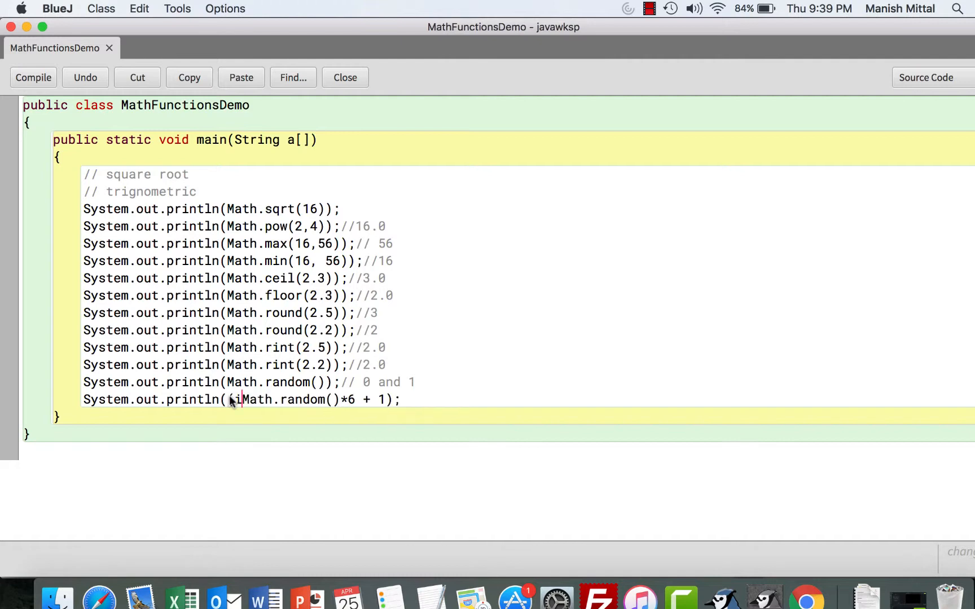
type("int) (")
type("System.out.println(\"Random Functions \");")
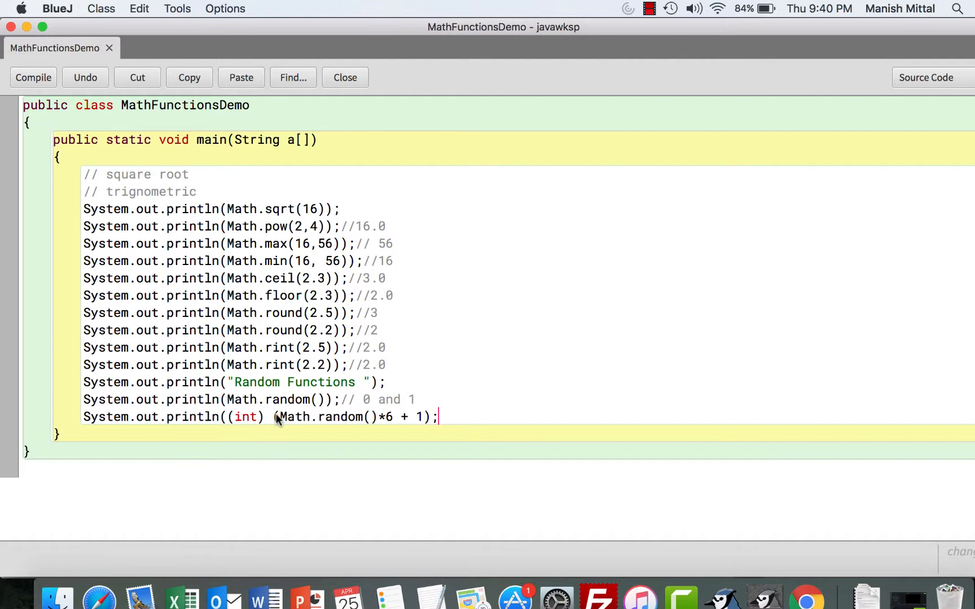
left_click(34, 77)
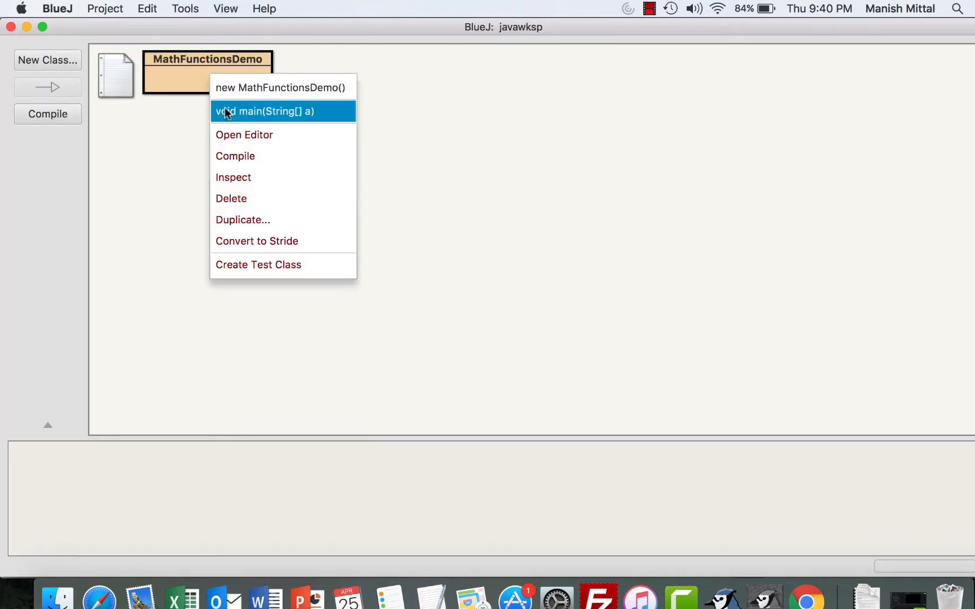
Step: Run main twice to print the heading, a random decimal and dice values 3 then 5, and reopen the source
left_click(283, 110)
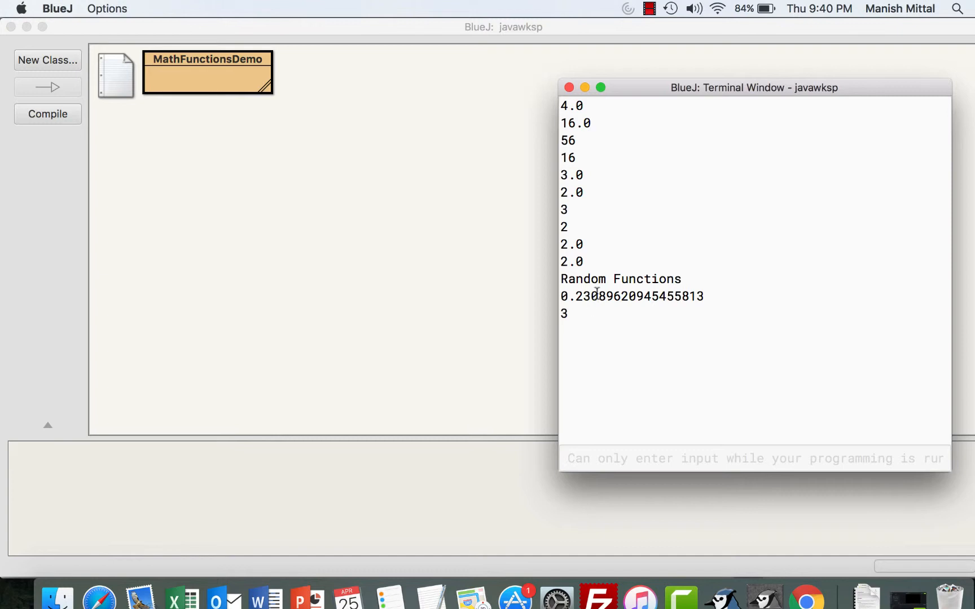
left_click(570, 88)
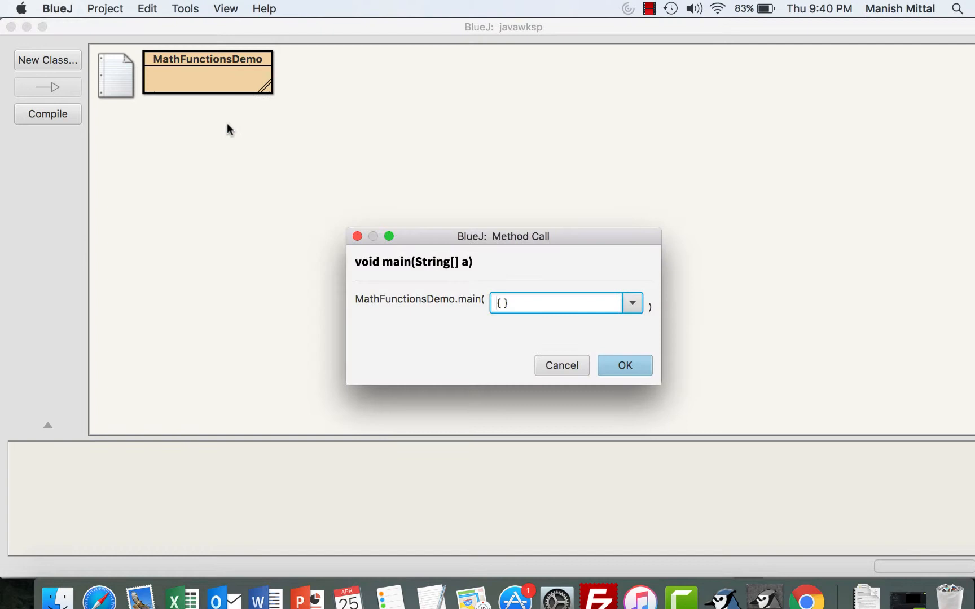
left_click(626, 365)
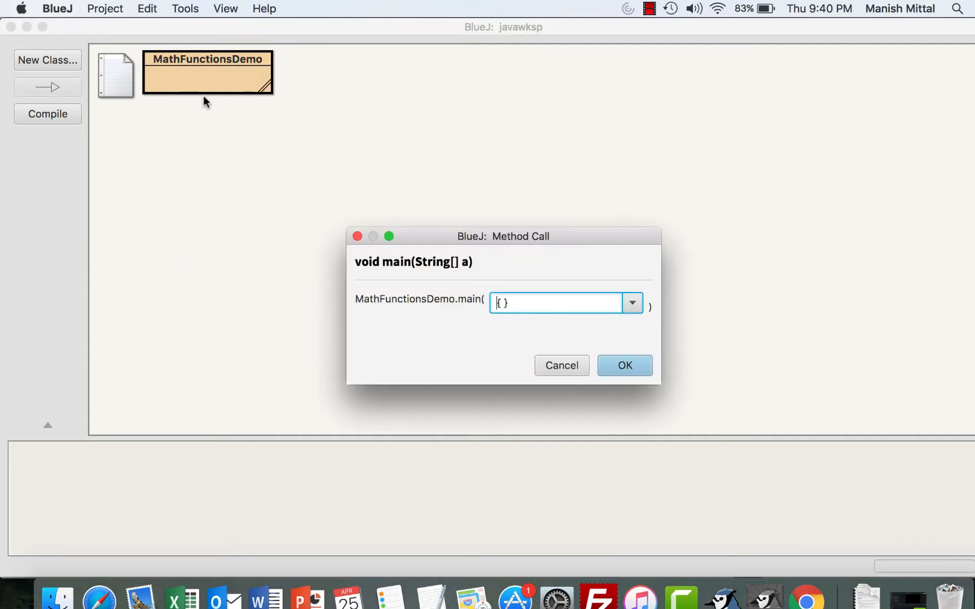
left_click(625, 366)
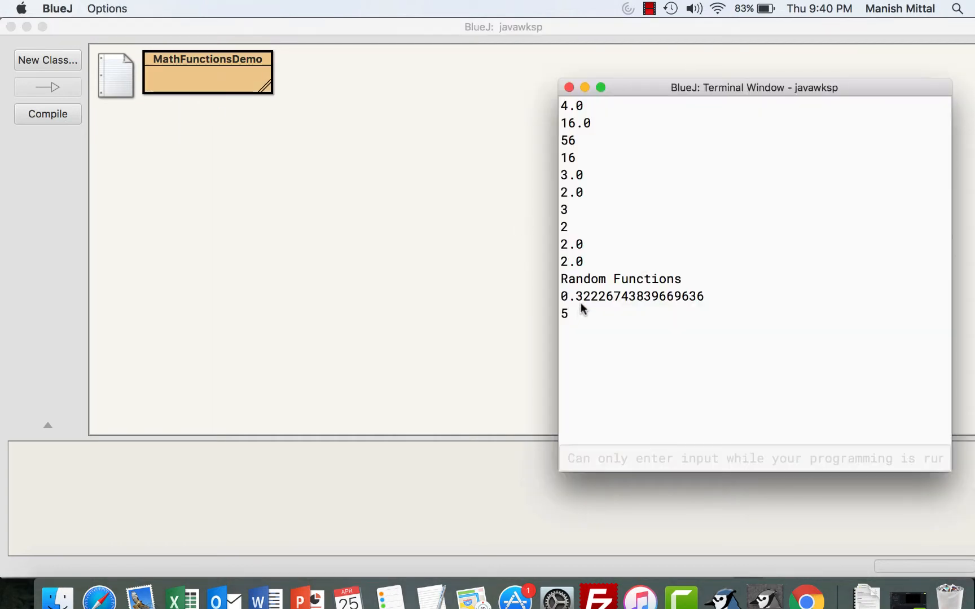
mouse_move(579, 313)
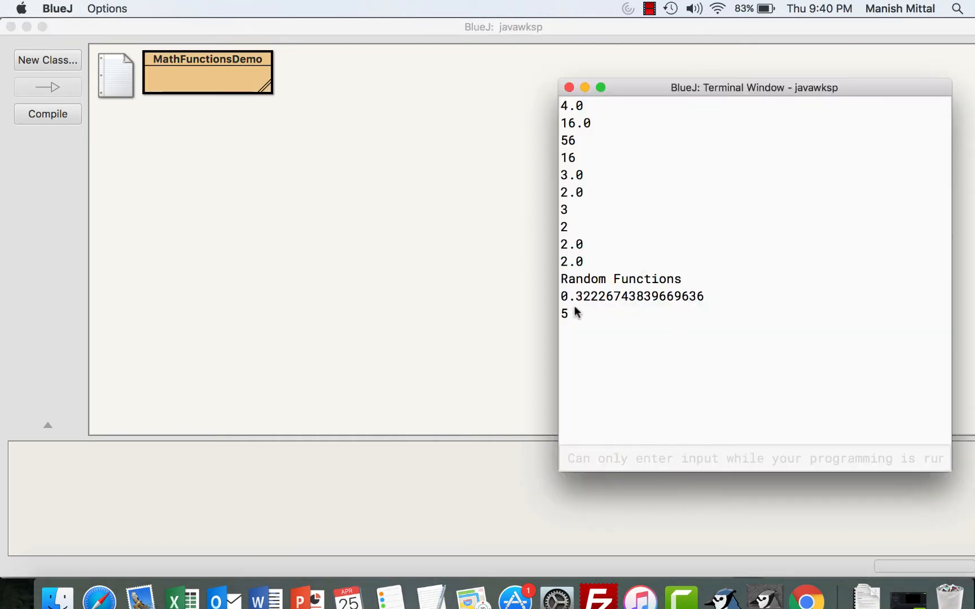
mouse_move(341, 145)
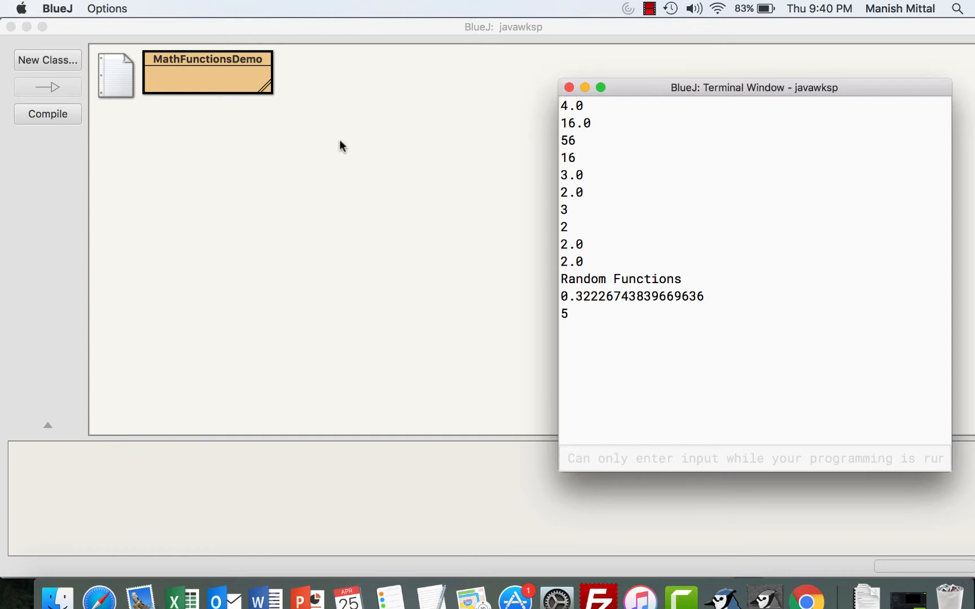
double_click(207, 73)
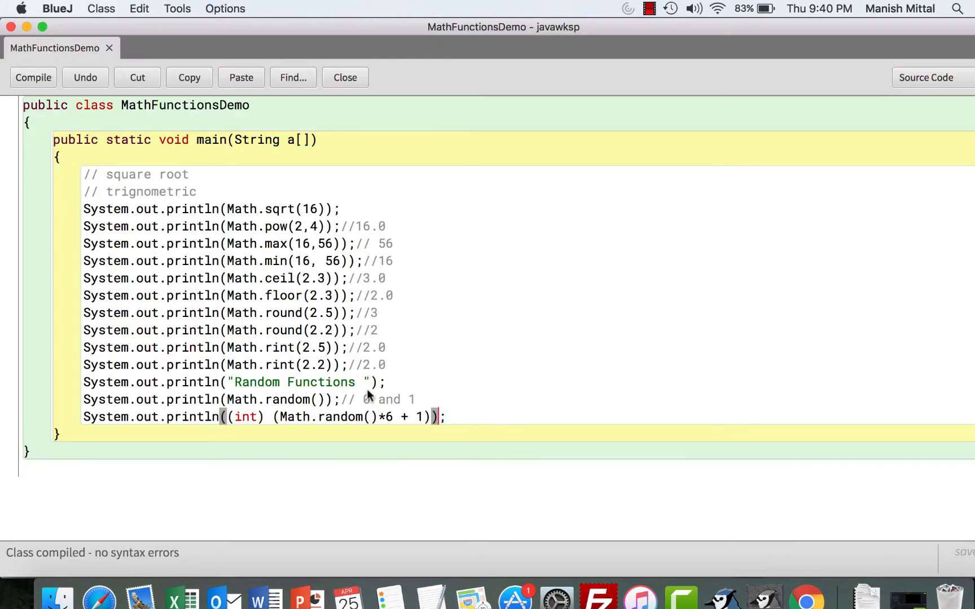
mouse_move(266, 201)
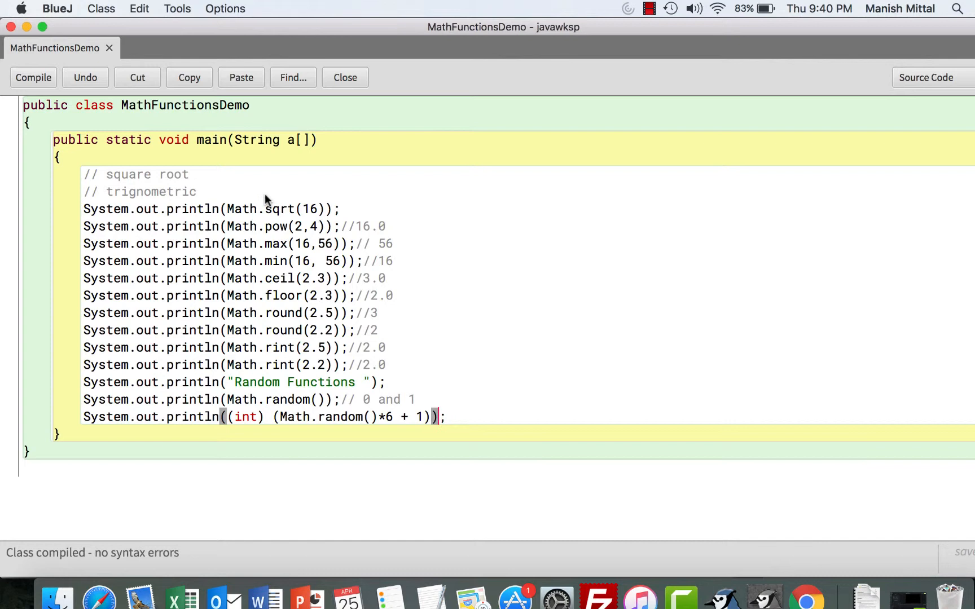
Step: Browse the Math. code-completion list of methods and constants, then remove the unfinished text
type("Math")
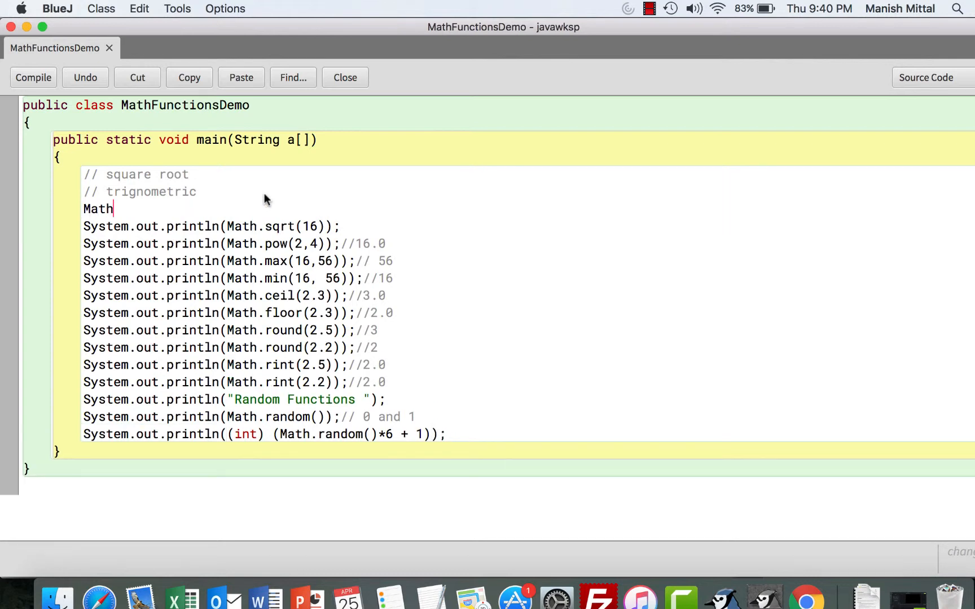
type(".")
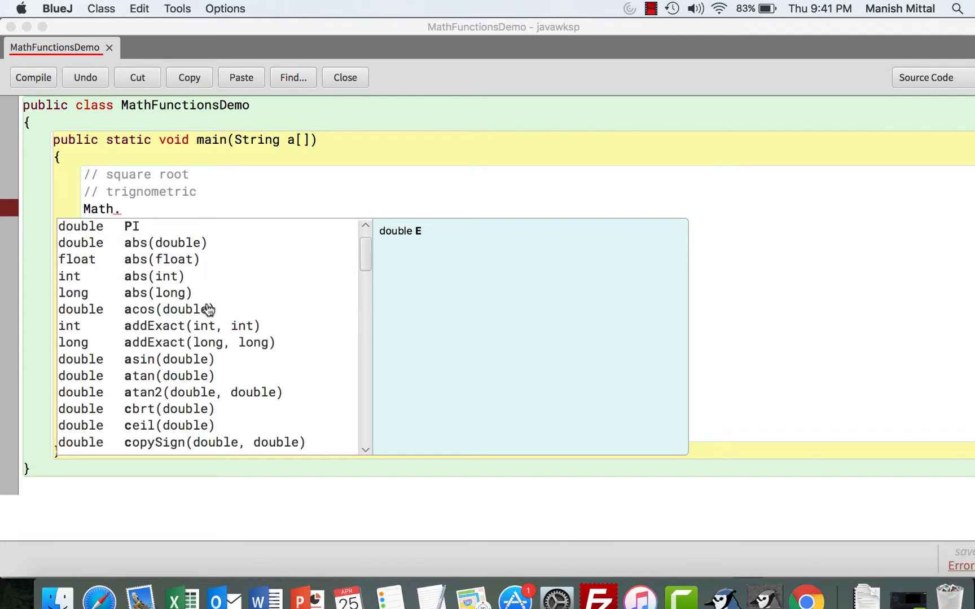
scroll("down", 3)
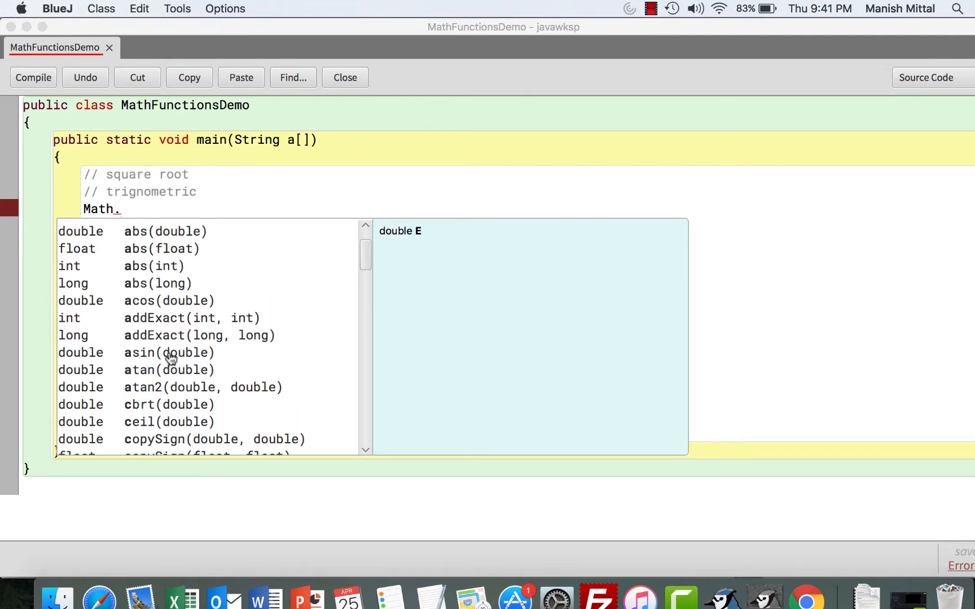
scroll("down", 3)
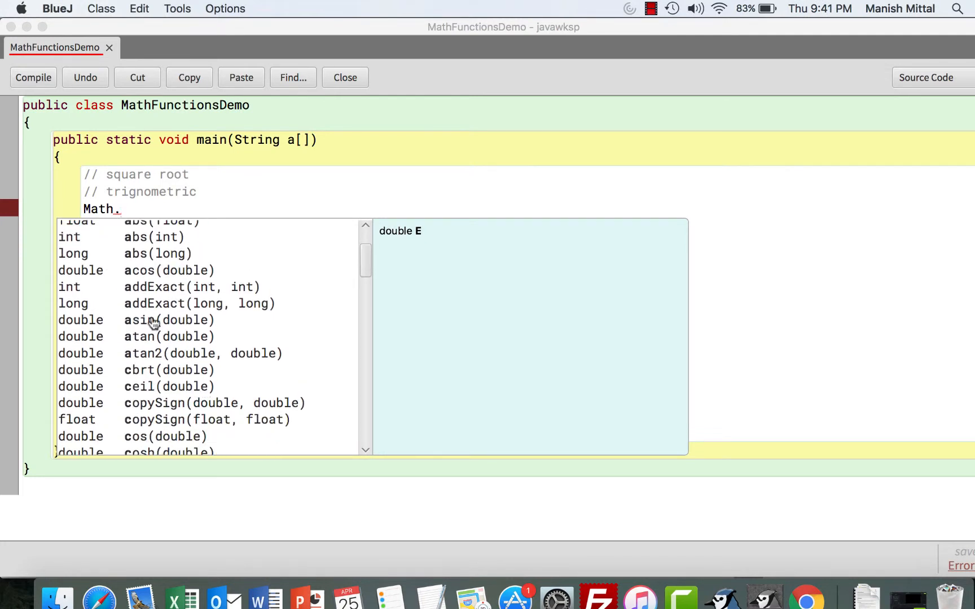
mouse_move(152, 394)
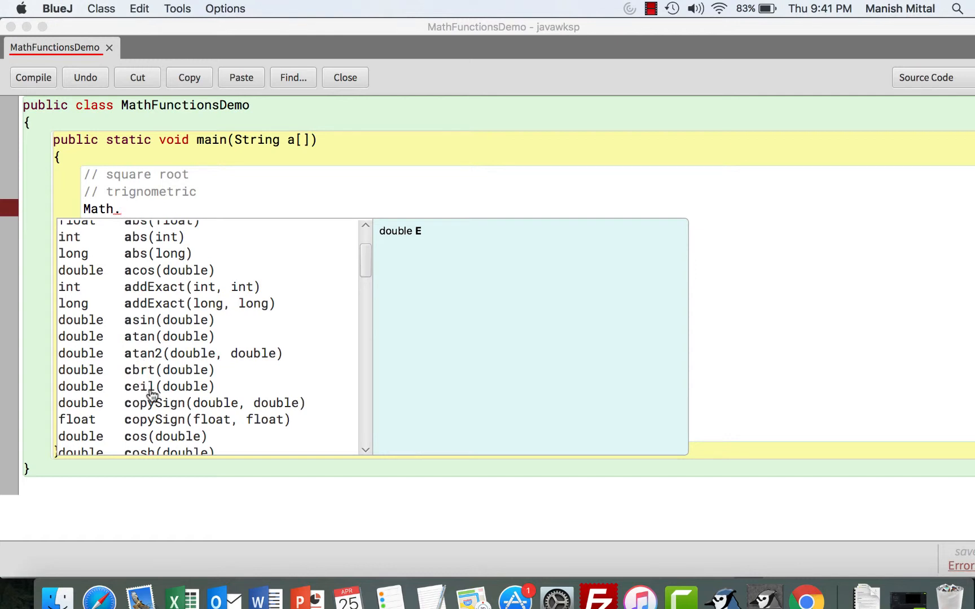
scroll("down", 3)
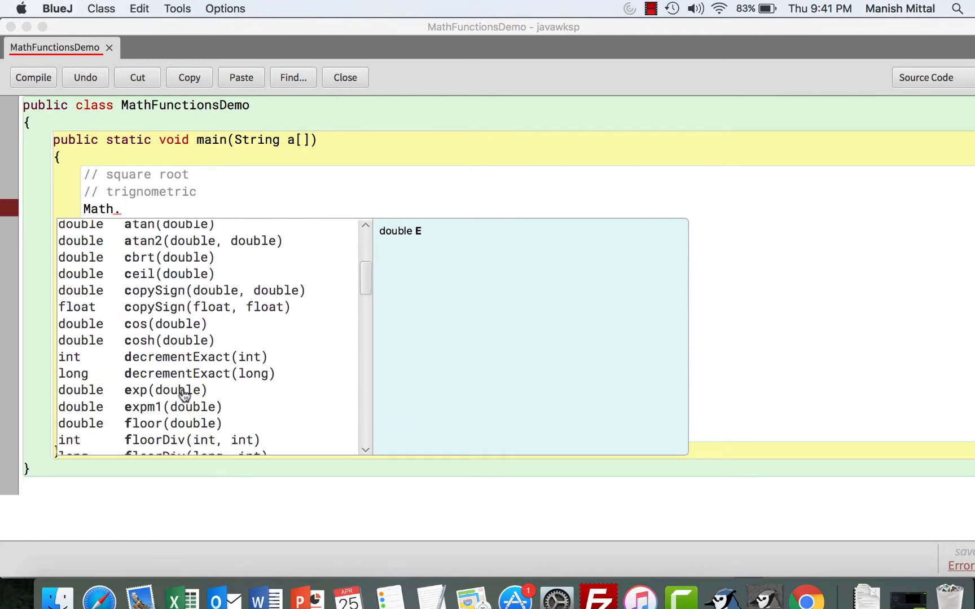
scroll("down", 3)
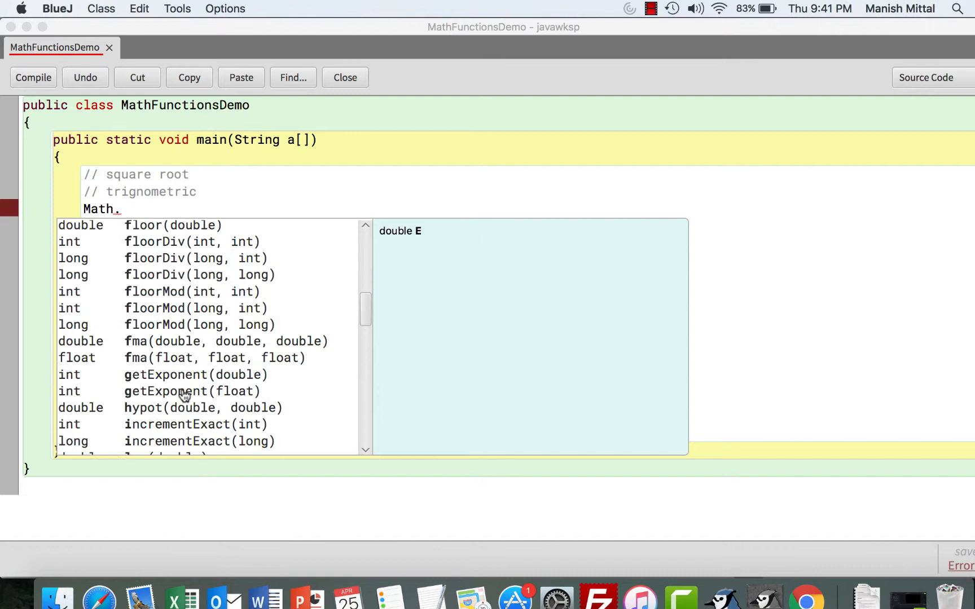
scroll("down", 3)
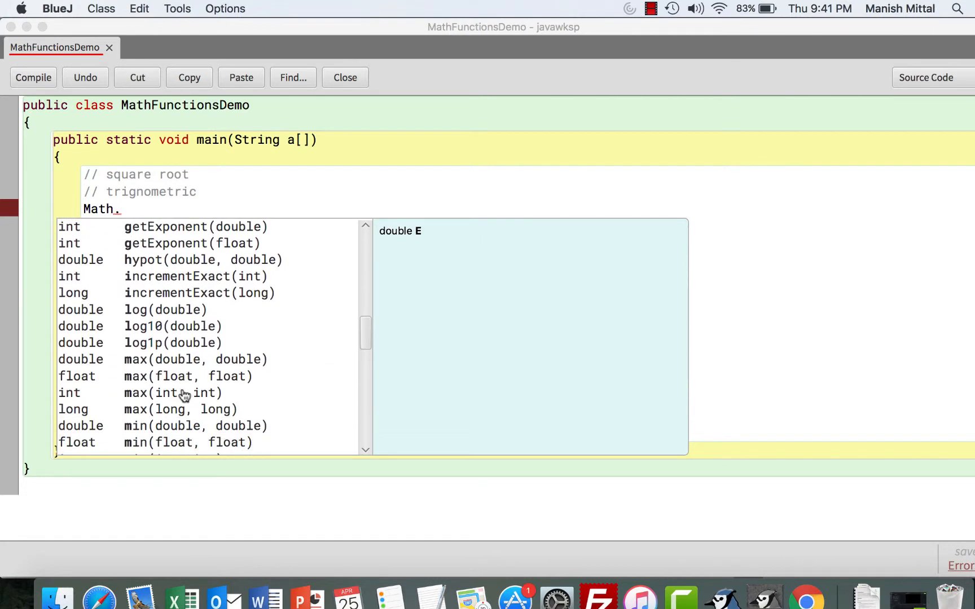
scroll("down", 3)
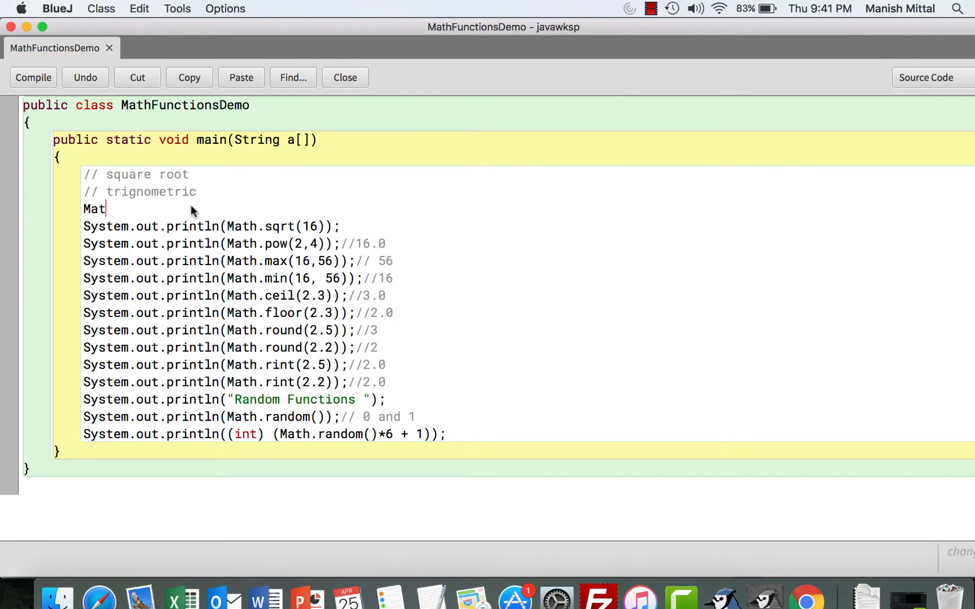
key("Backspace")
type("System.out.println(Math.s);")
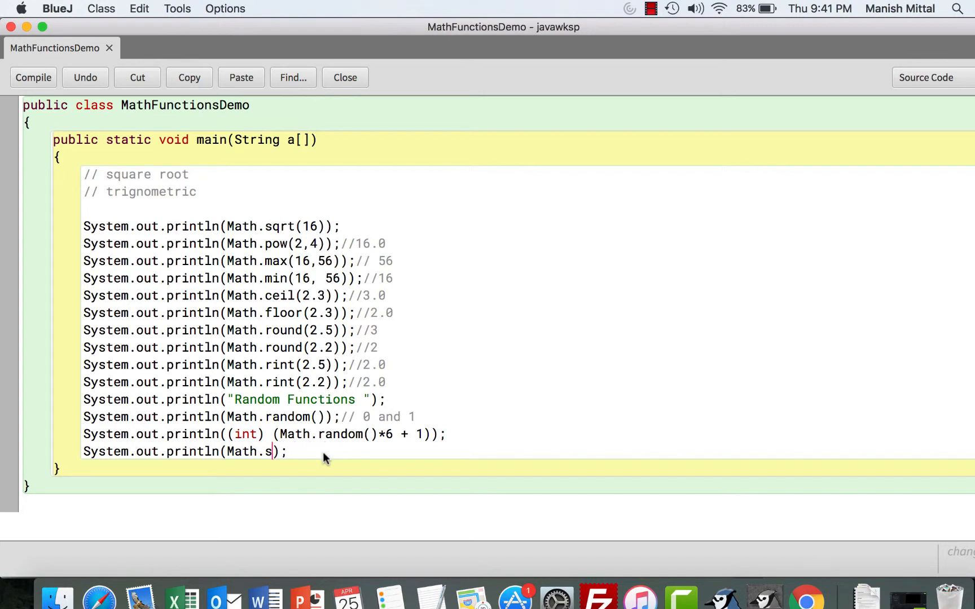
Step: Print Math.PI and run main so the terminal ends with 3.141592653589793
type("PI")
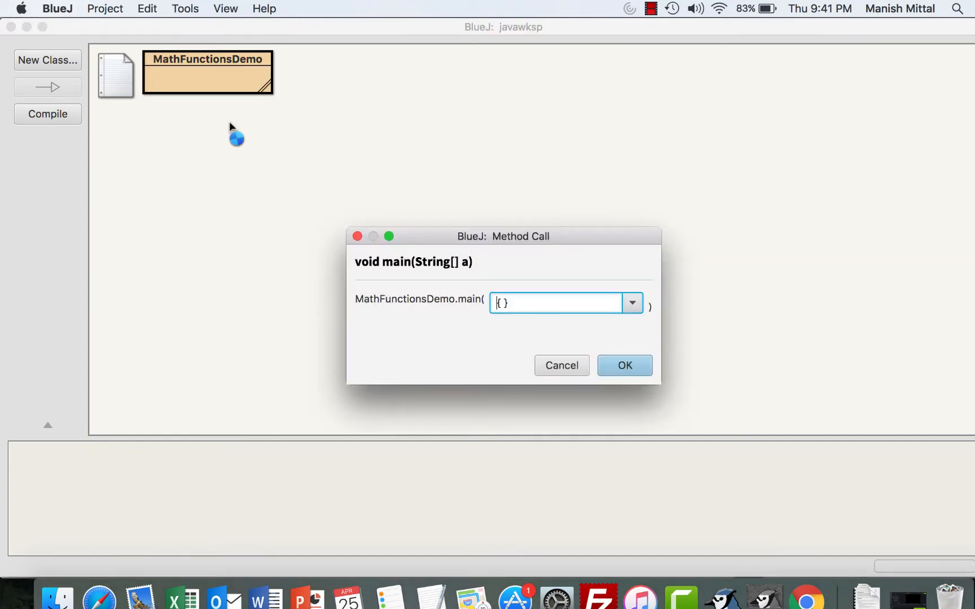
left_click(626, 366)
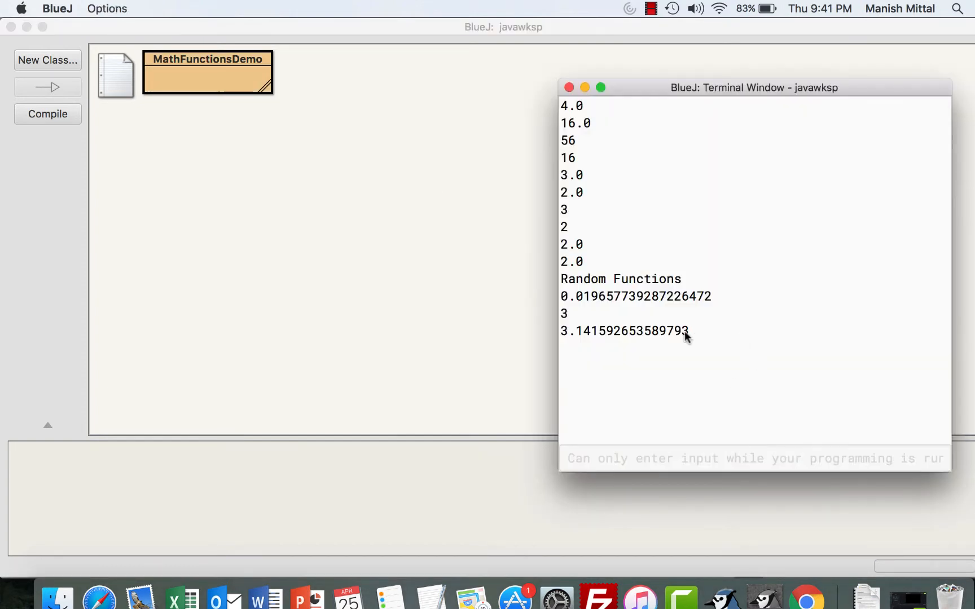
double_click(625, 331)
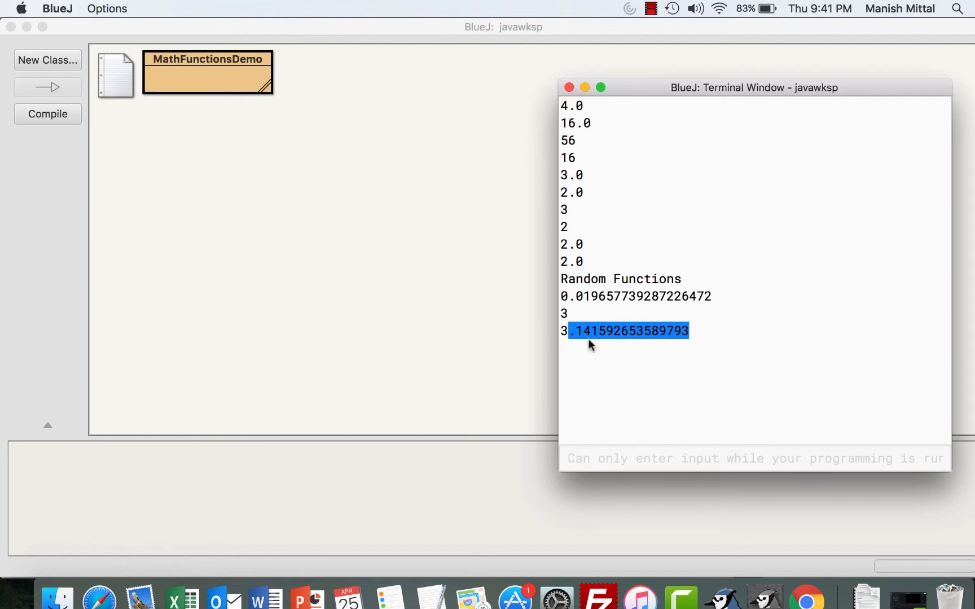
mouse_move(689, 360)
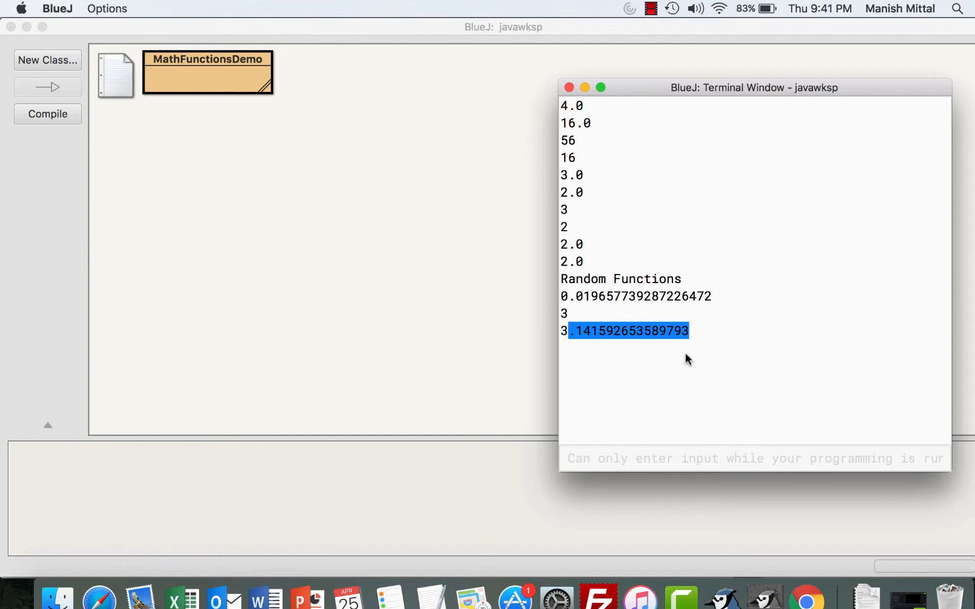